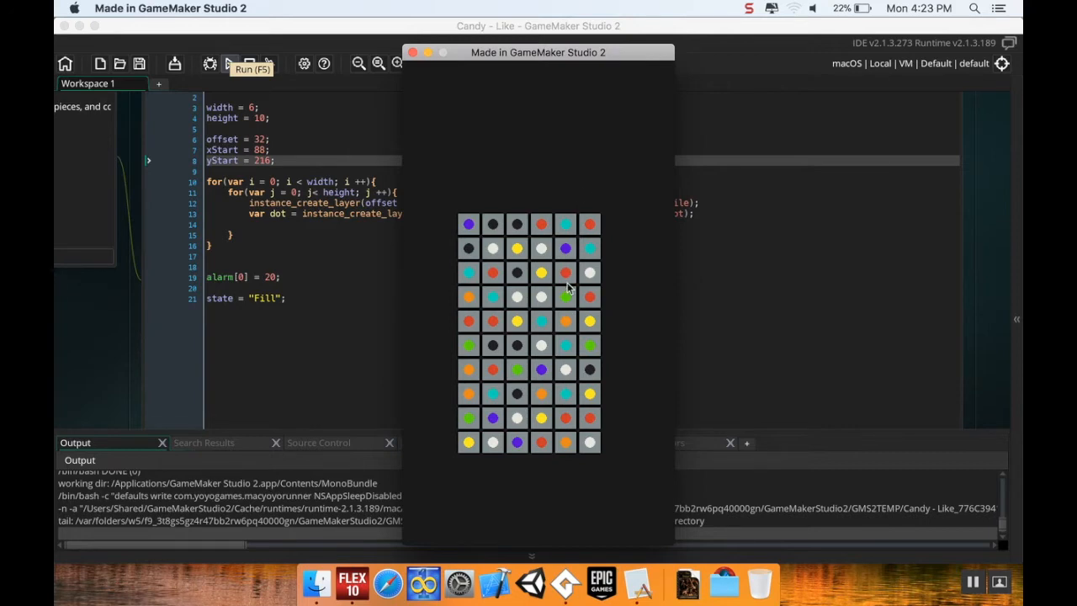
mouse_move(572, 429)
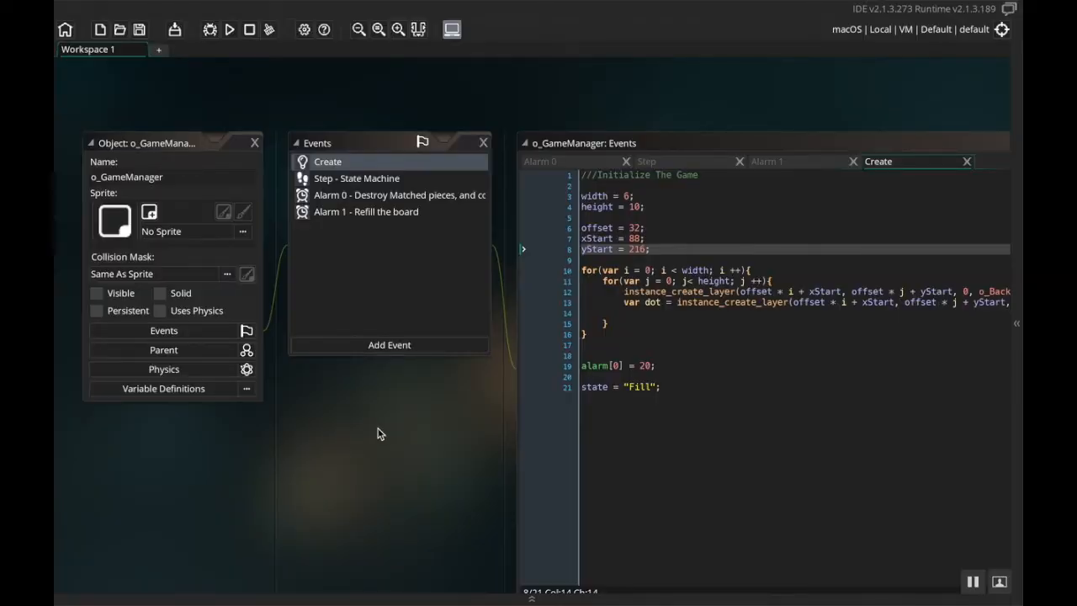
mouse_move(195, 98)
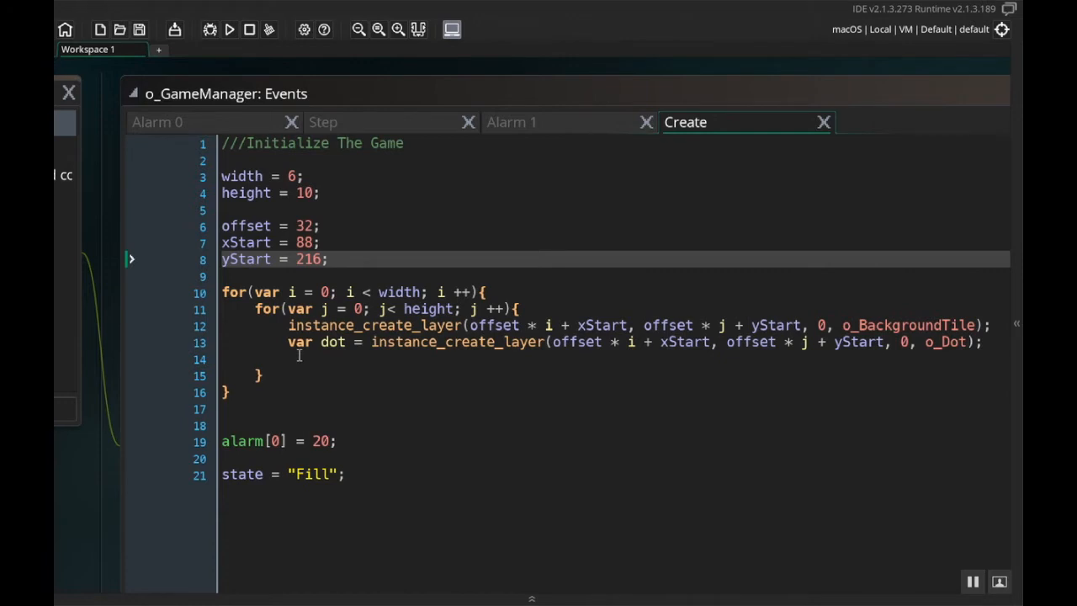
Write if(i > 1 && j > 1){ with the comment //Check both left and up.
left_click(316, 360)
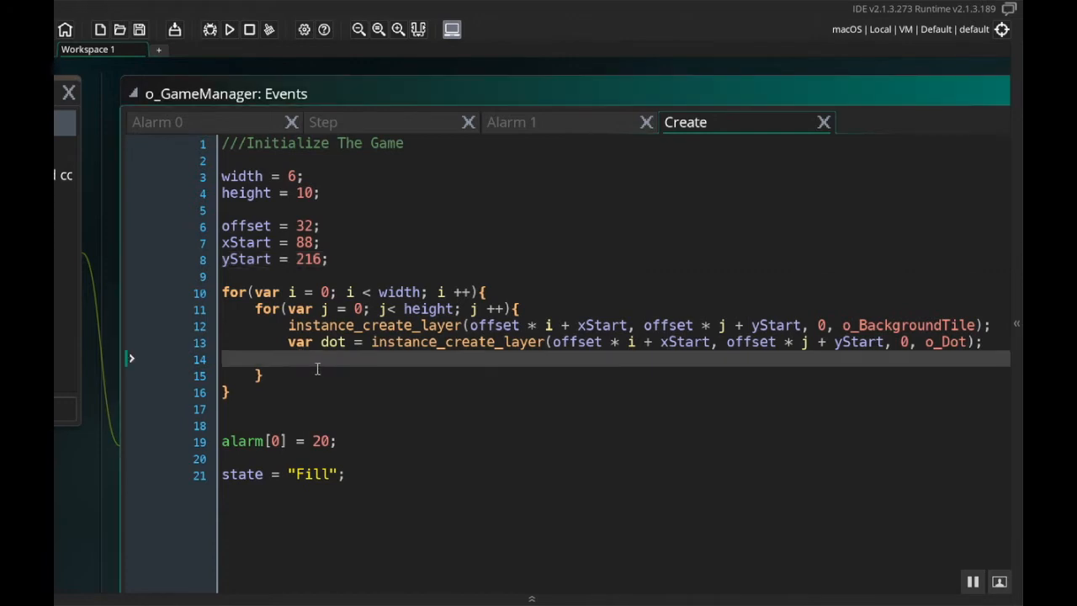
mouse_move(165, 332)
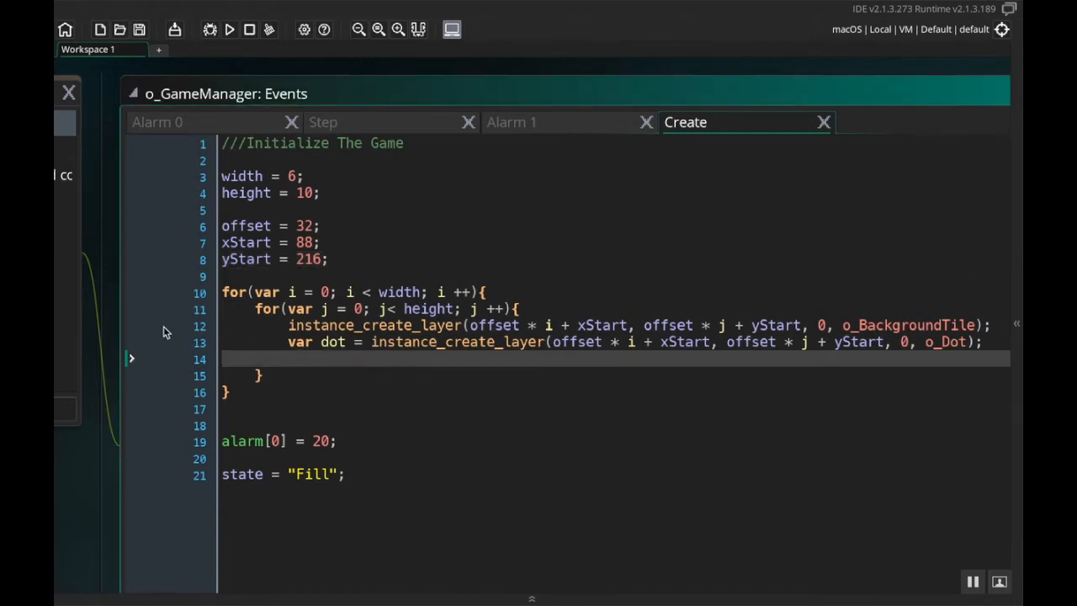
mouse_move(353, 406)
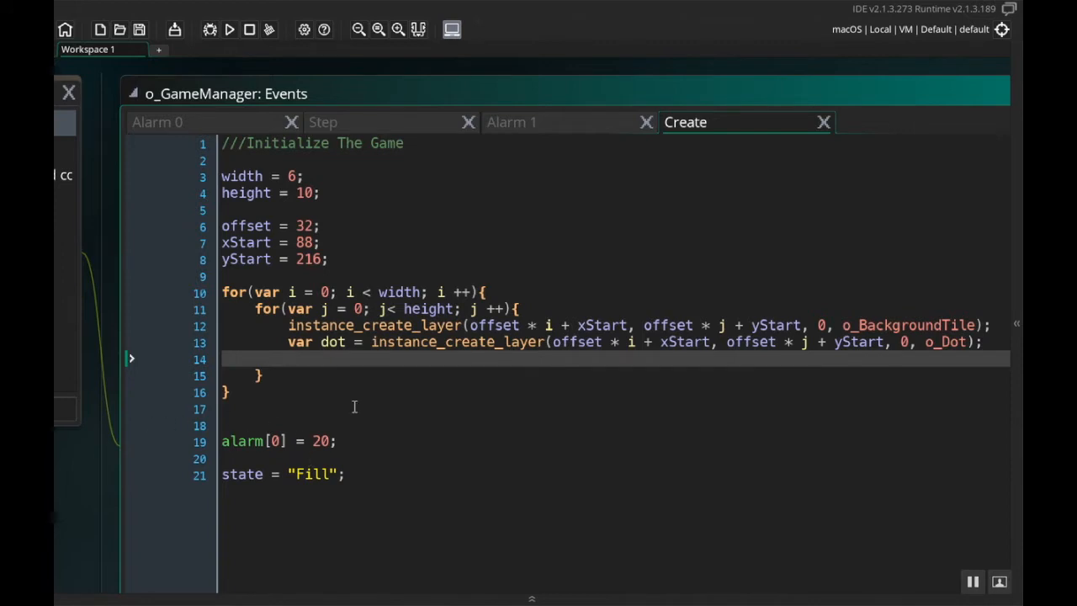
type("if(")
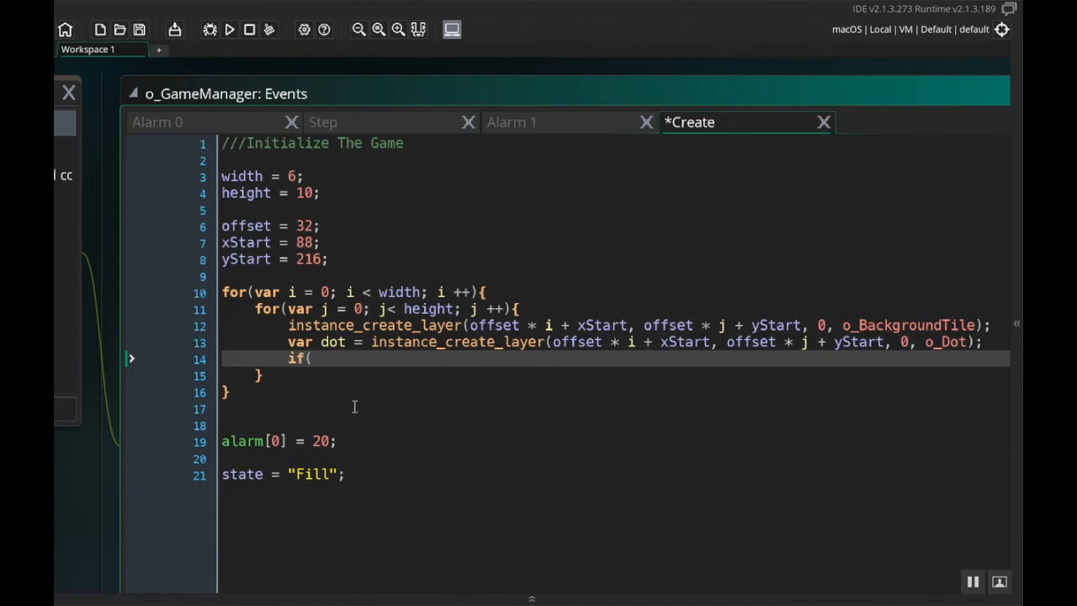
type("i >")
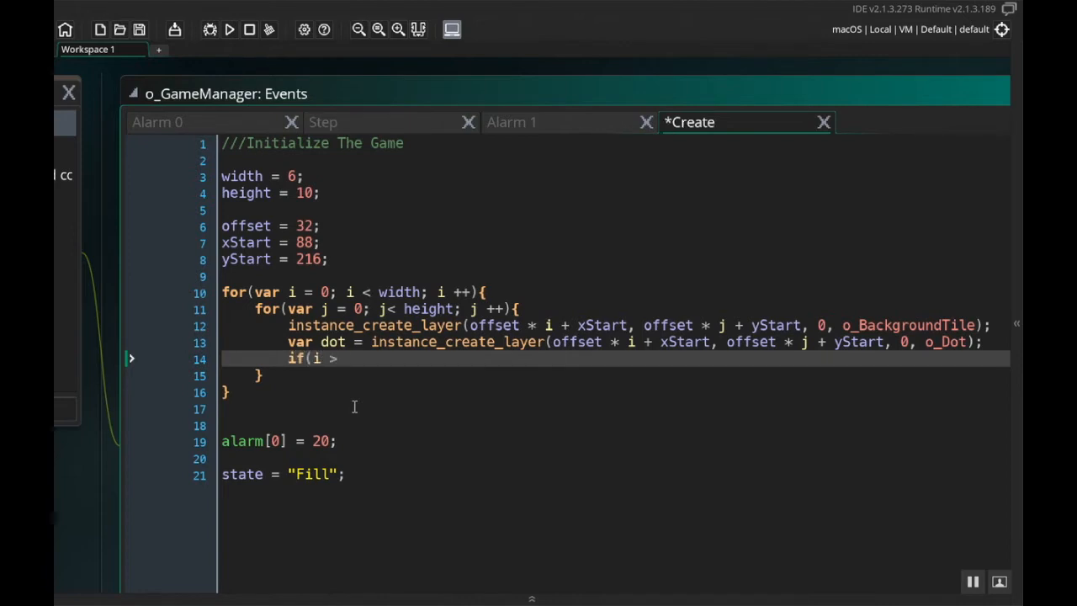
type("1")
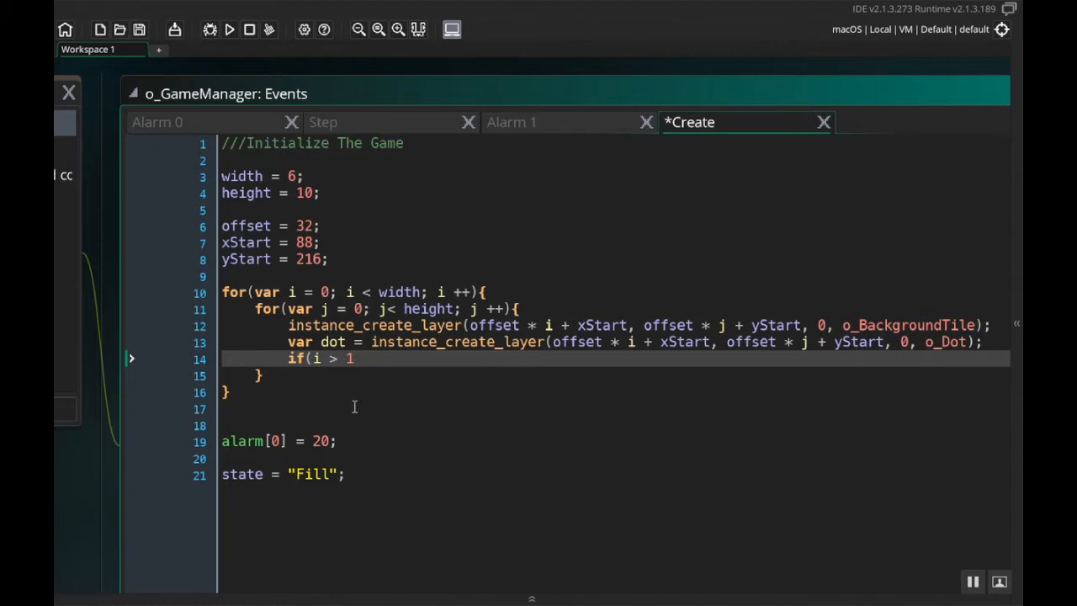
left_click(143, 375)
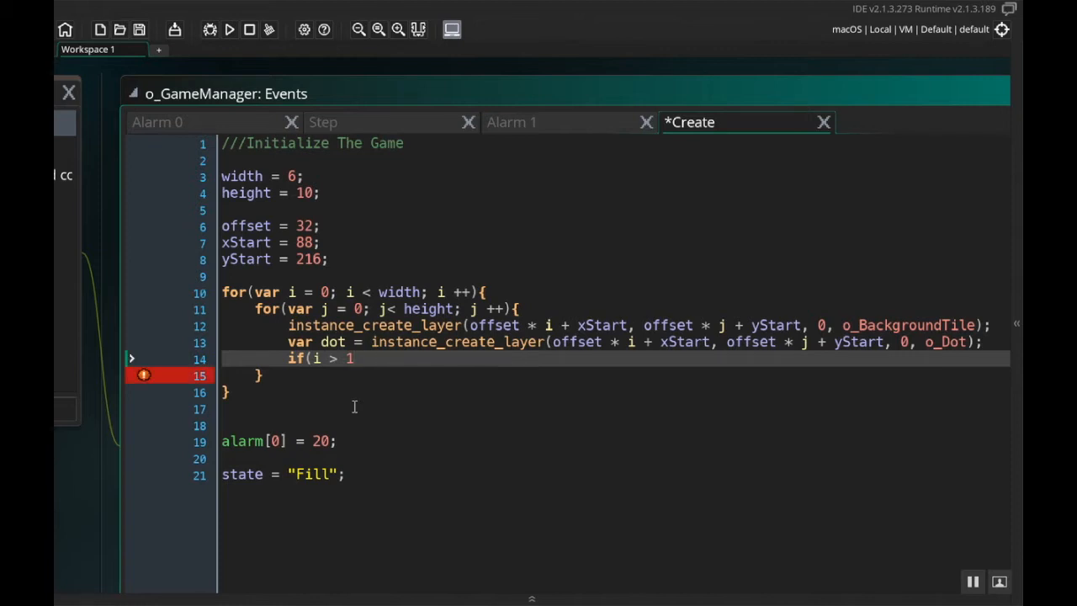
type("&& j")
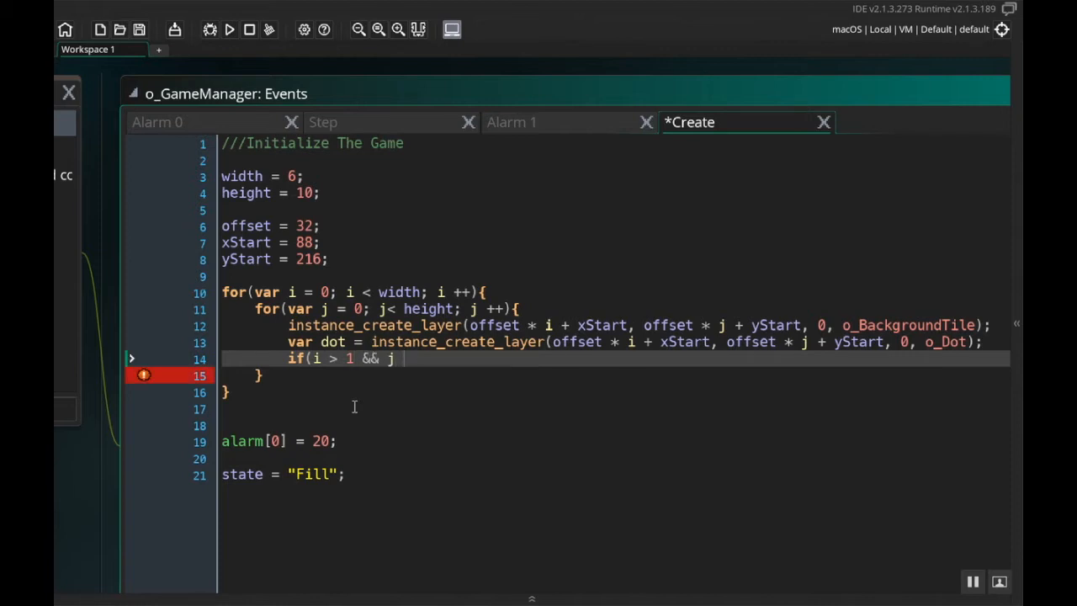
type("> 1){")
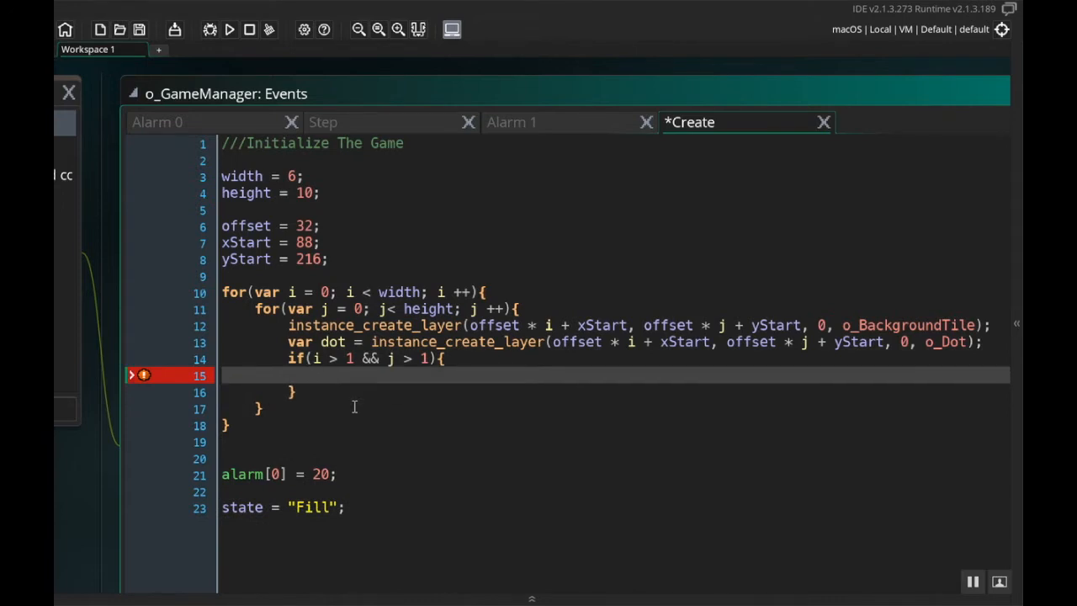
type("//Check both")
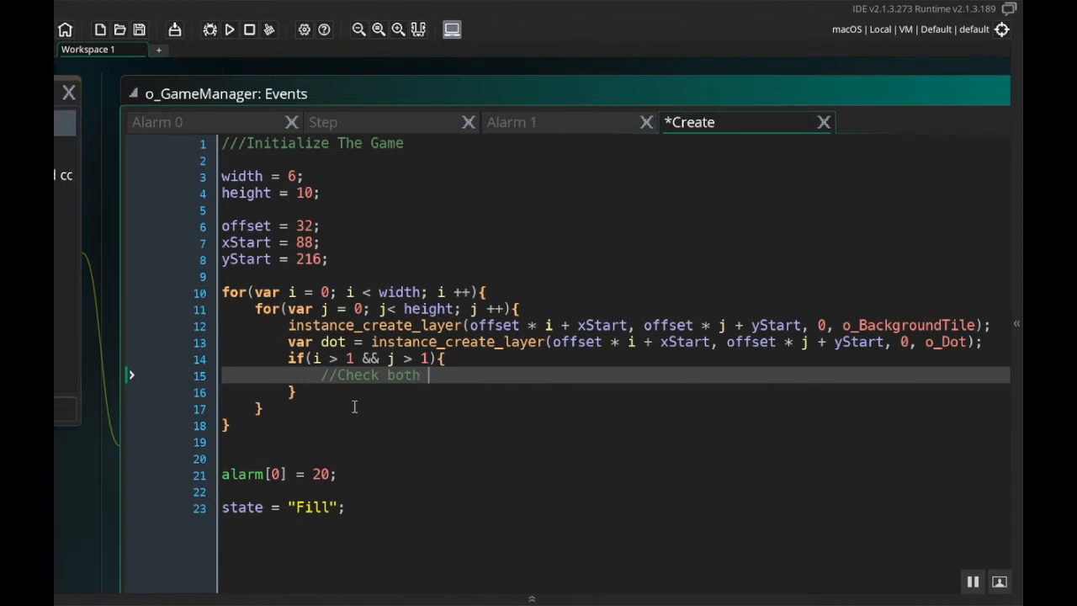
type("left and")
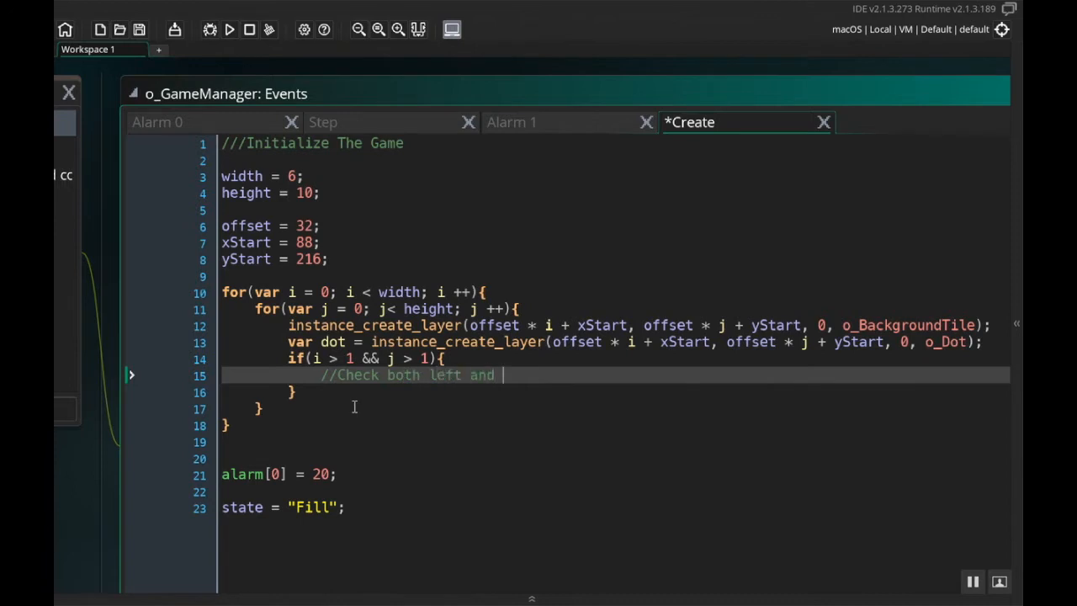
type("up")
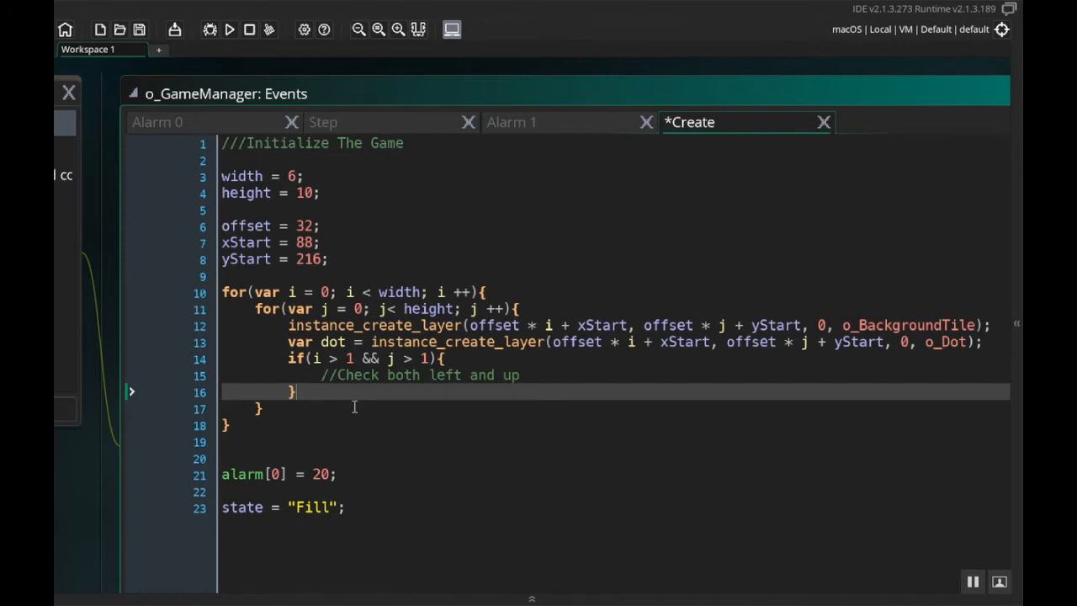
Begin the else if(i > 1 && j < 2) branch for dots in the first rows.
type("e")
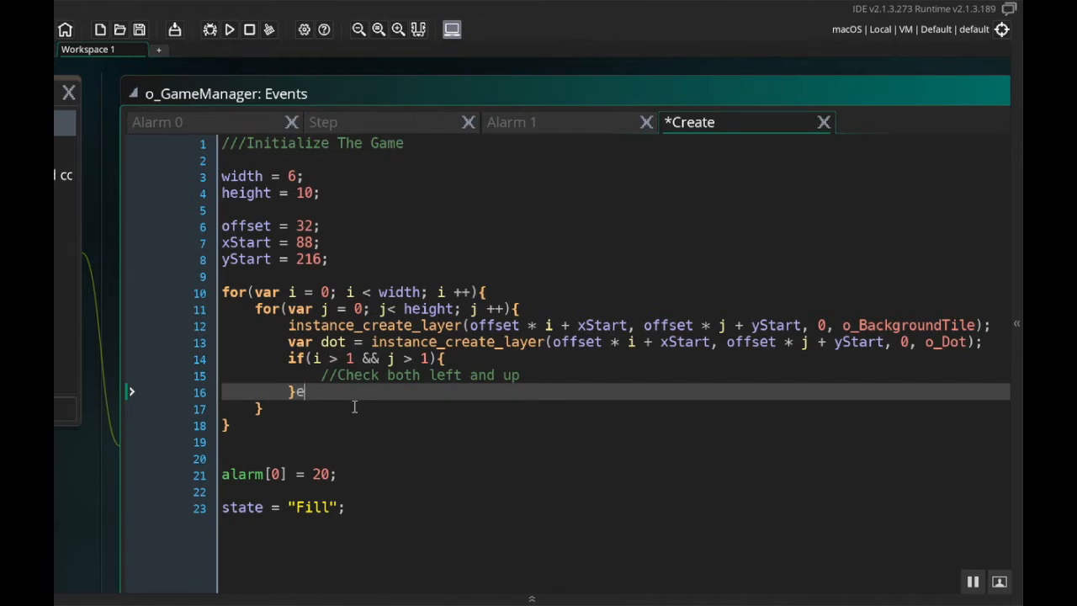
type("lse if(i")
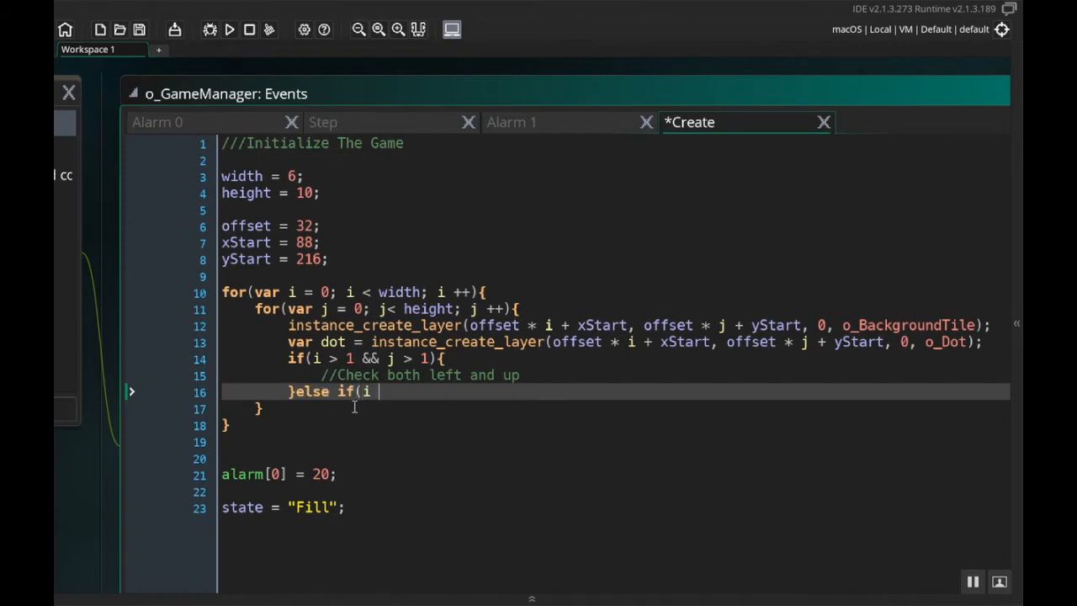
type("> 1")
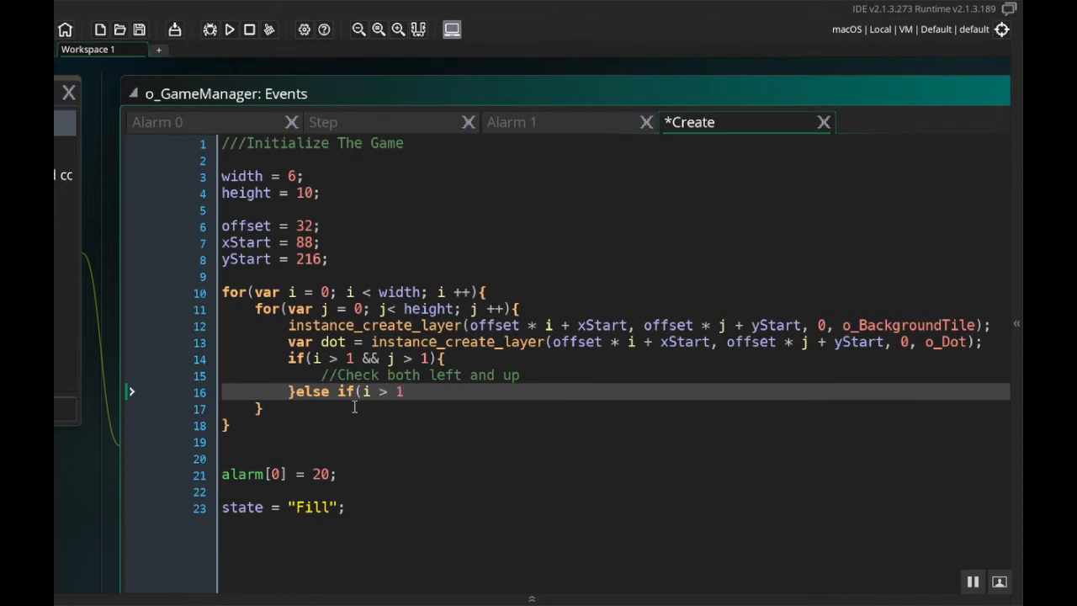
type("&& j")
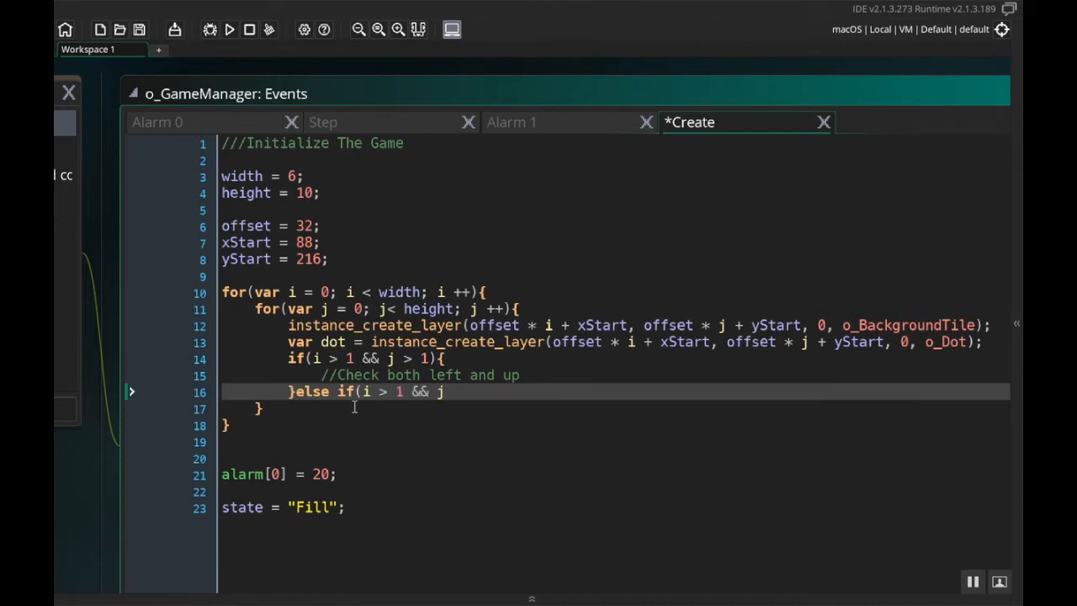
type("< 2)")
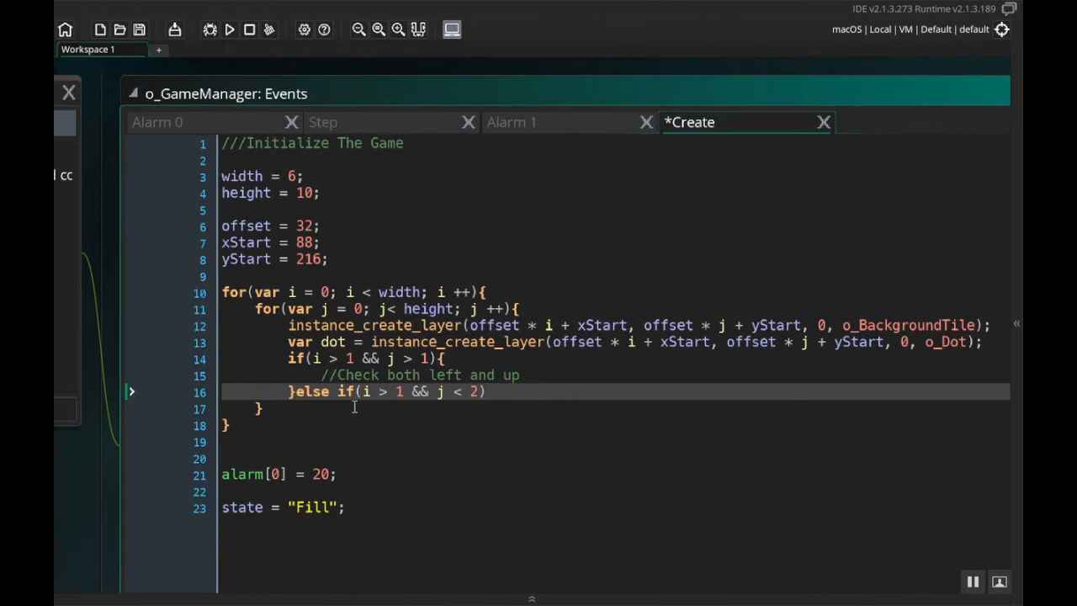
Open the else-if block with //Check Left and begin else if(i < 2.
left_click(145, 408)
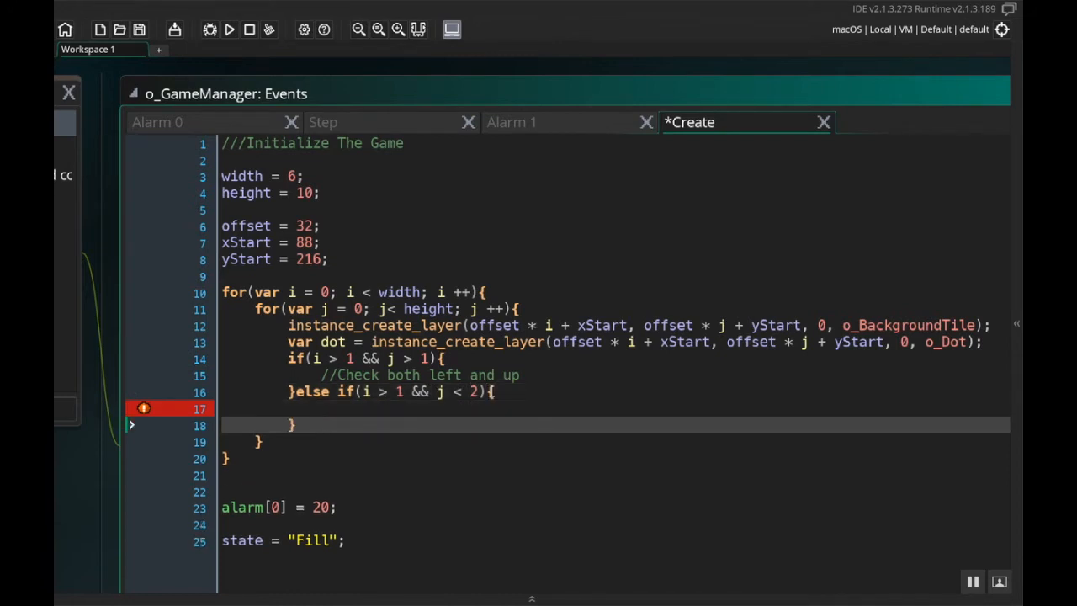
type("//Ch")
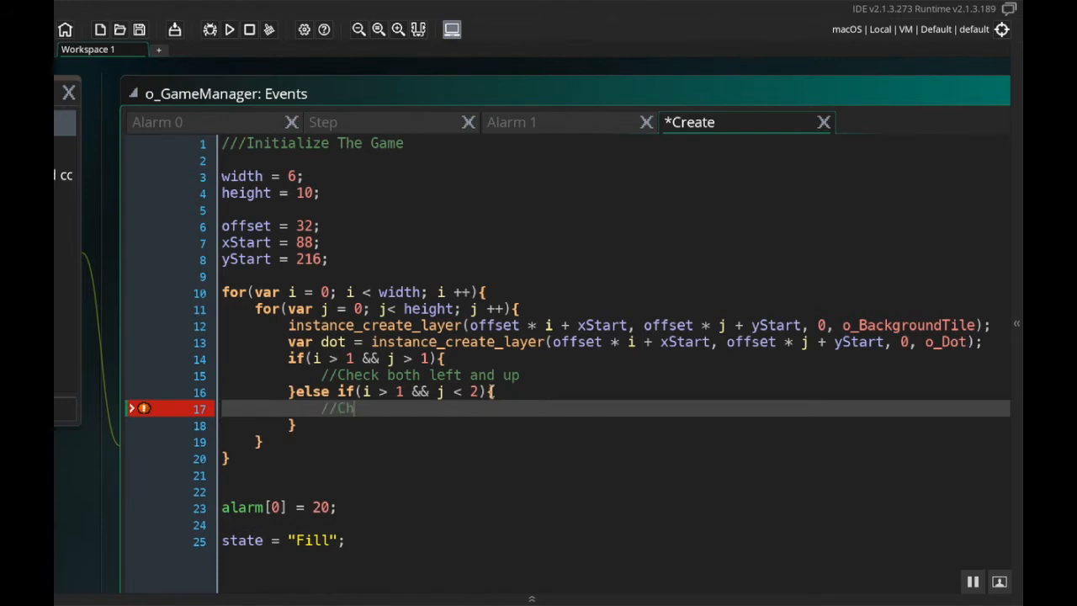
type("eck Left")
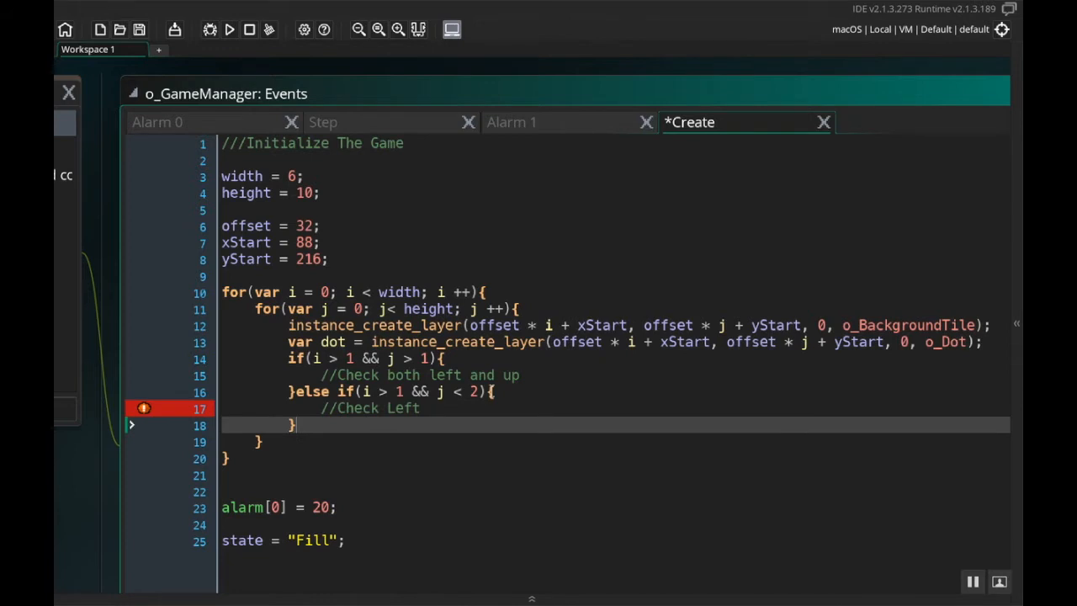
type("e")
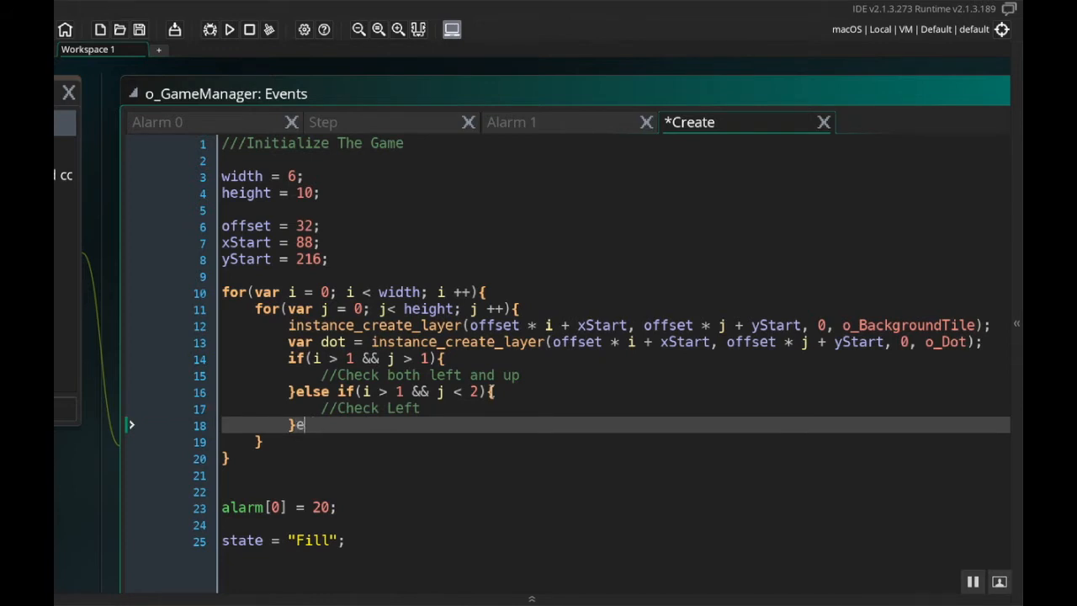
type("lse if(i")
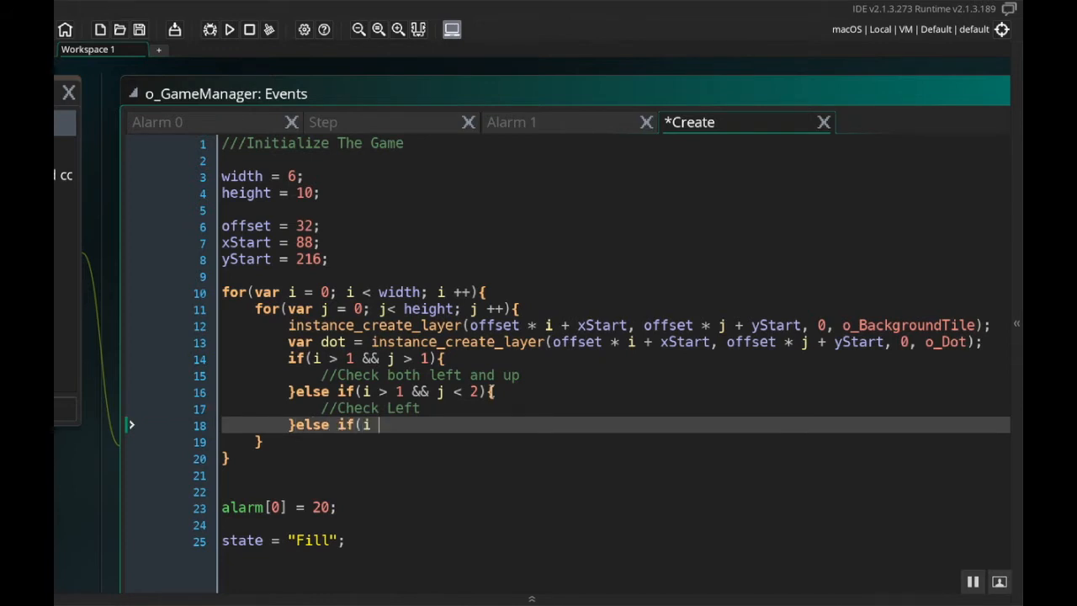
type("M")
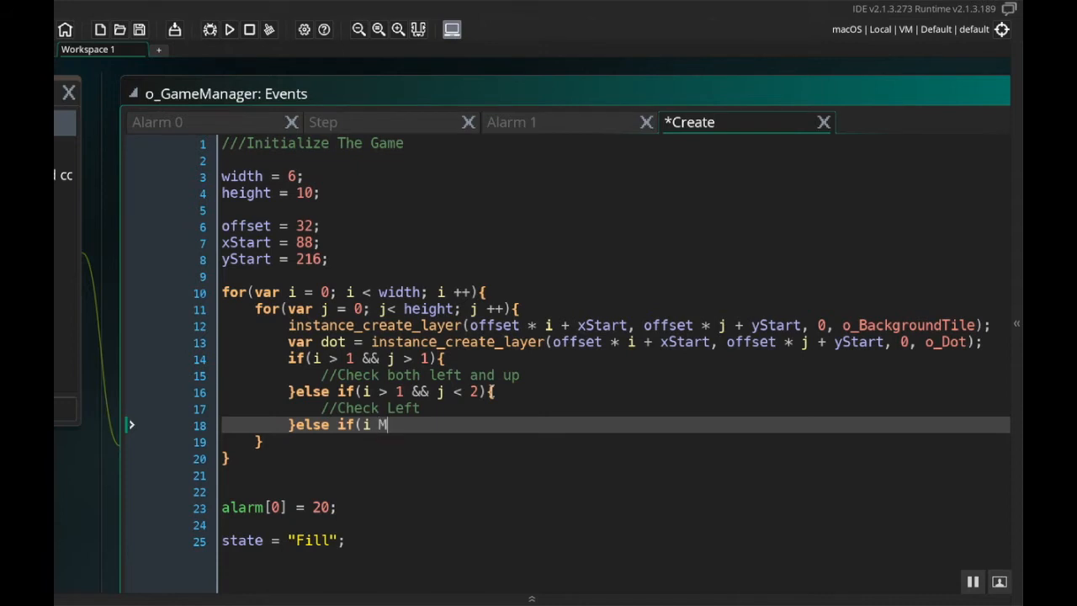
type("< 2")
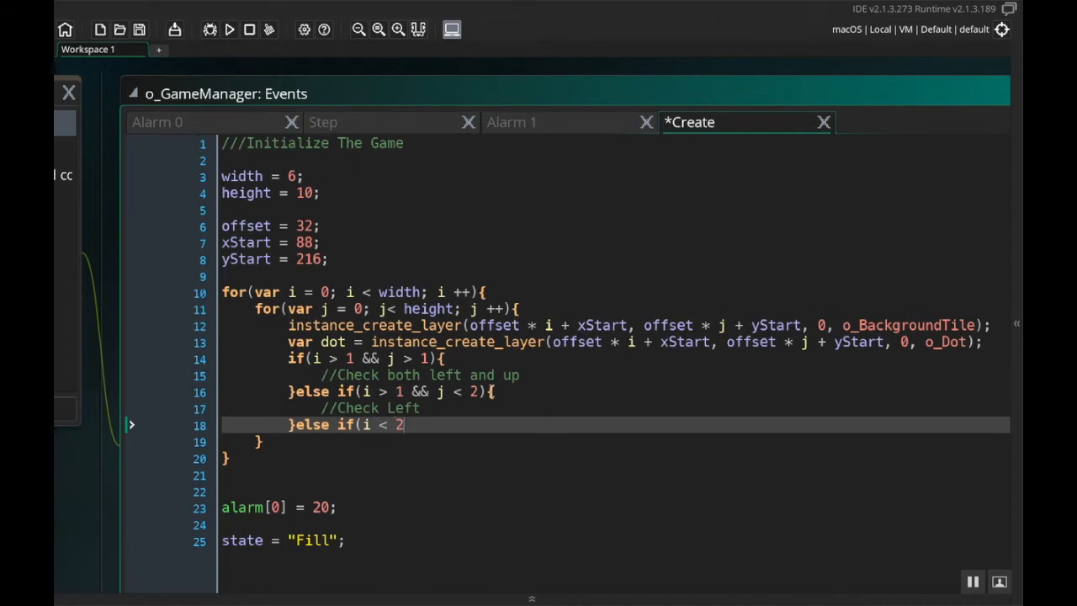
Finish the condition with && j > 1, close the brace and add //Check up.
left_click(144, 441)
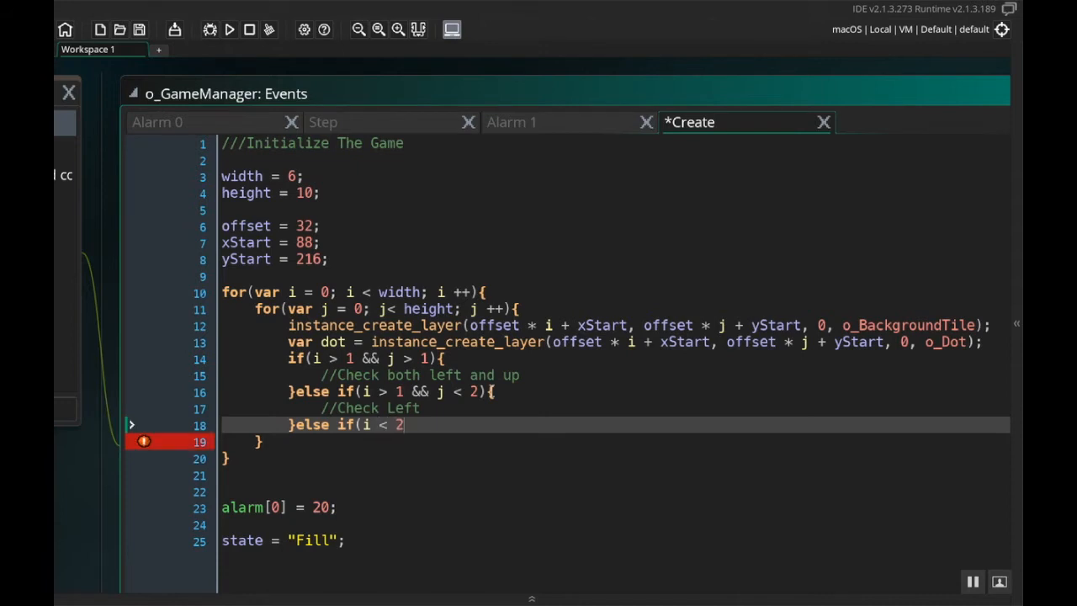
type("7")
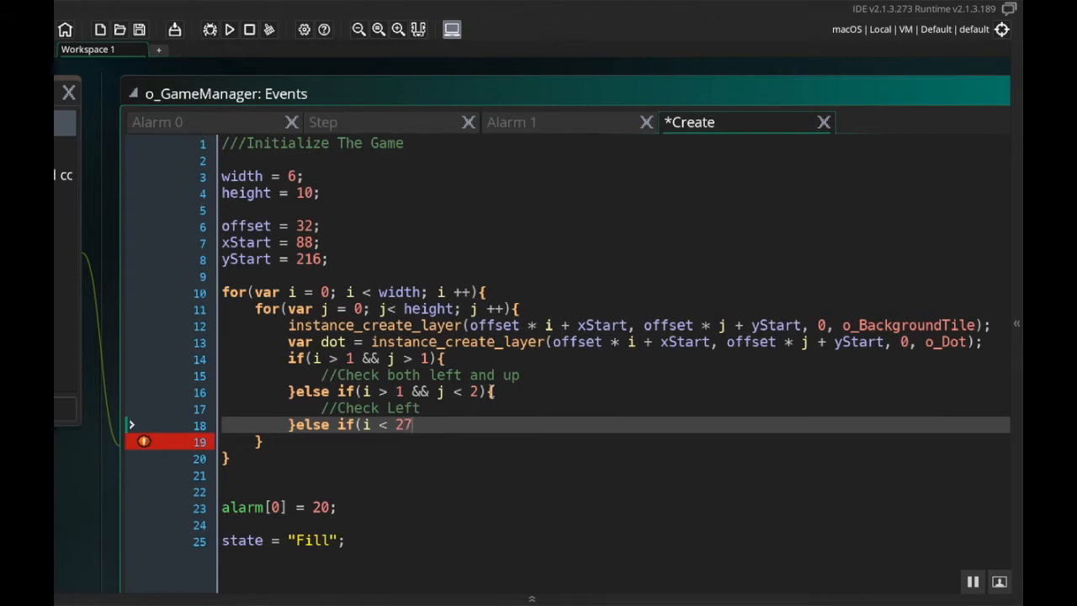
key("backspace")
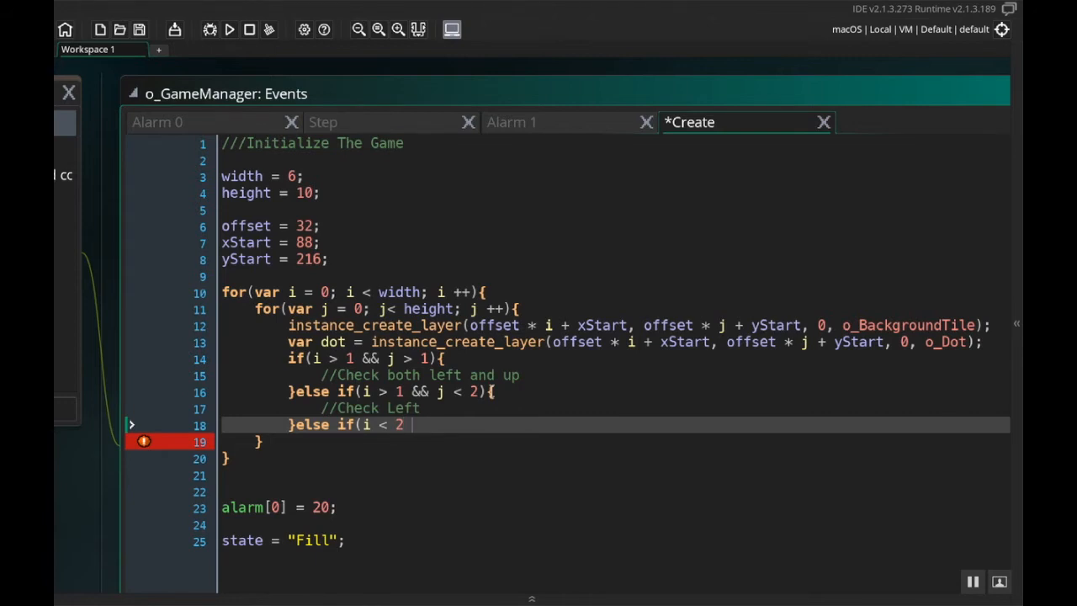
type("&& j > 1){")
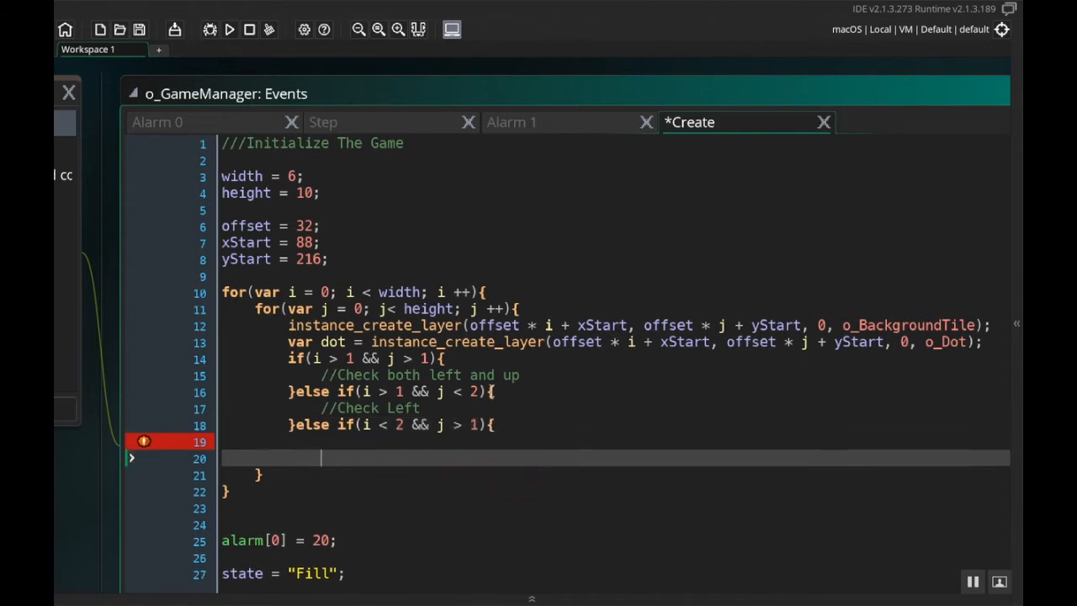
type("}")
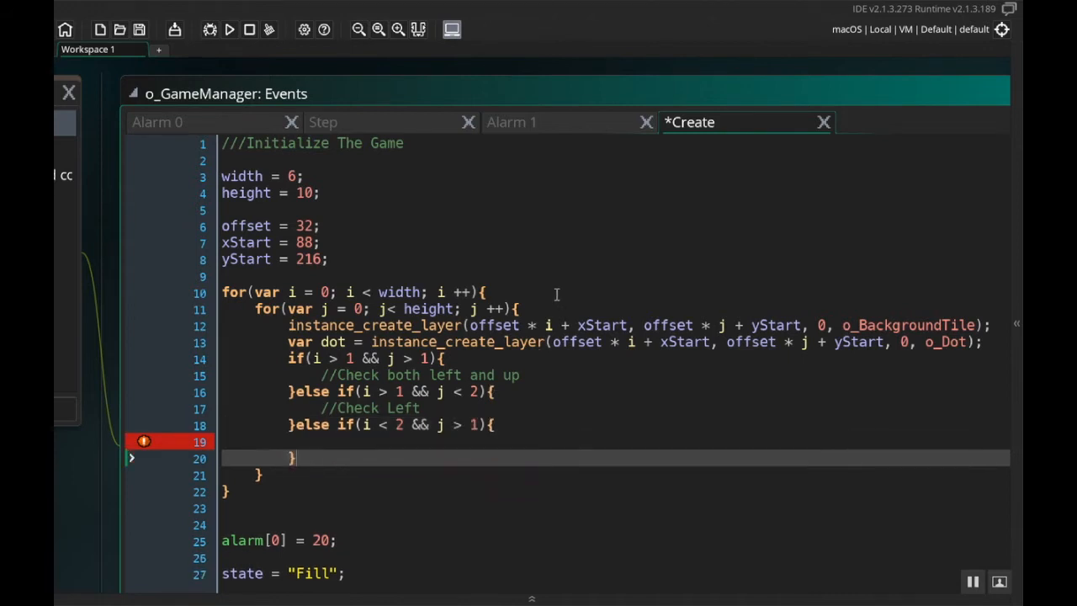
type("//Check")
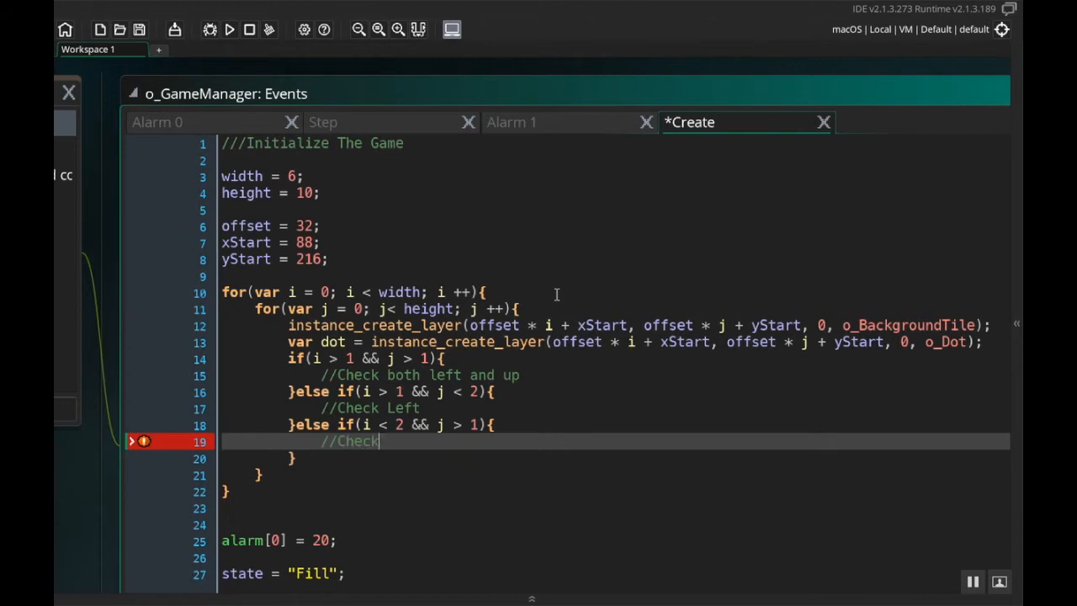
type("up")
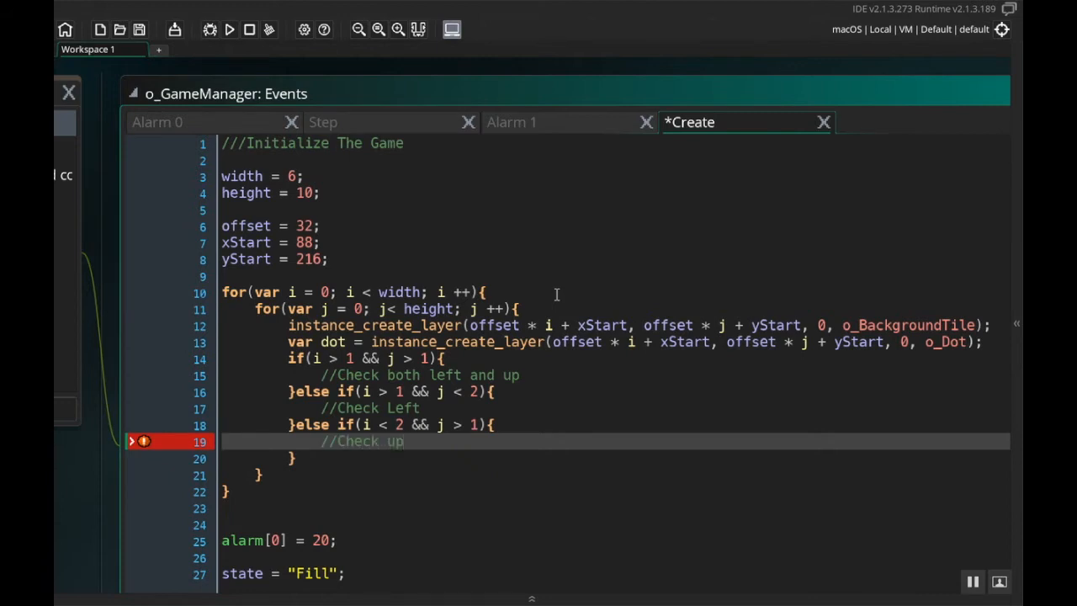
Insert blank lines between the dot creation line and the if/else chain.
left_click(143, 441)
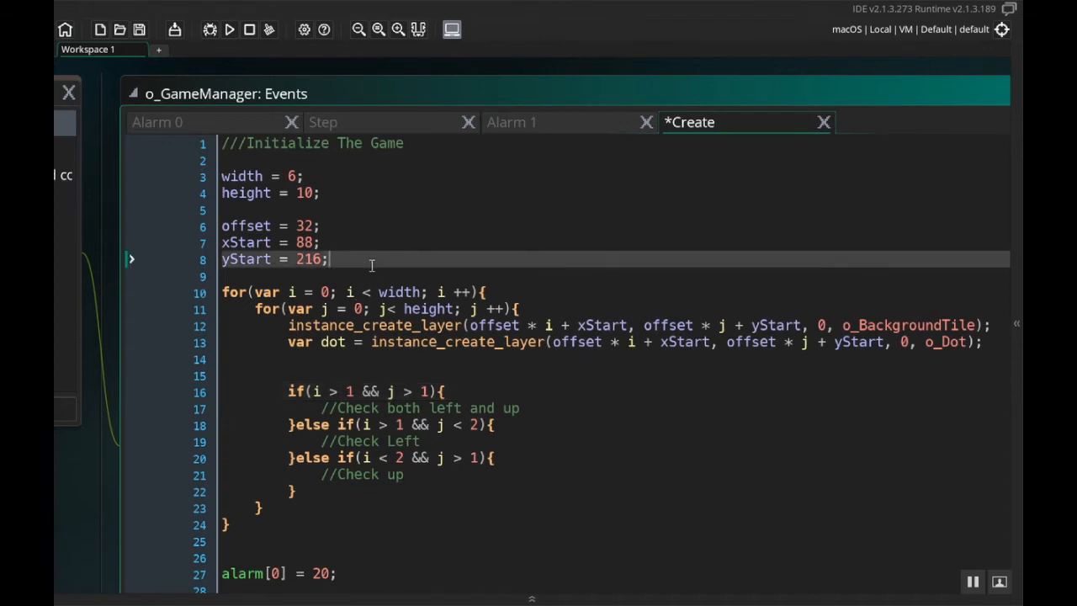
mouse_move(313, 294)
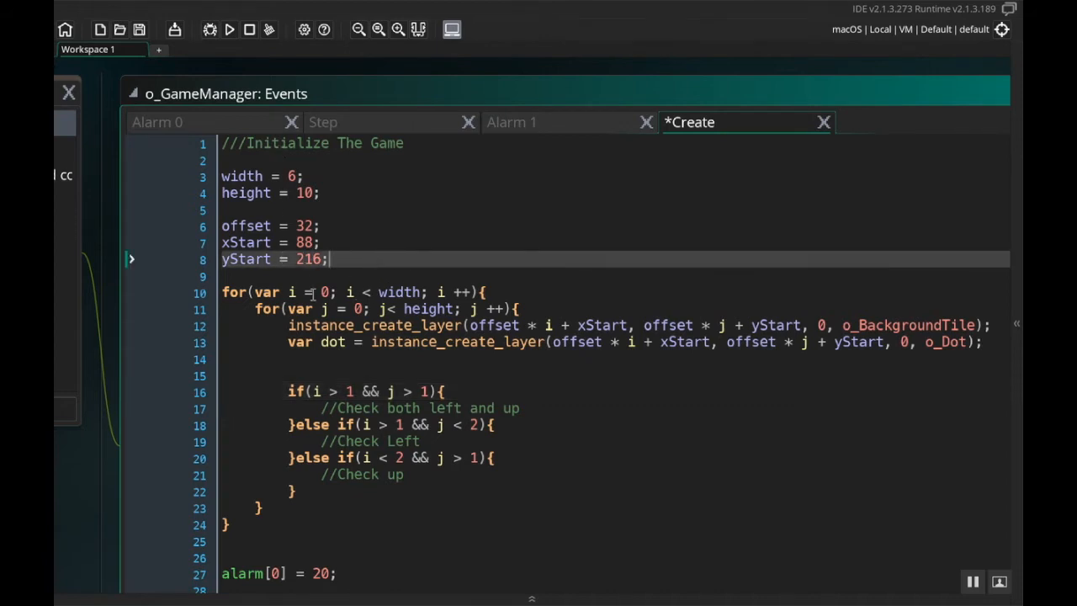
Declare maxLoops = 0; on a new line above the grid loops.
key("enter")
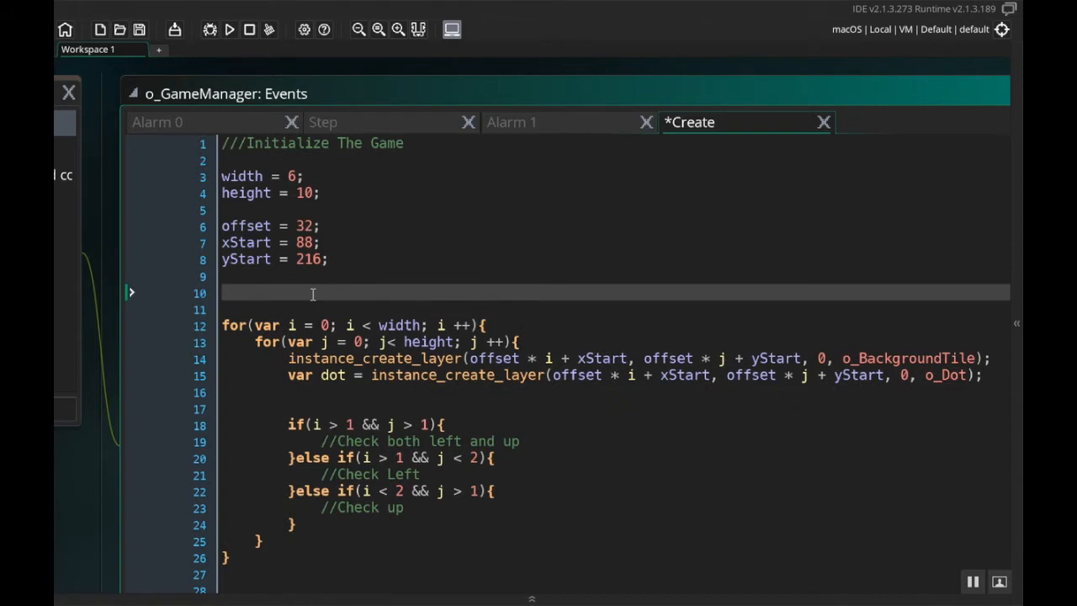
type("ma")
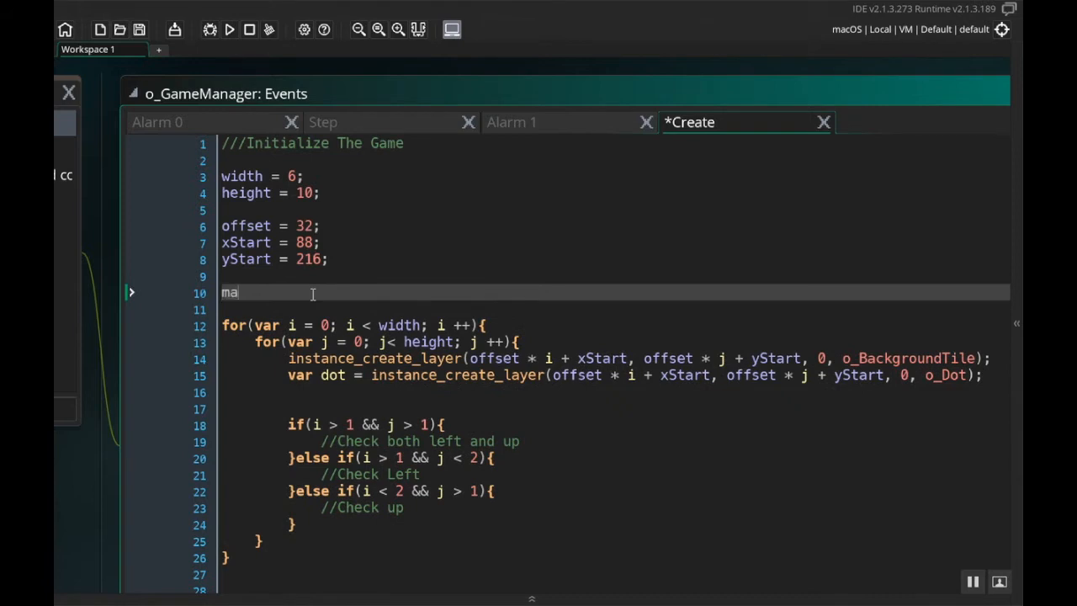
type("xLoops")
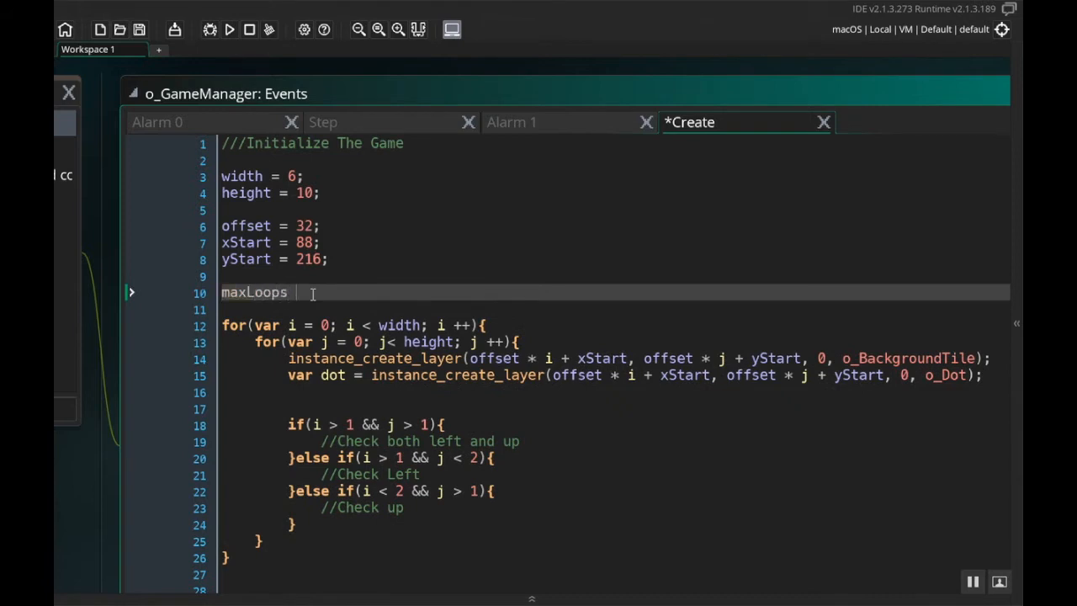
type("= 0;")
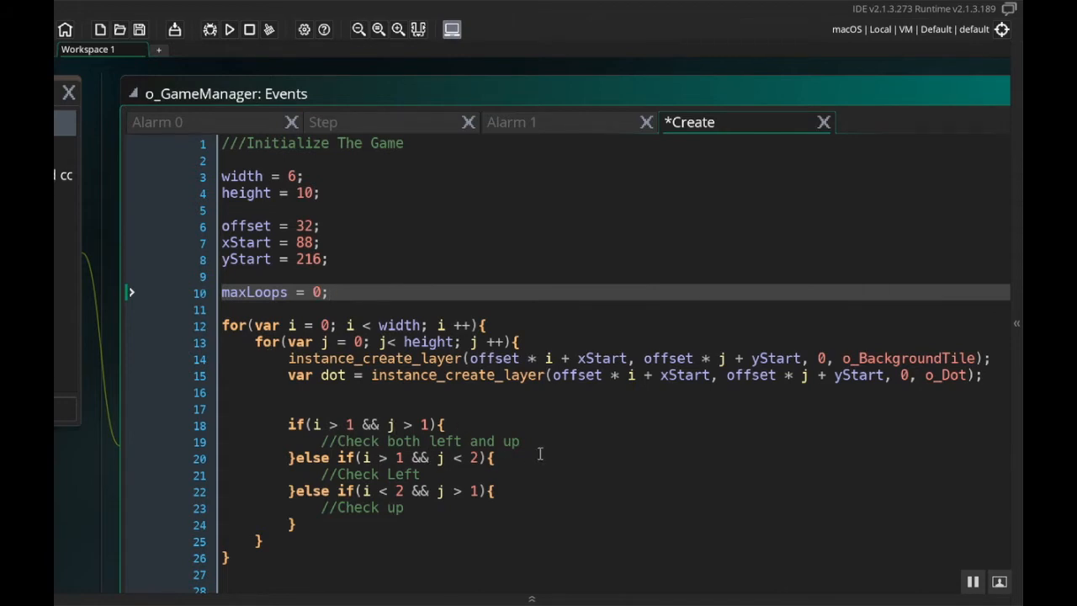
mouse_move(458, 466)
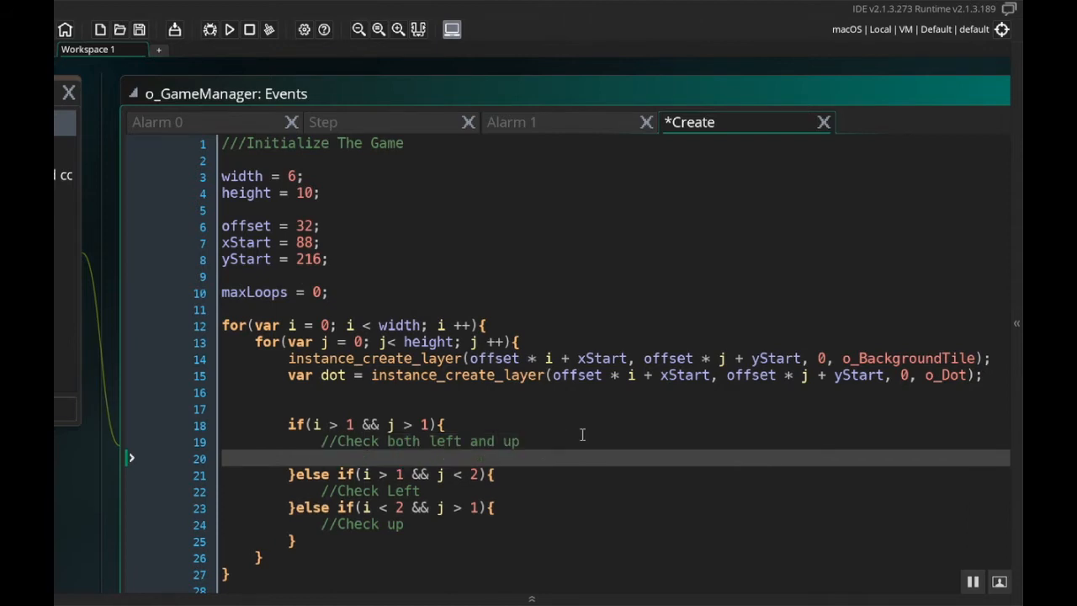
Write while( with empty braces under the //Check both left and up comment.
type("while")
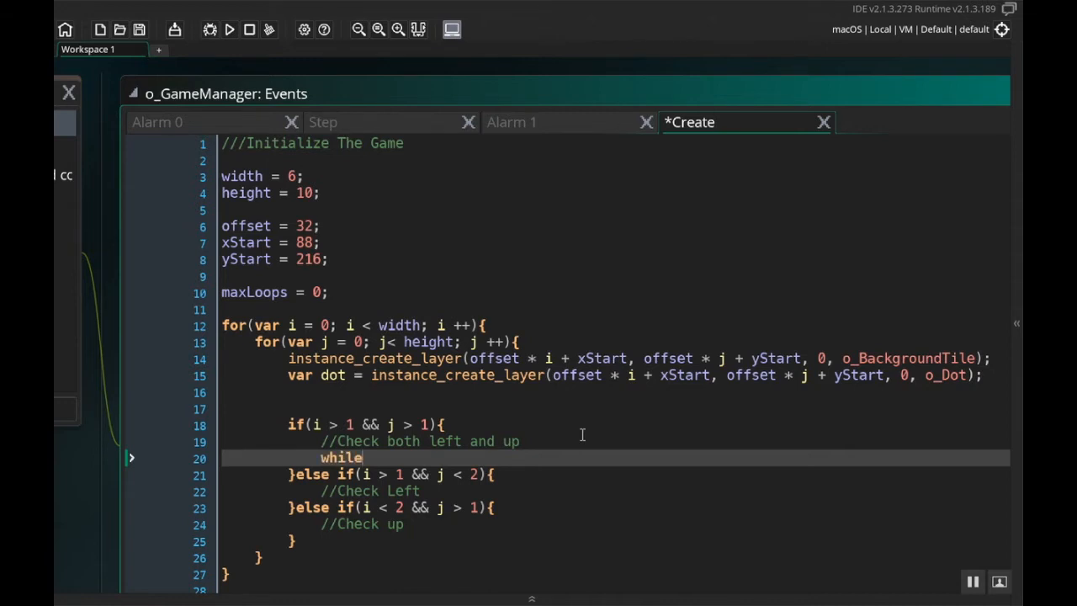
type("(")
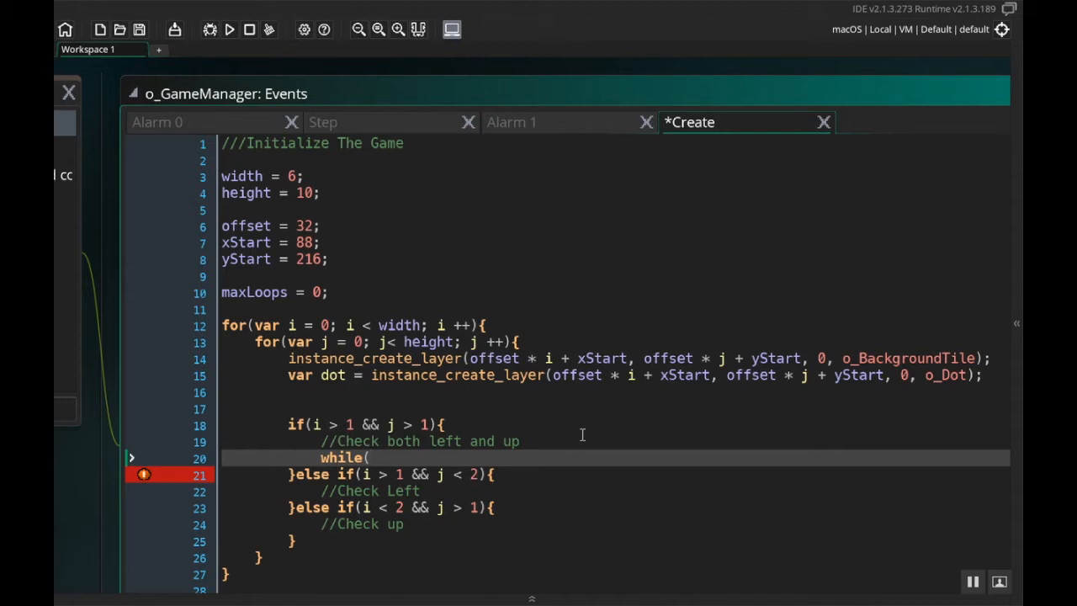
mouse_move(609, 421)
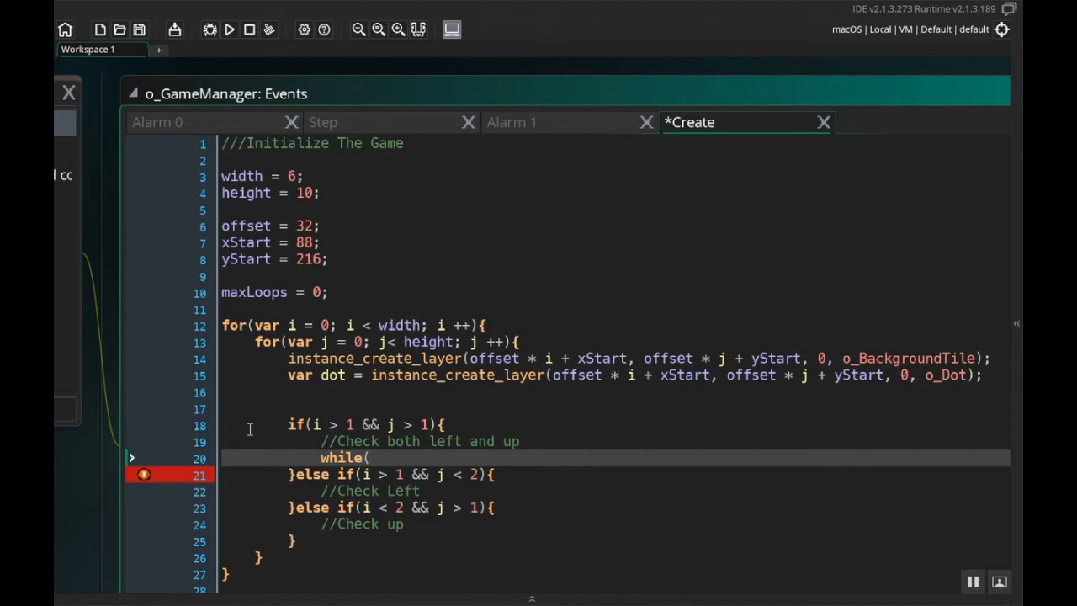
type("(")
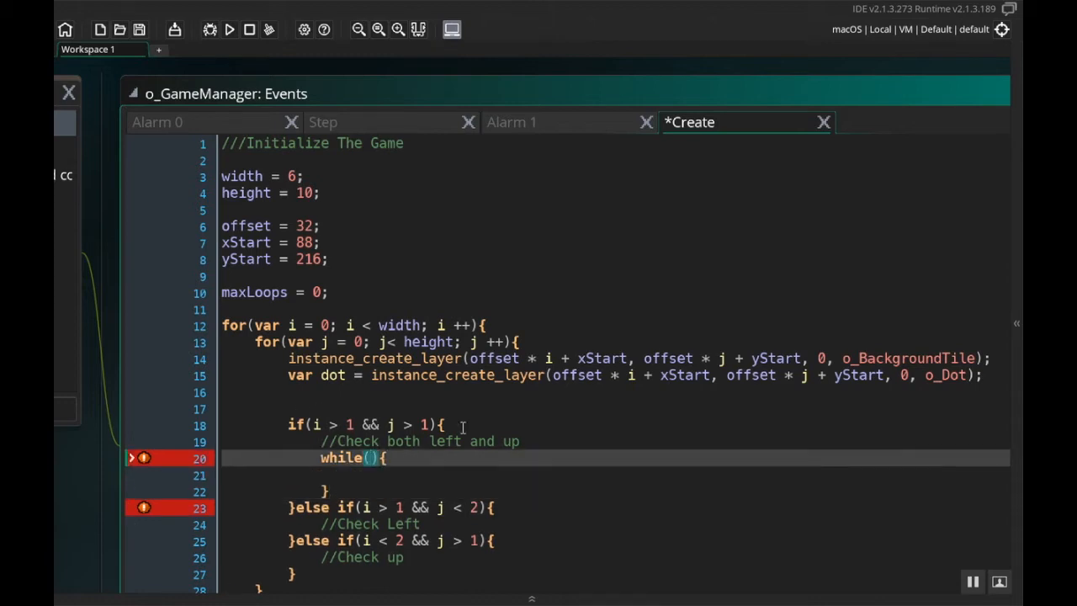
Fill the condition with instance_position(dot.x - offset, y, o_Dot).image_index == dot.image_index.
type("()")
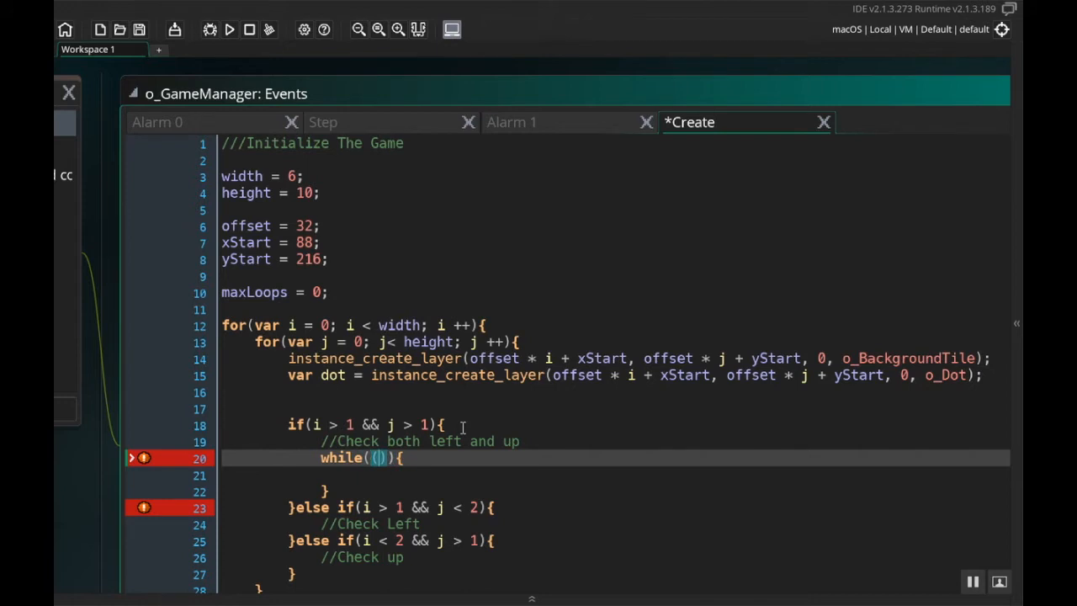
mouse_move(528, 419)
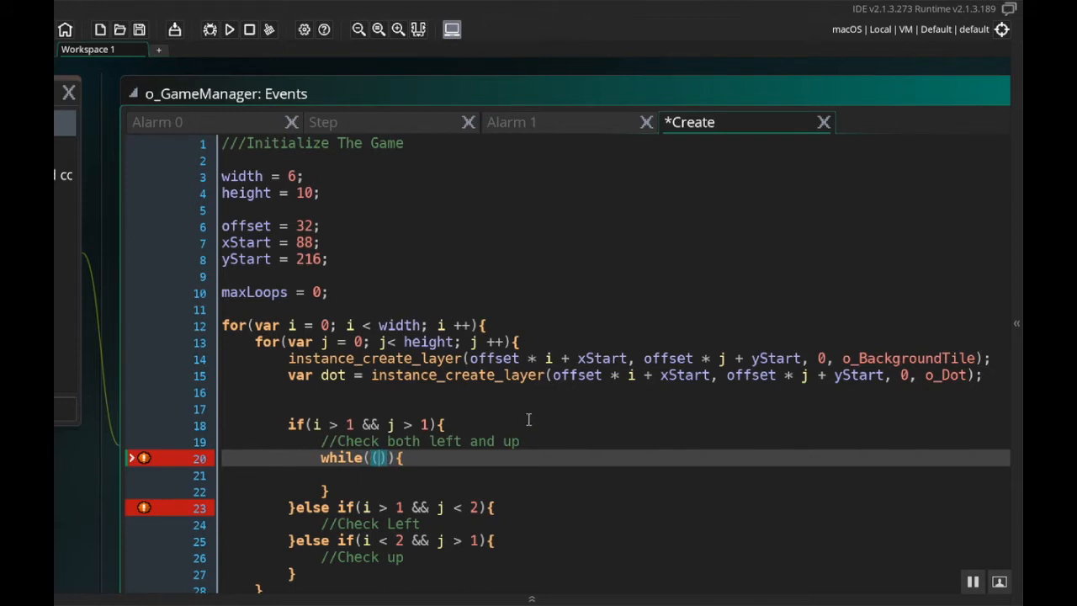
mouse_move(420, 494)
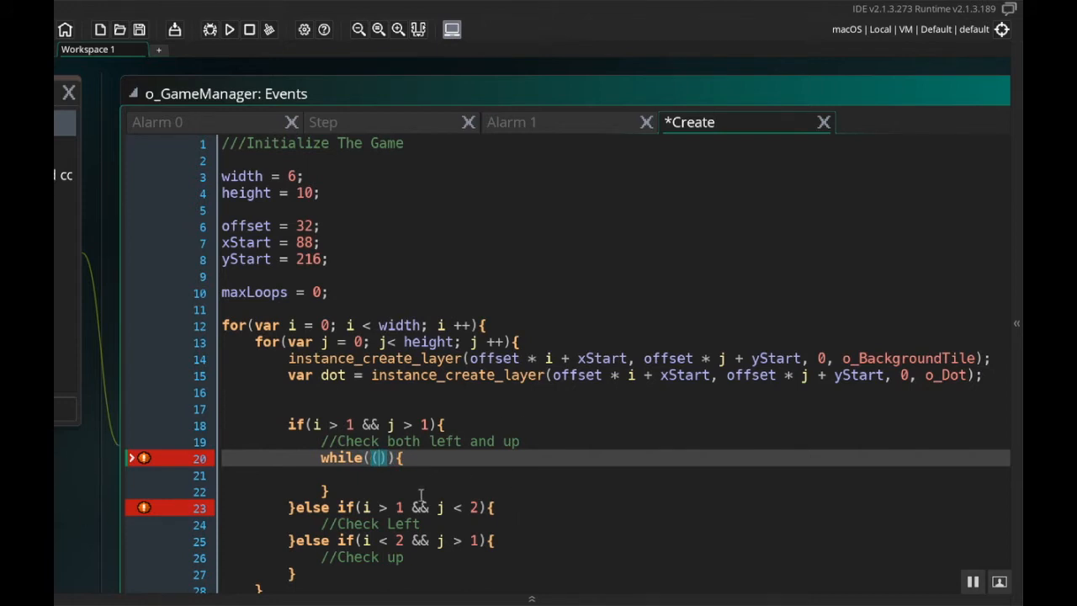
mouse_move(538, 488)
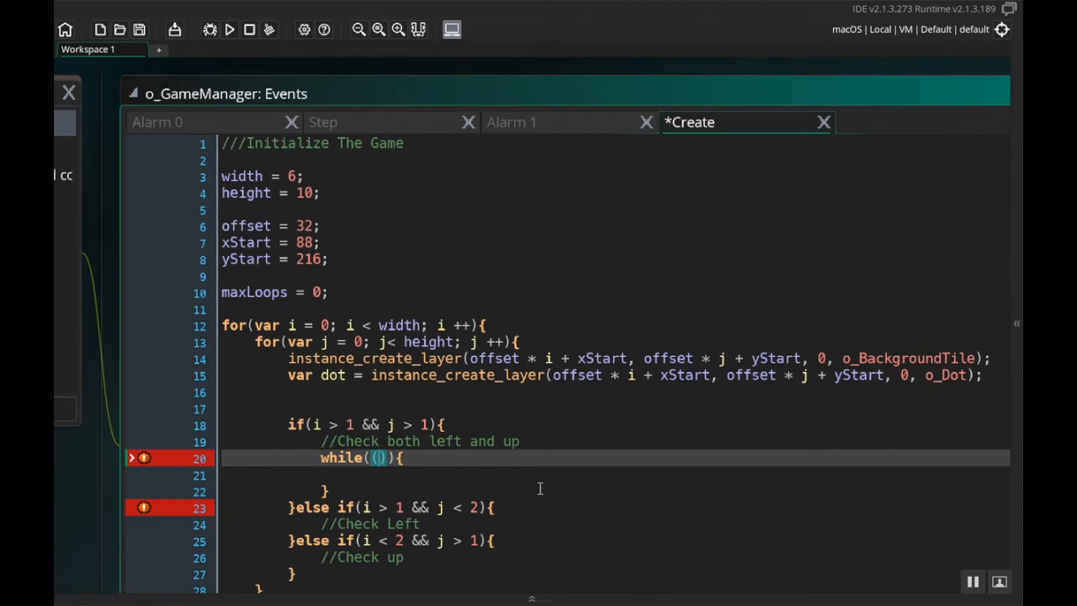
type("instance_position")
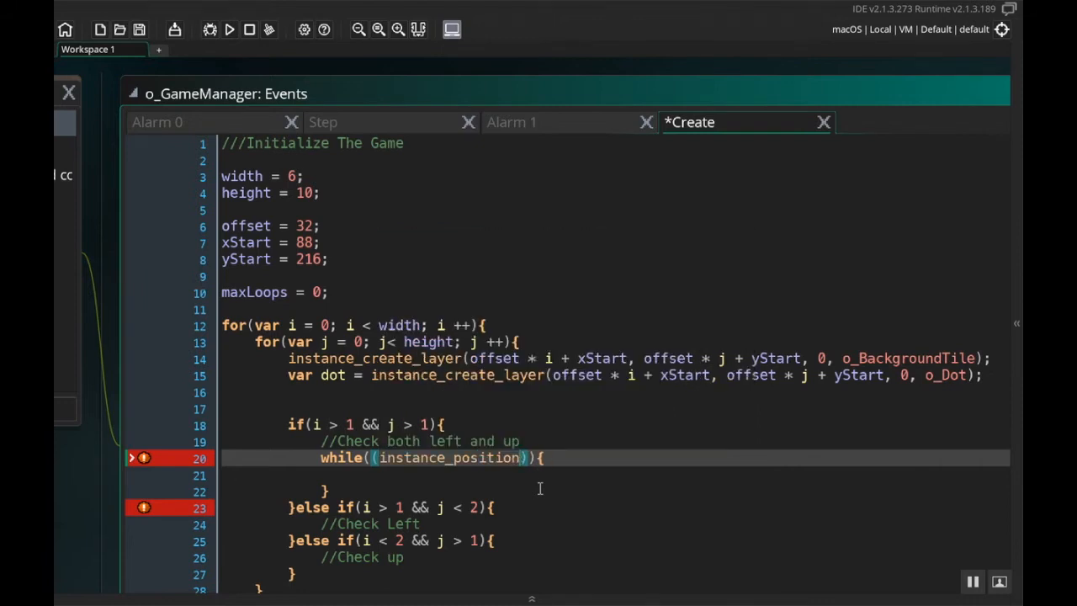
type("x")
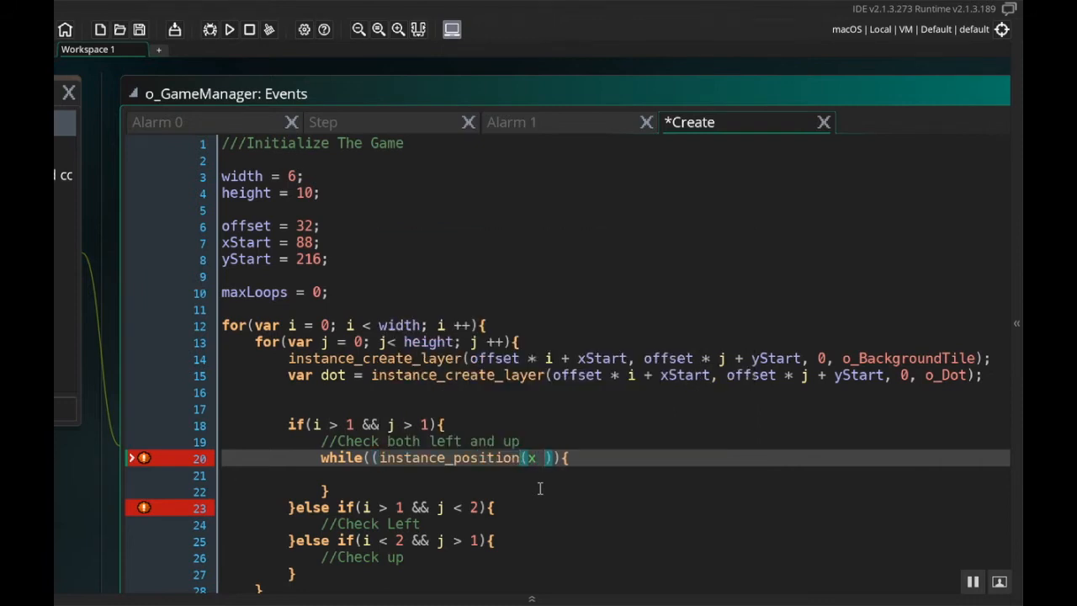
type("dot.x")
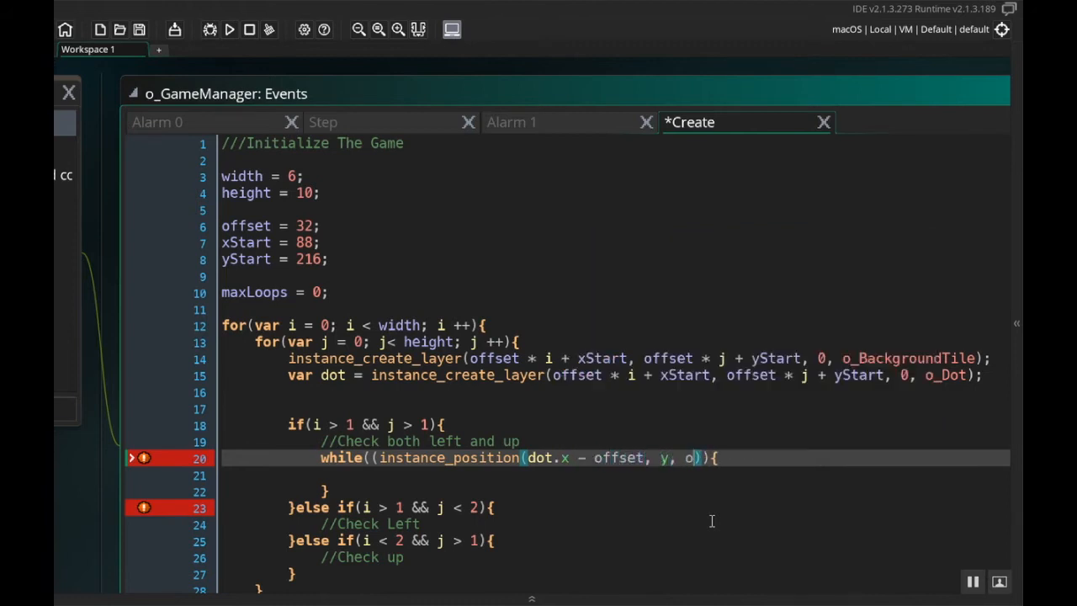
type("_Dot")
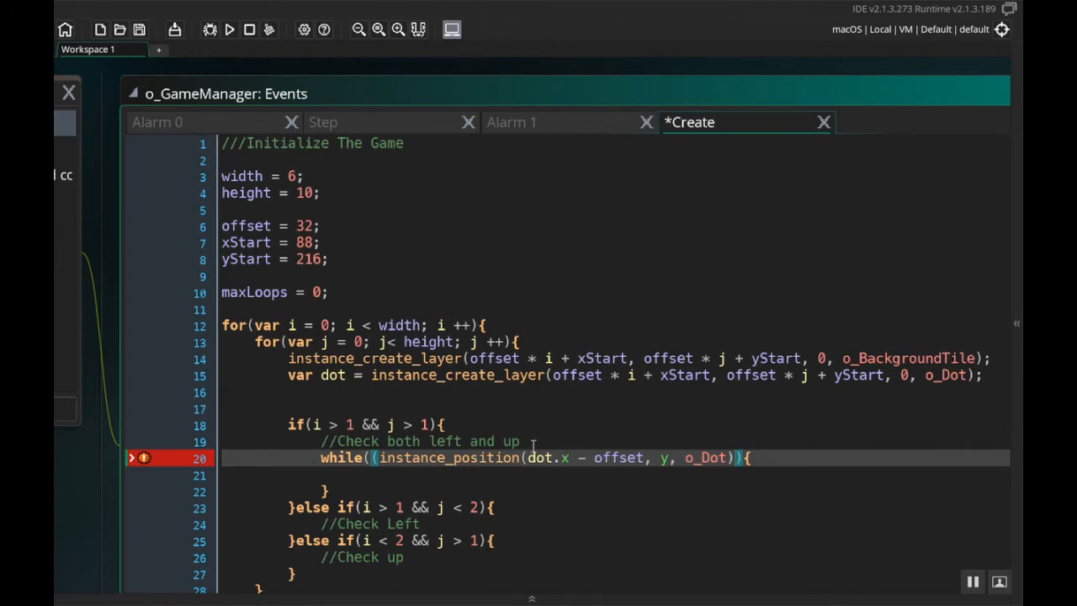
mouse_move(597, 458)
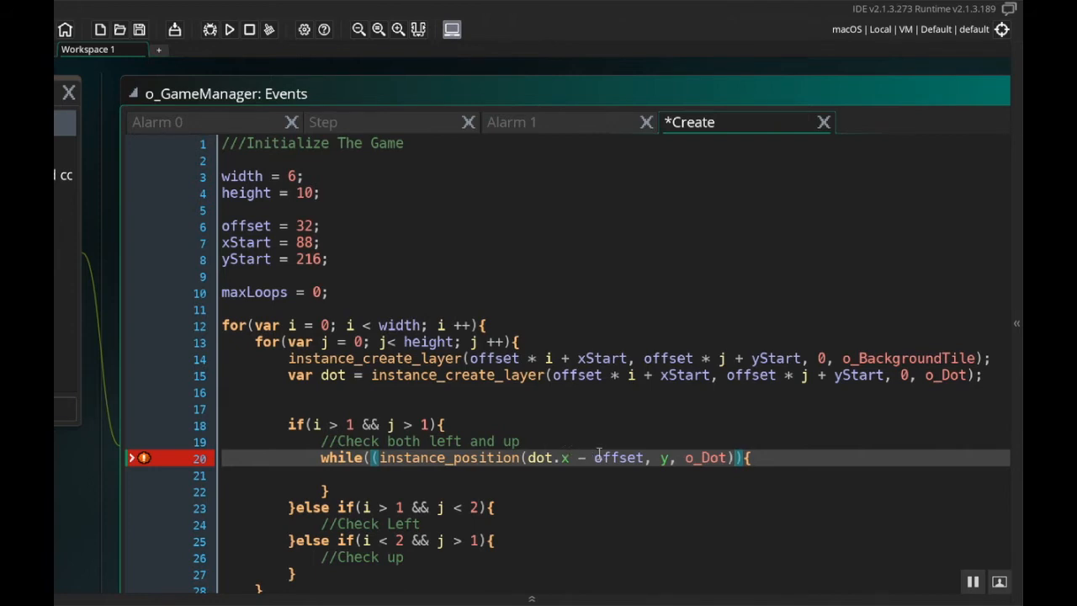
type(".image_index ==")
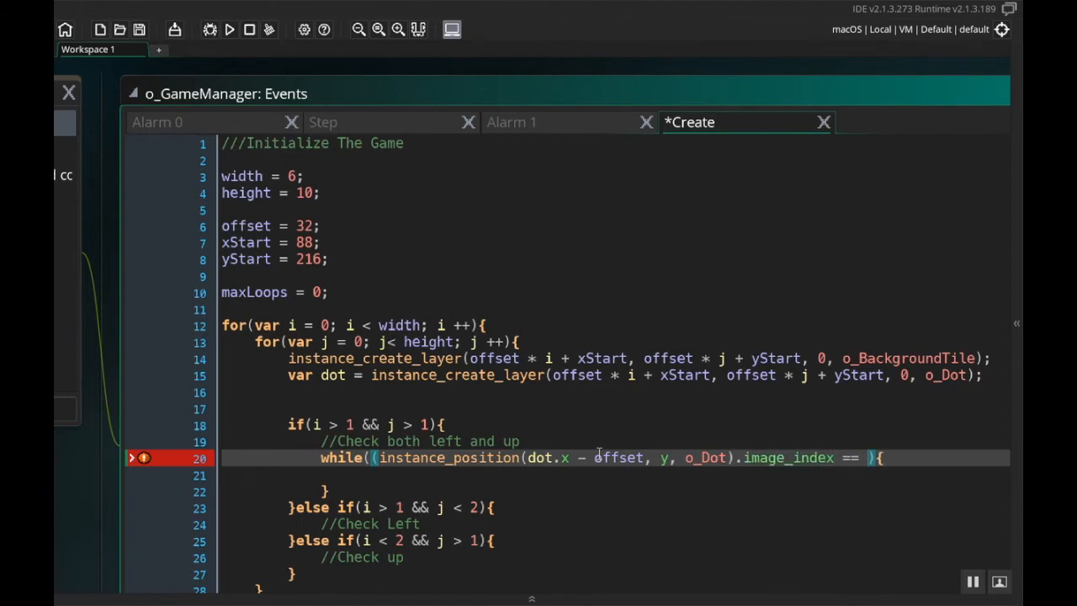
type("dot.image_index")
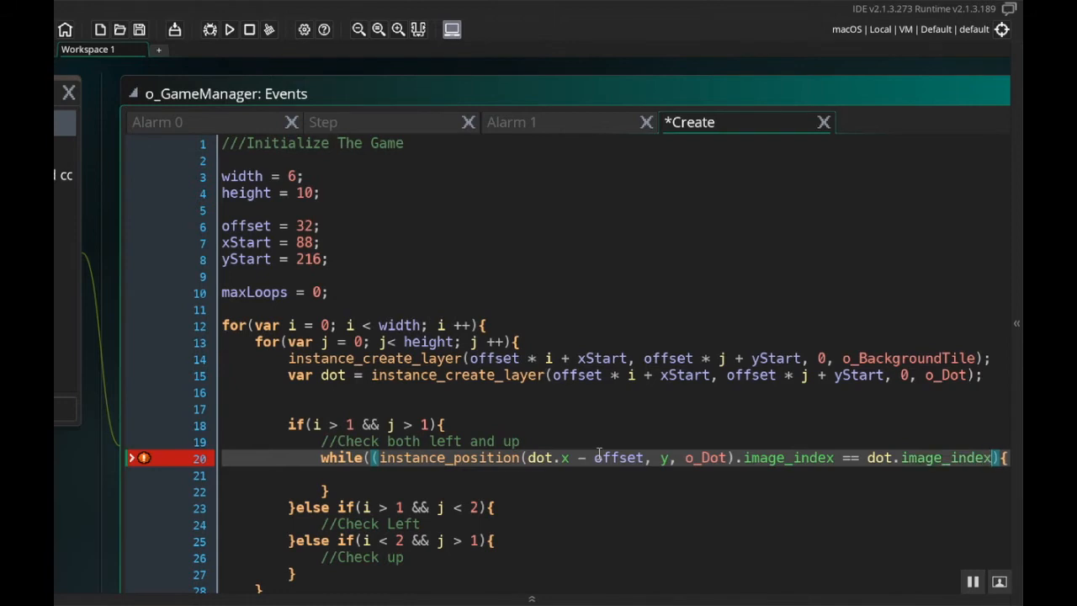
mouse_move(710, 471)
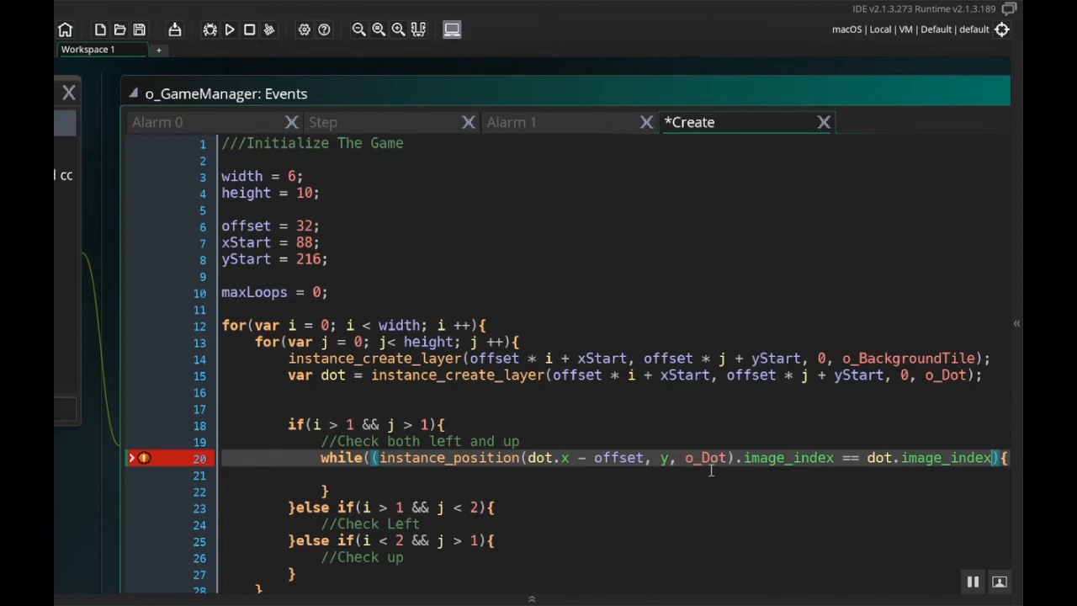
mouse_move(722, 475)
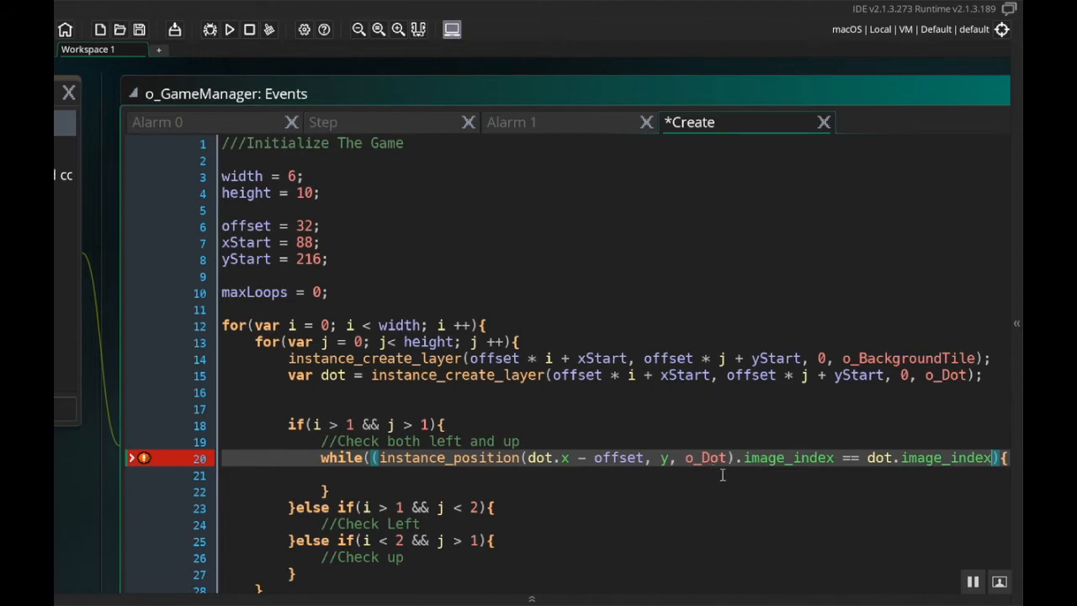
mouse_move(407, 395)
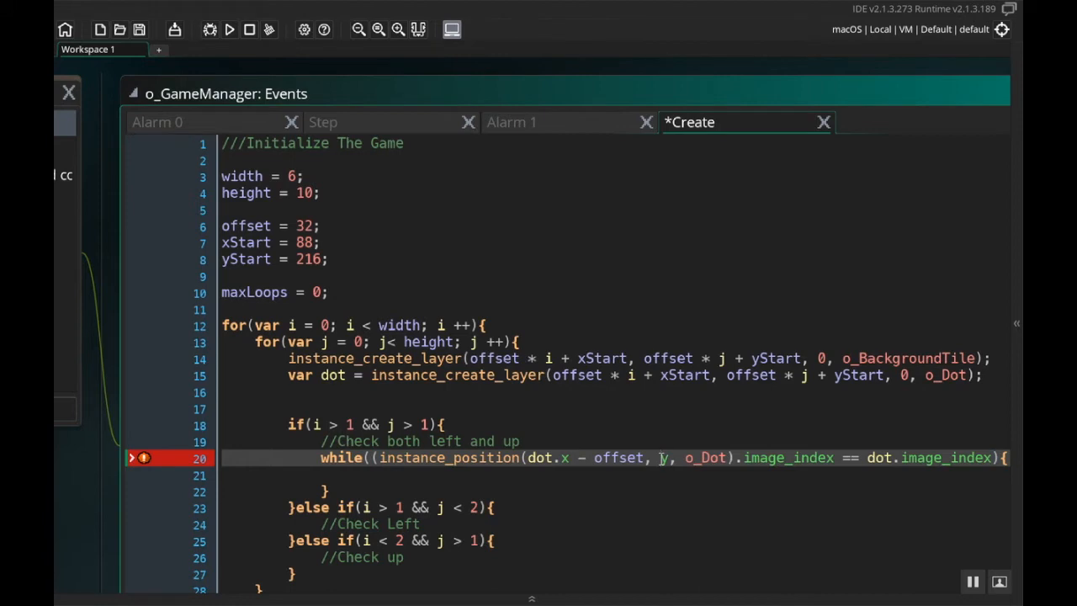
Change the left-neighbor lookup to use dot.y and begin an && clause.
type("dot.")
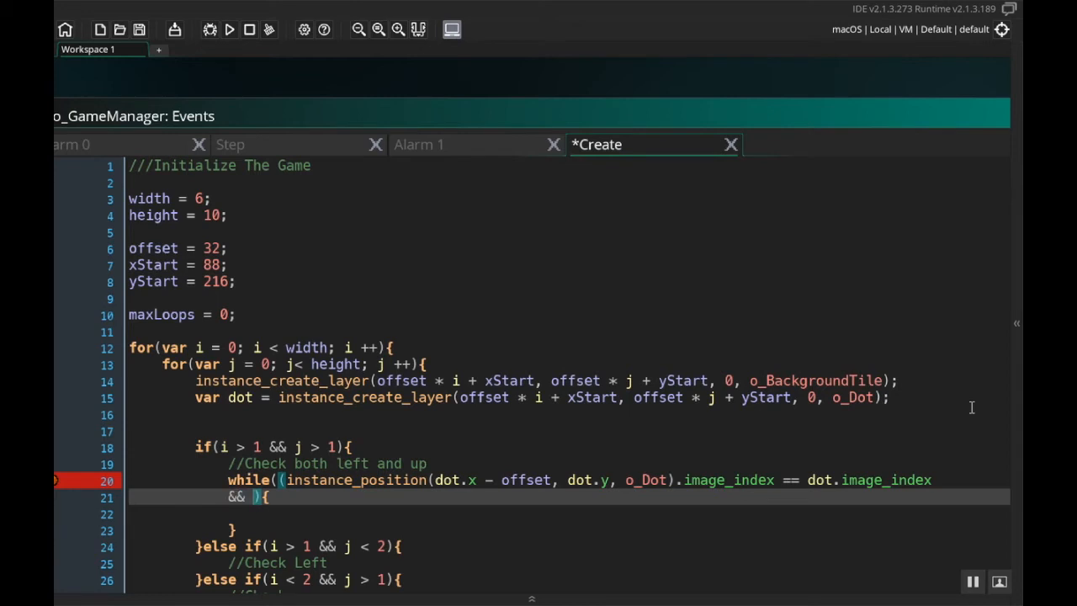
Add && instance_position(dot.x - 2 * offset, dot.y, o_Dot).image_index == dot.image_index) and an ||.
type("instance_position")
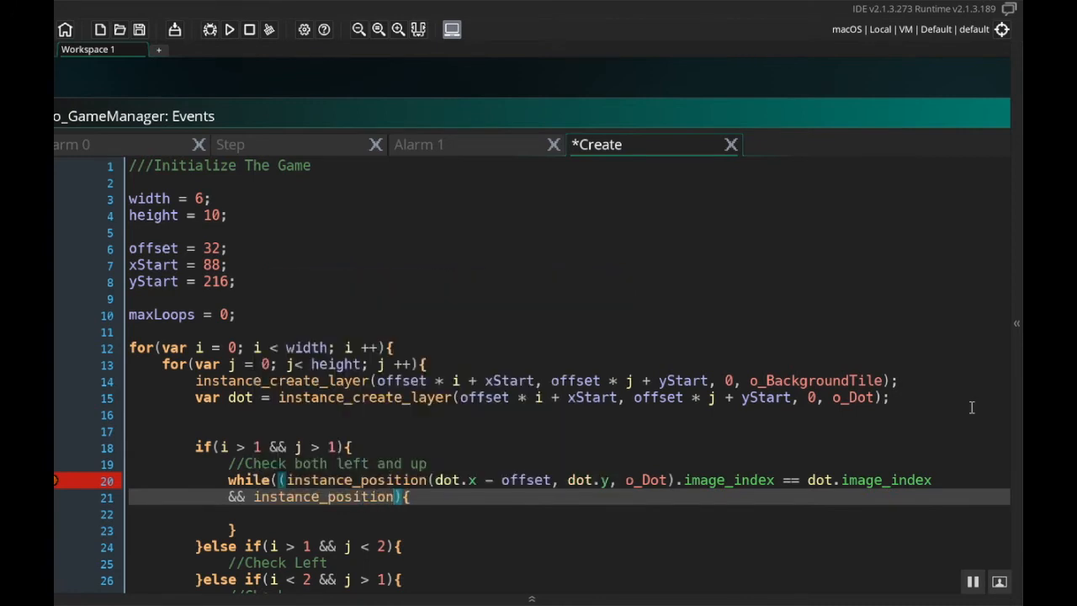
type("dot.x")
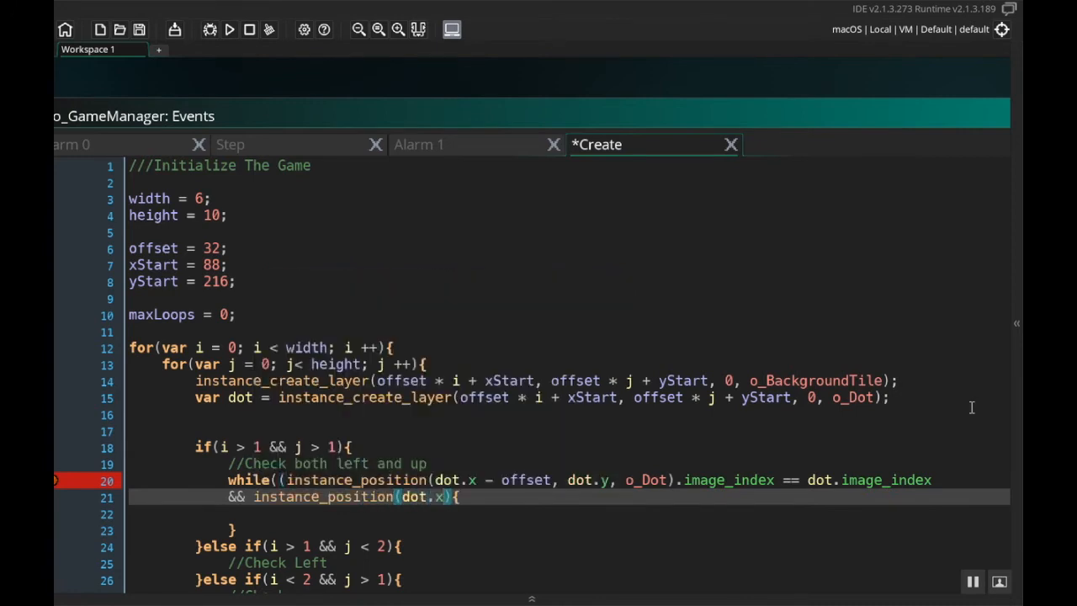
type("- 2")
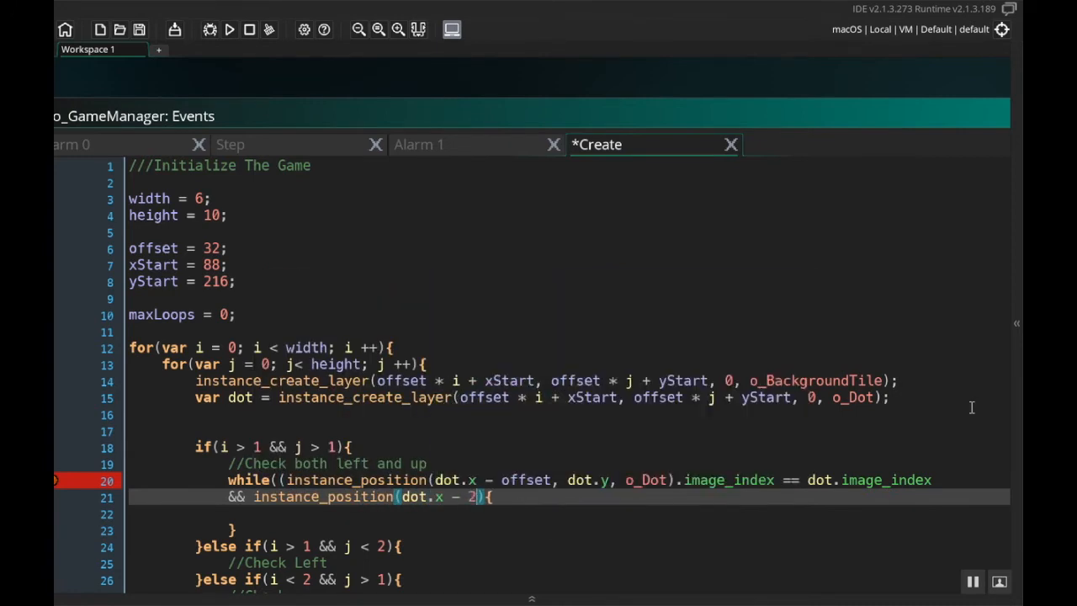
type("* offset, dot.y, o_Dot)")
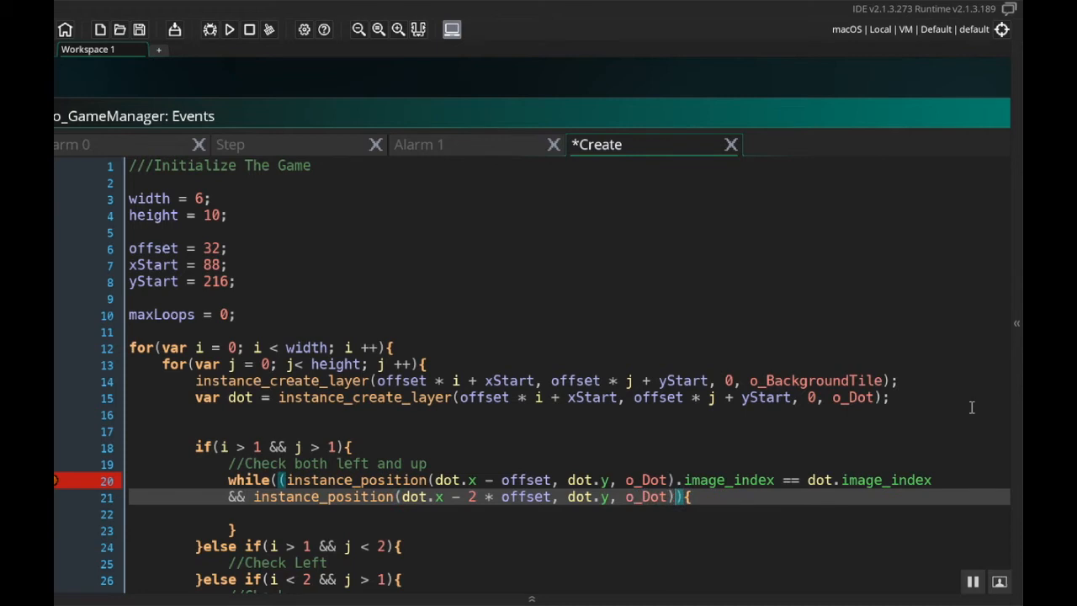
type(".image_index == dot.image_index")
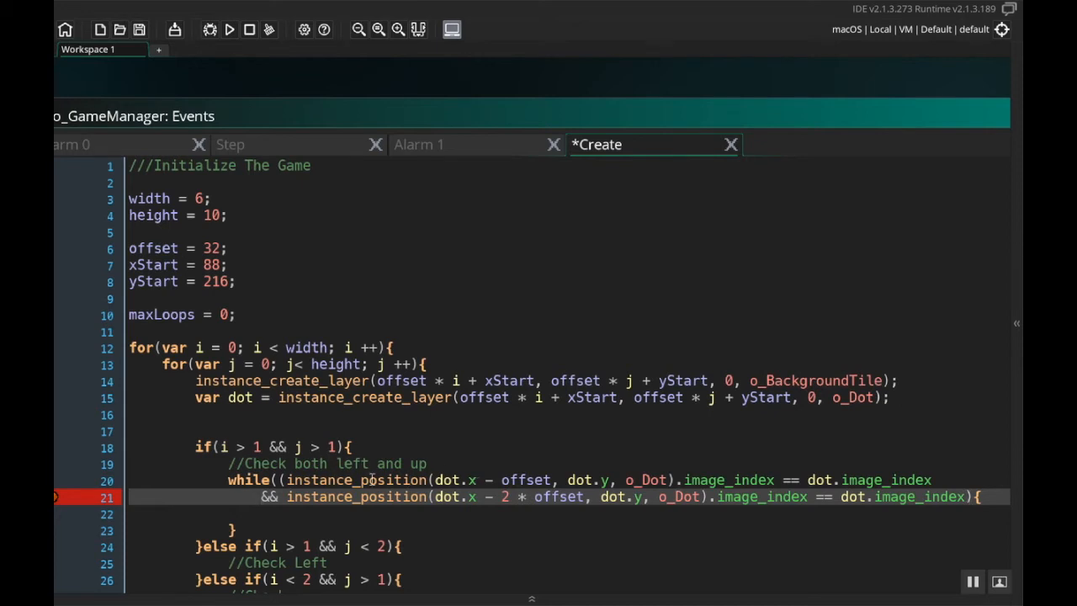
mouse_move(355, 483)
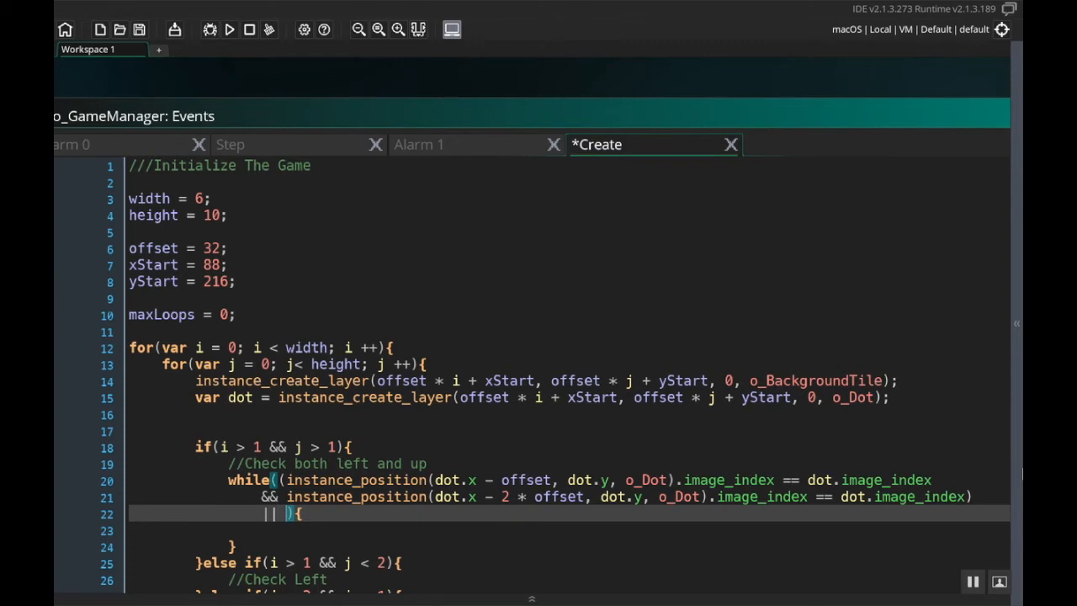
Add the alternative (instance_position(dot.x, dot.y - offset, o_Dot).image_index == dot.image_index &&.
type("(")
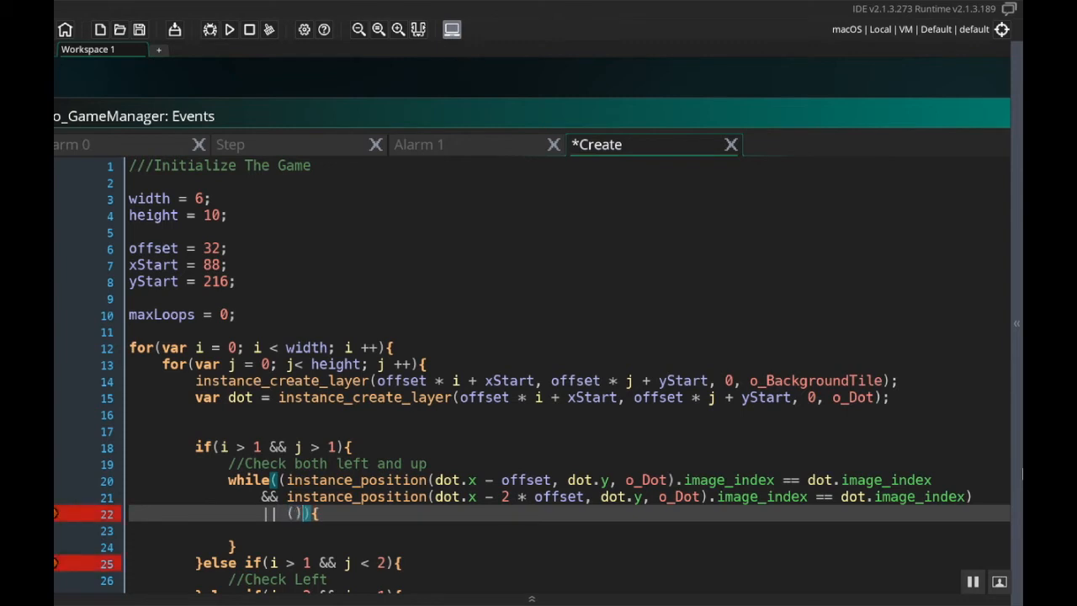
type("instance_position")
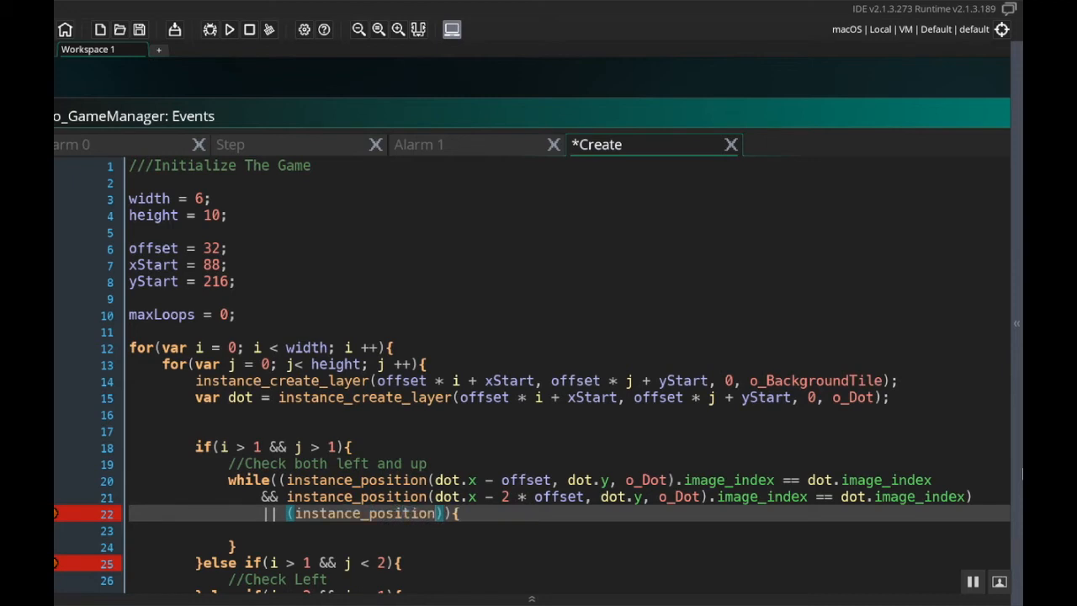
type("dot.x,")
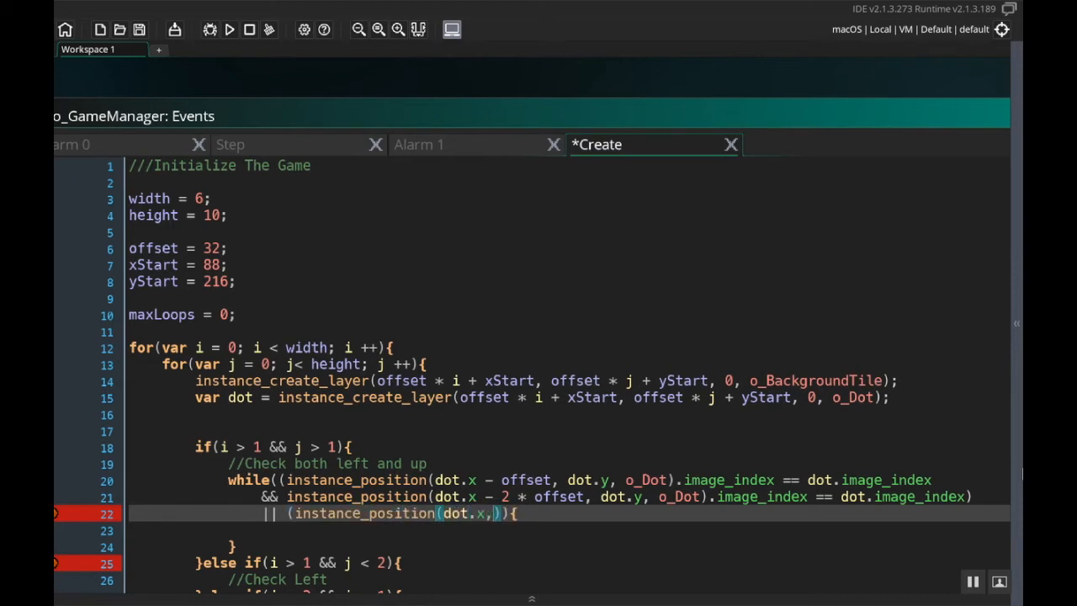
type("dot.y -")
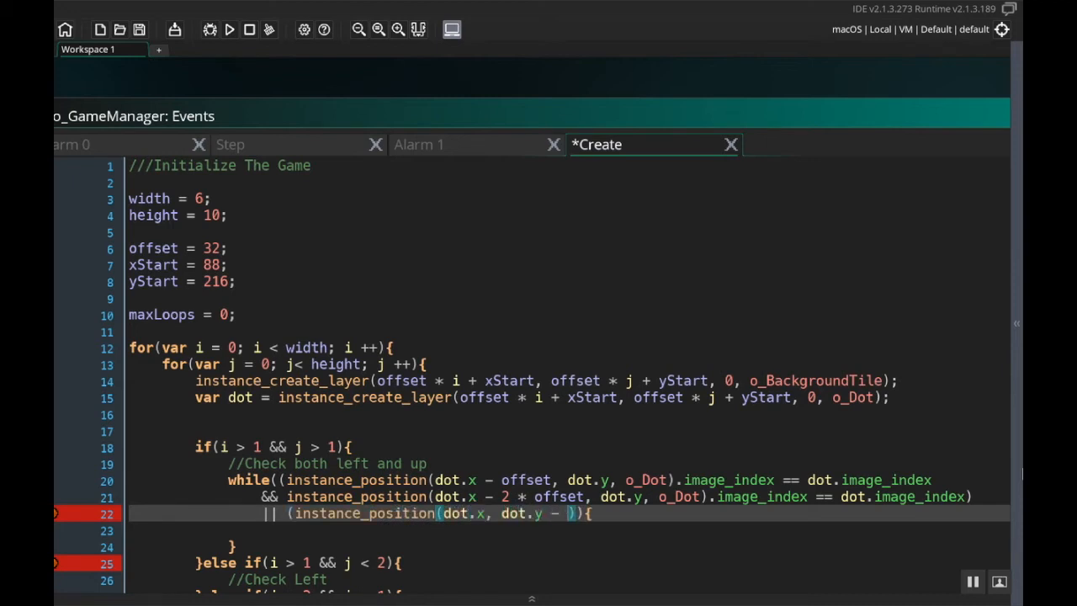
type("offset, o_Dot")
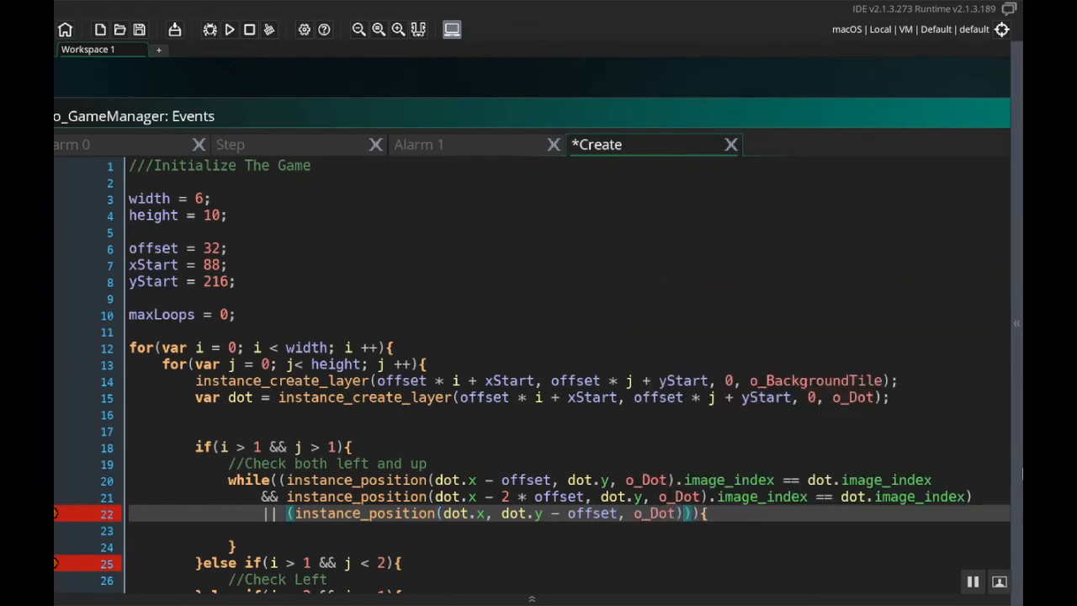
type(".image_index == dot.")
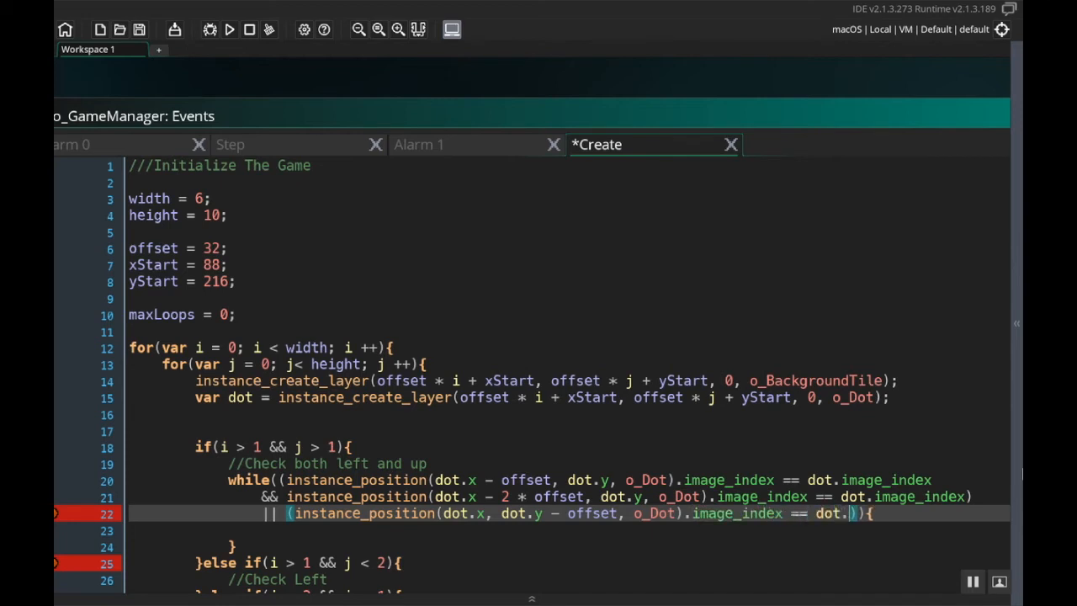
type("image_index")
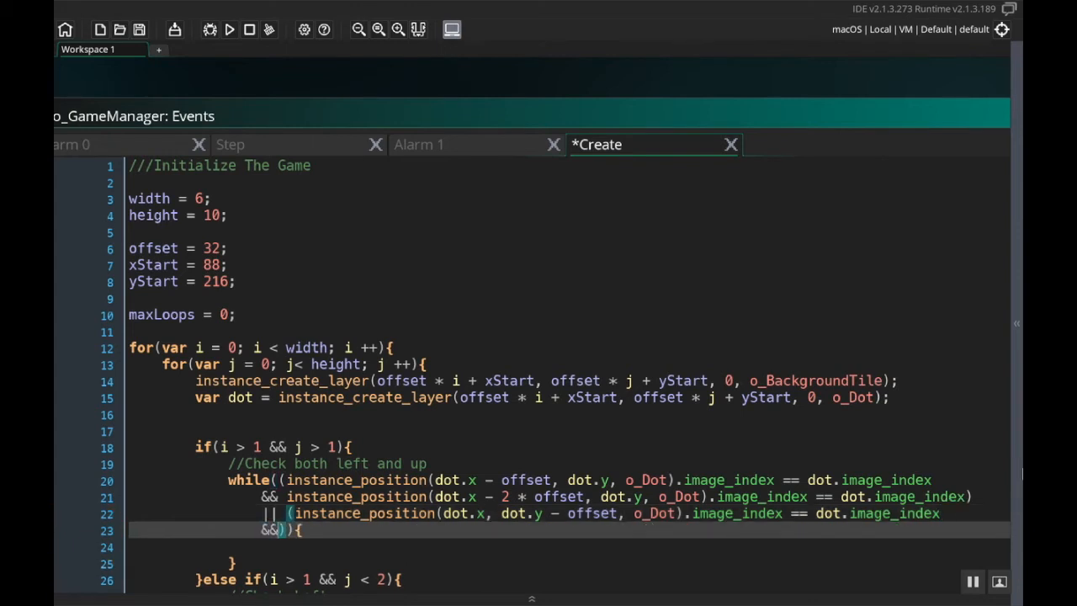
Add && instance_position(dot.x, dot.y - 2 * offset, o_Dot).image_index == dot.image_index).
type("instance_position")
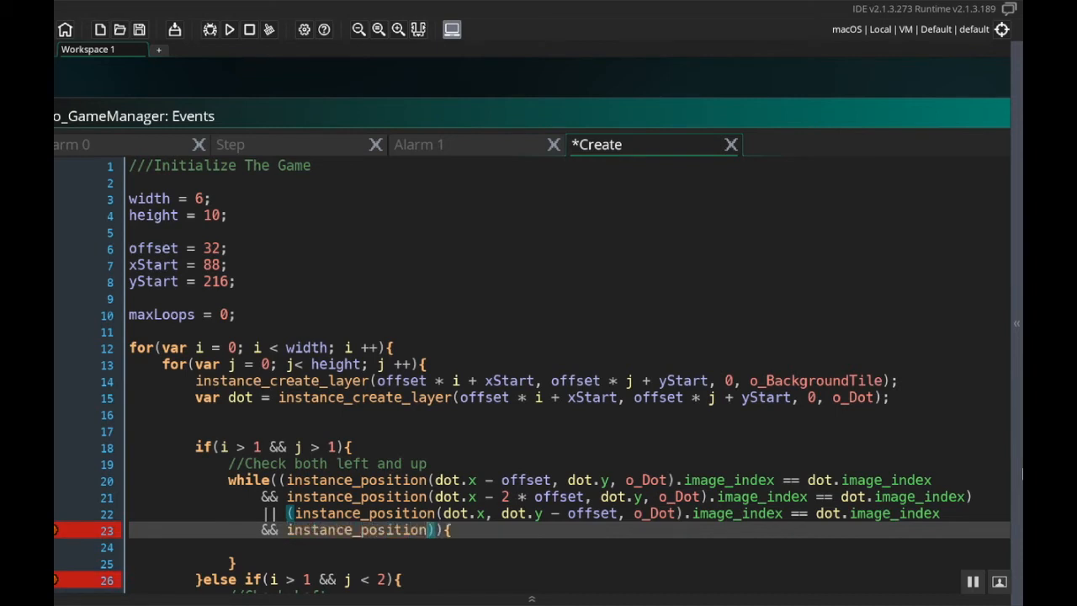
type("dot.x")
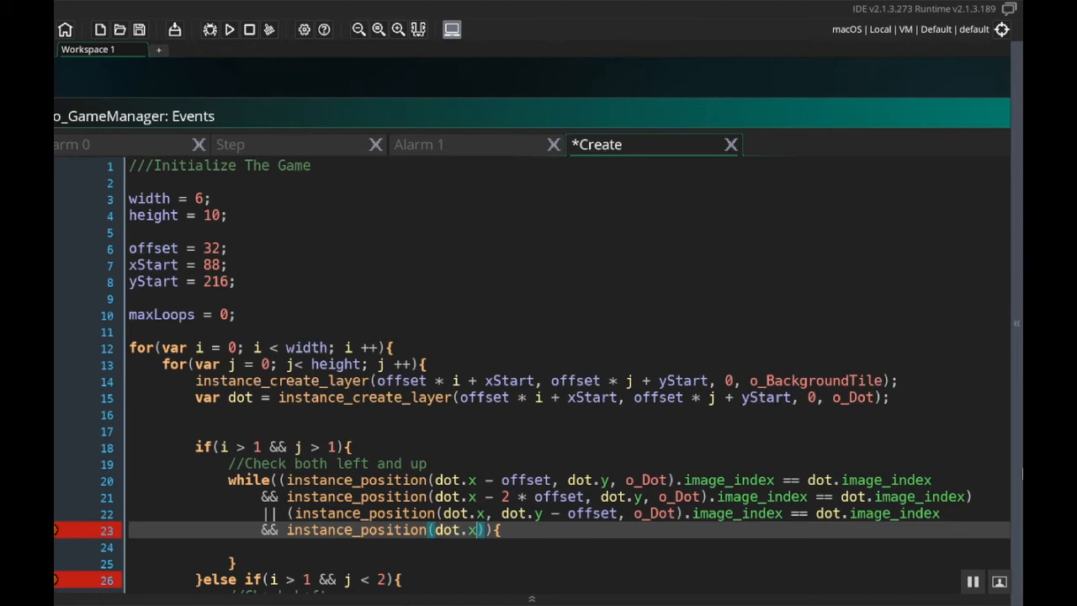
type(", dot.y -")
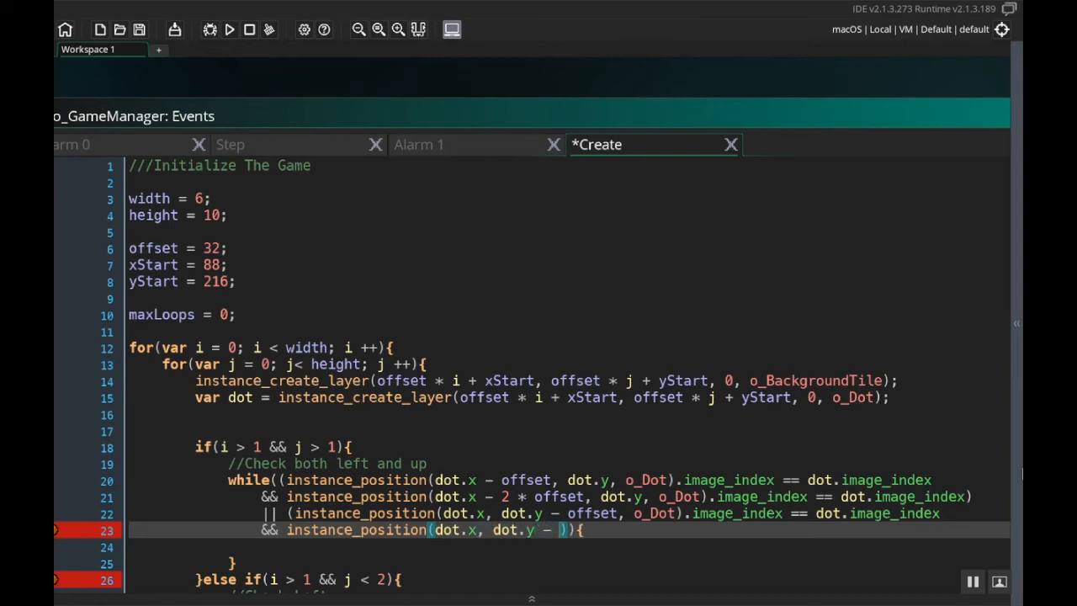
type("2 * offset, o_Dot")
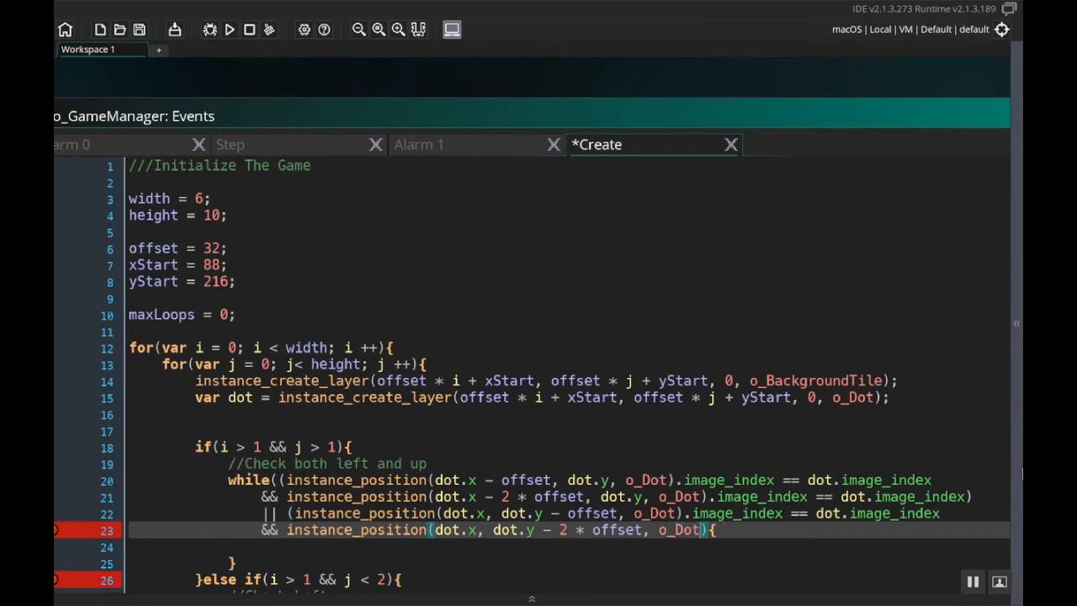
type("ima")
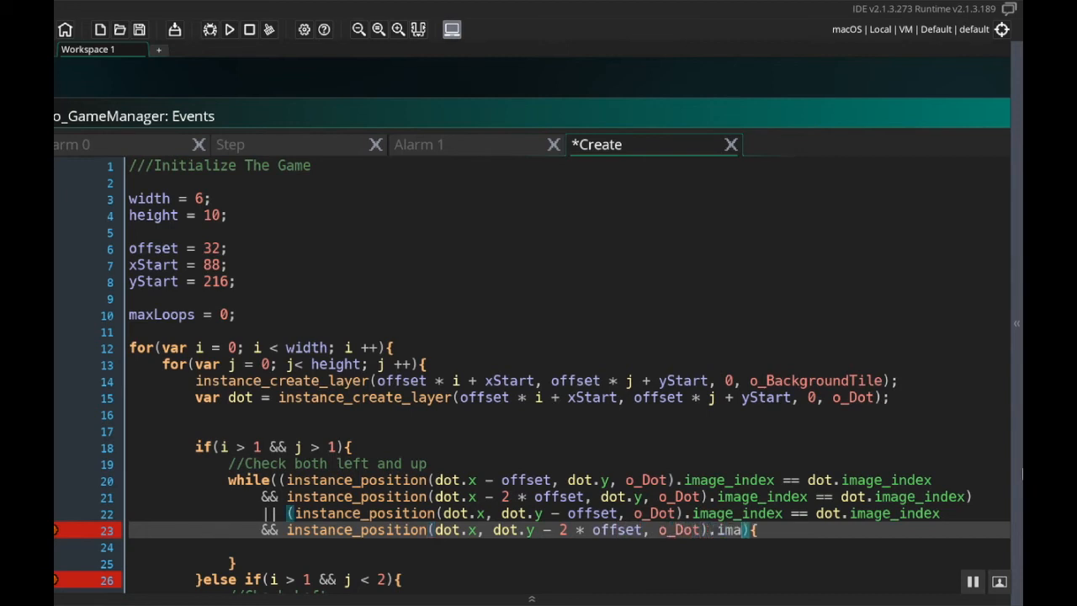
type("image_index ==")
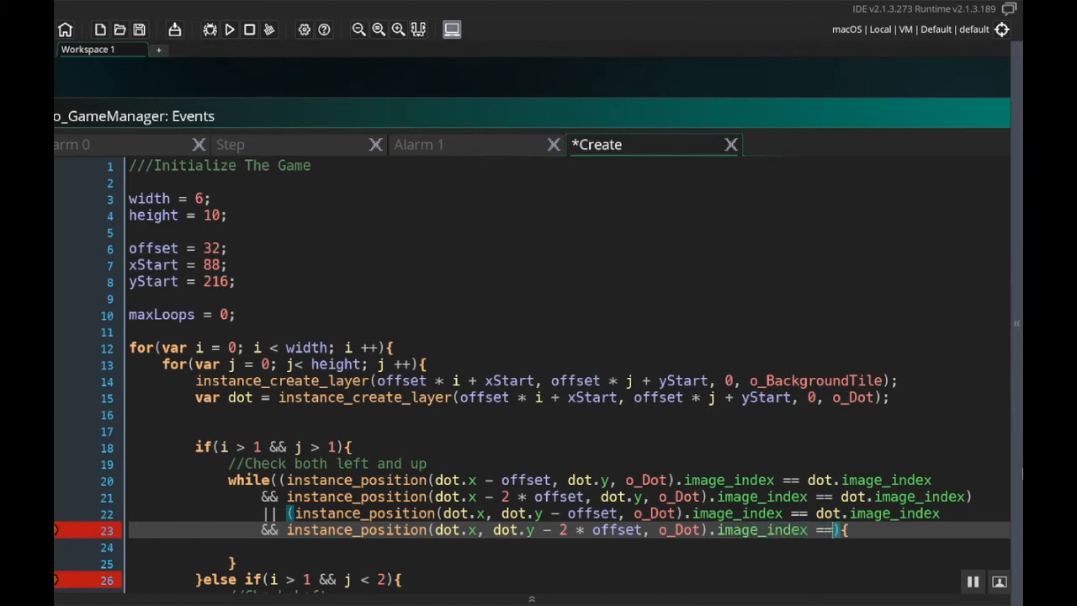
type("dot.image_")
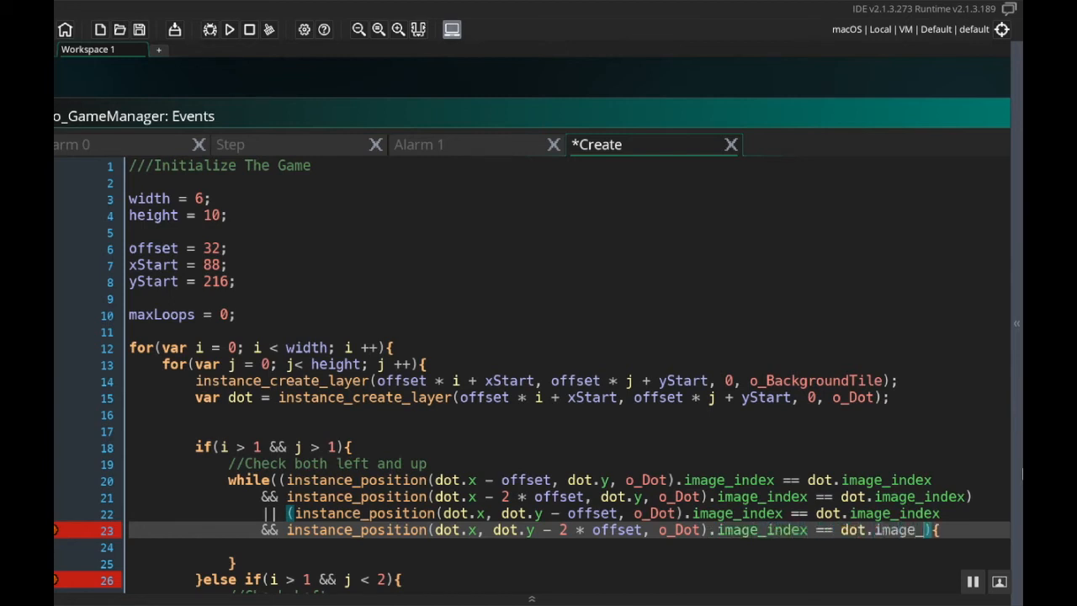
type("index)")
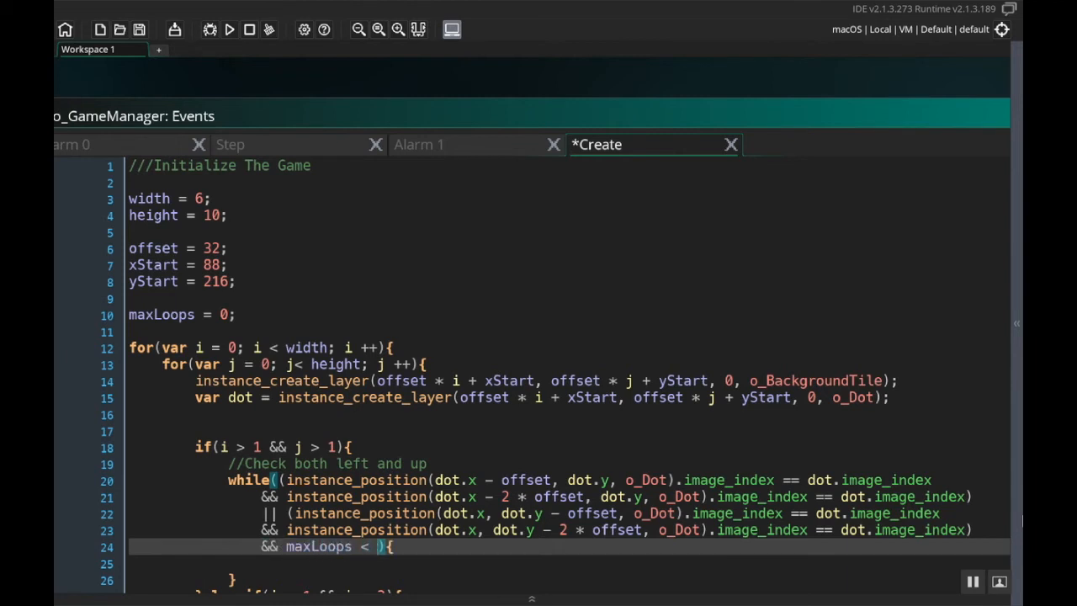
Cap the while loop with && maxLoops < 100.
type("100")
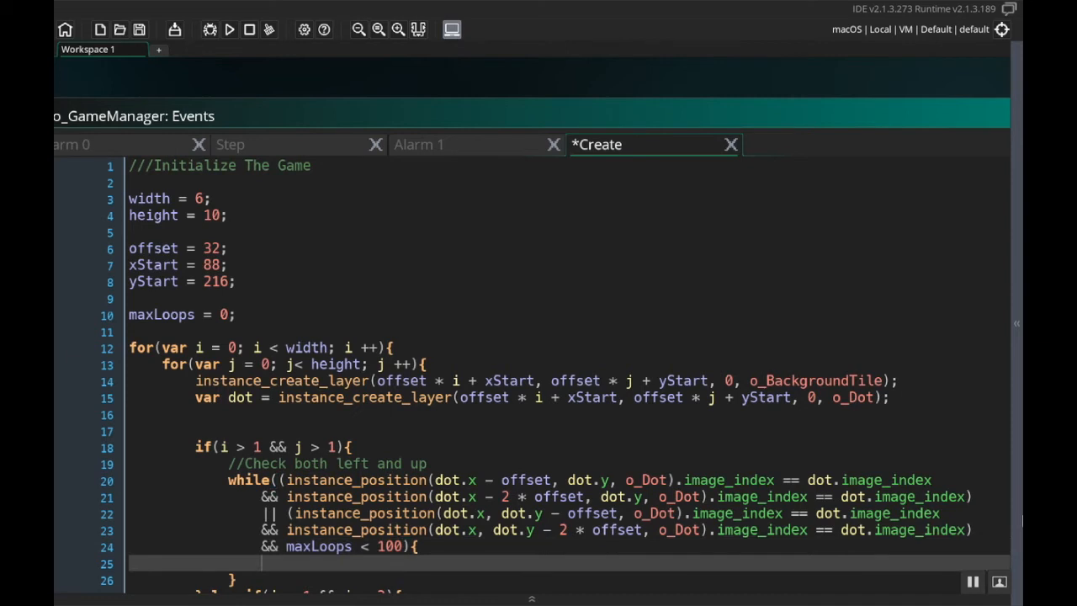
scroll("down", 3)
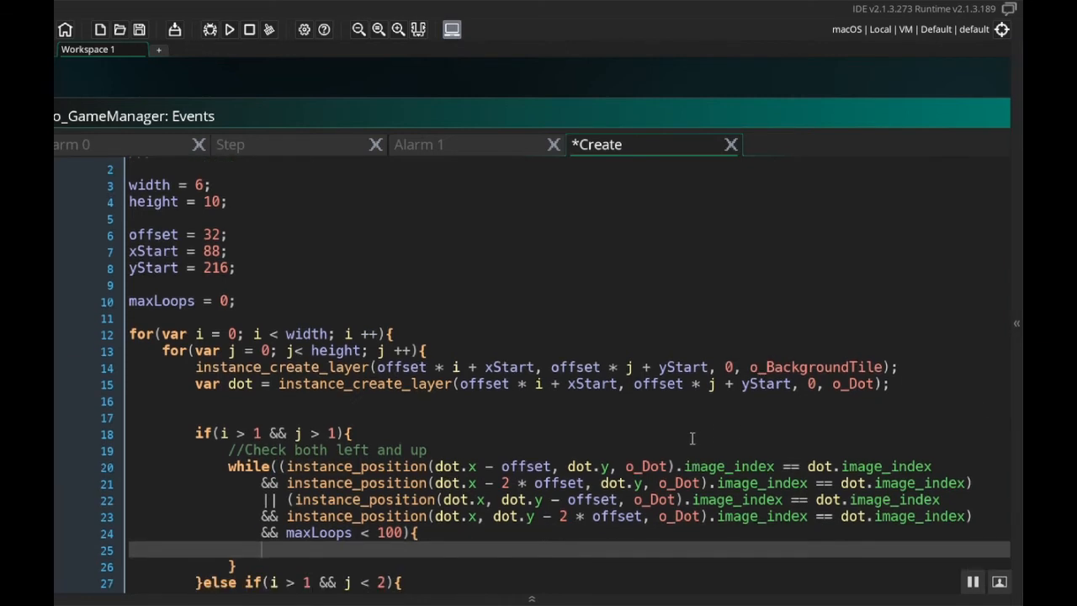
Add the comment '// Change the dot's image and increase the maxLoops' inside the first while loop.
type("//")
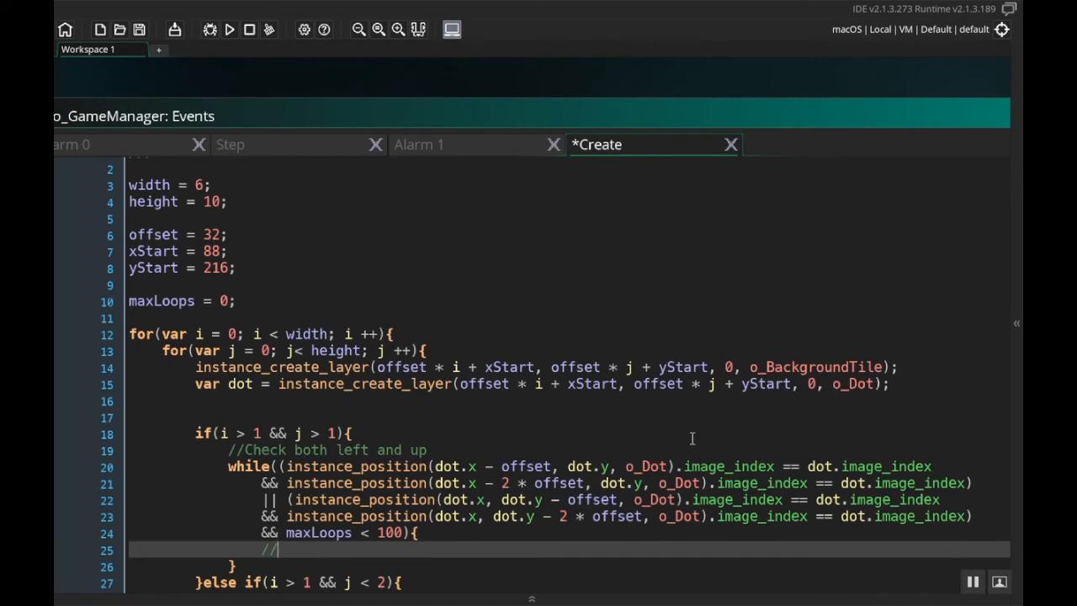
type("Change the dot")
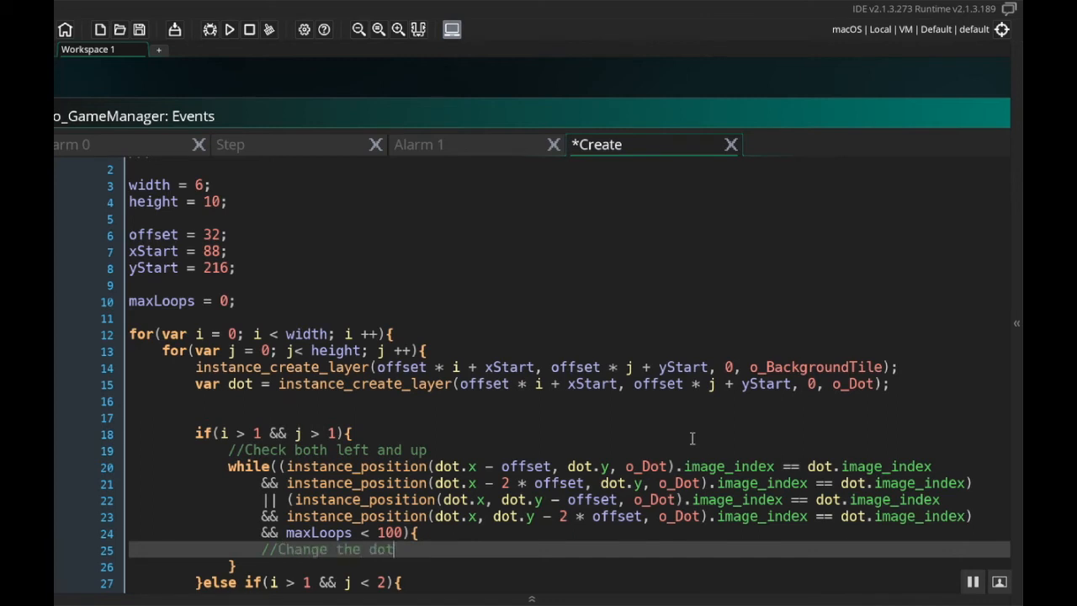
type("'s image")
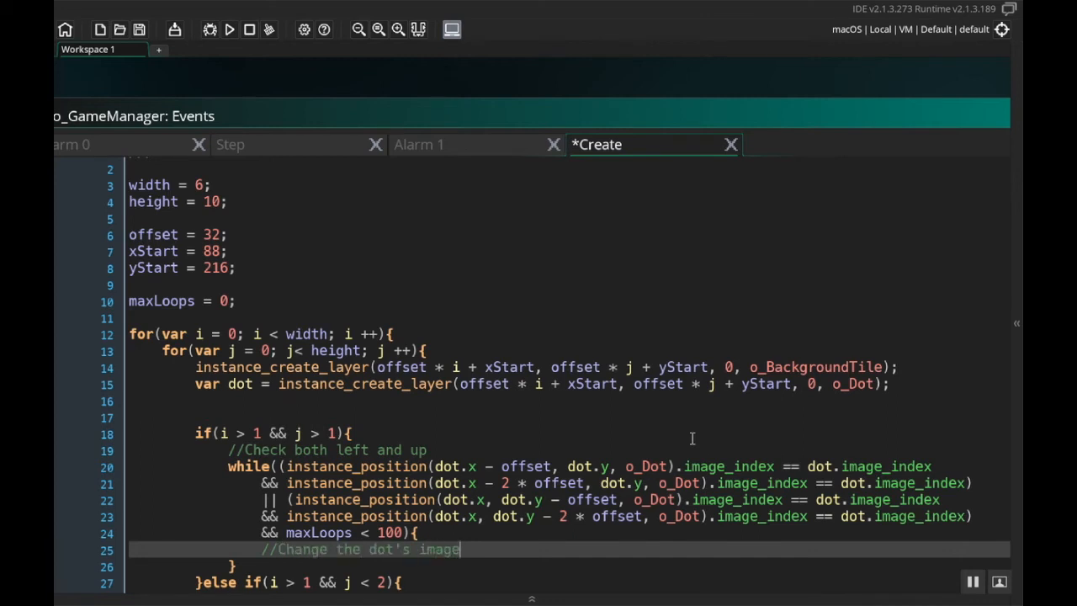
type("and i")
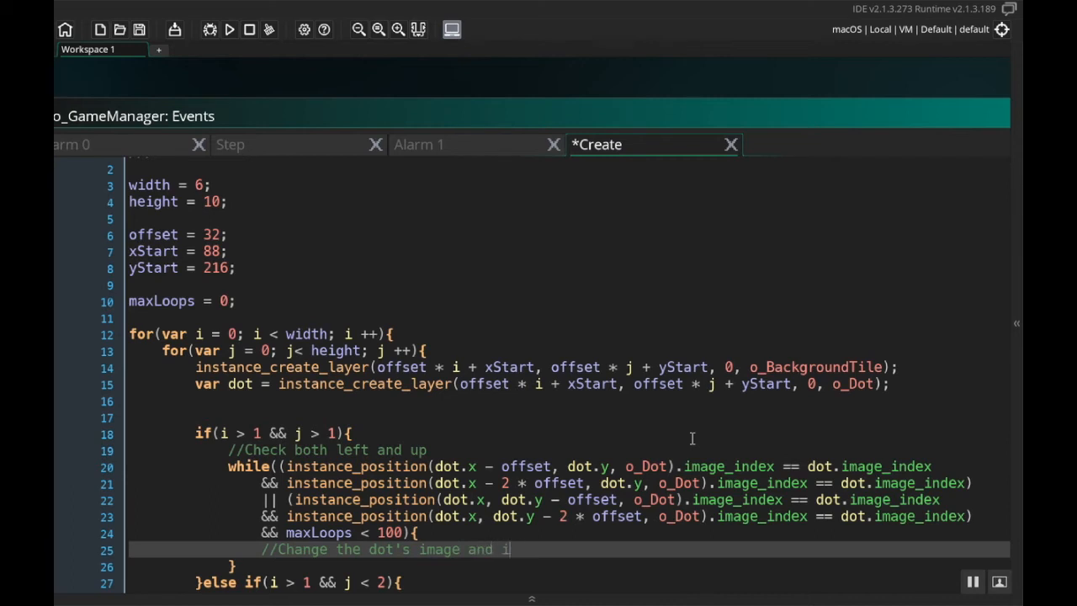
type("ncrease the")
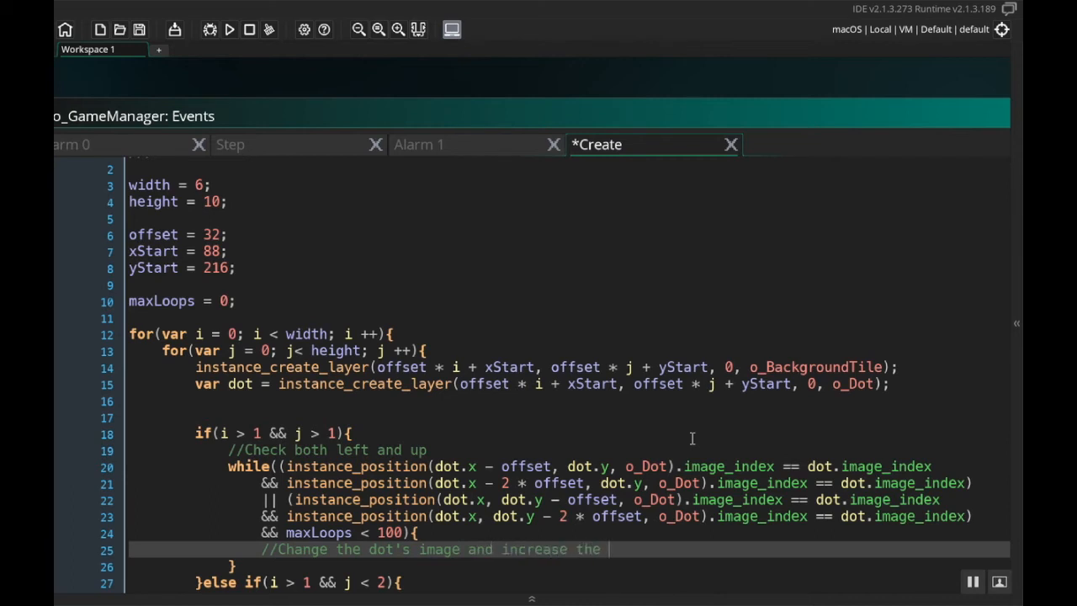
type("maxLoops")
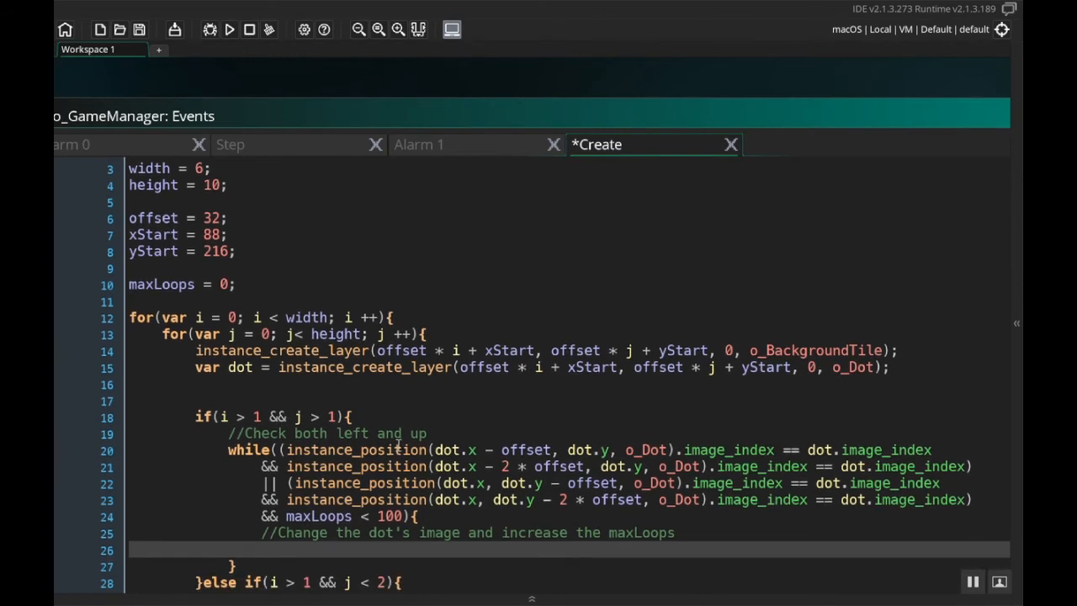
mouse_move(538, 416)
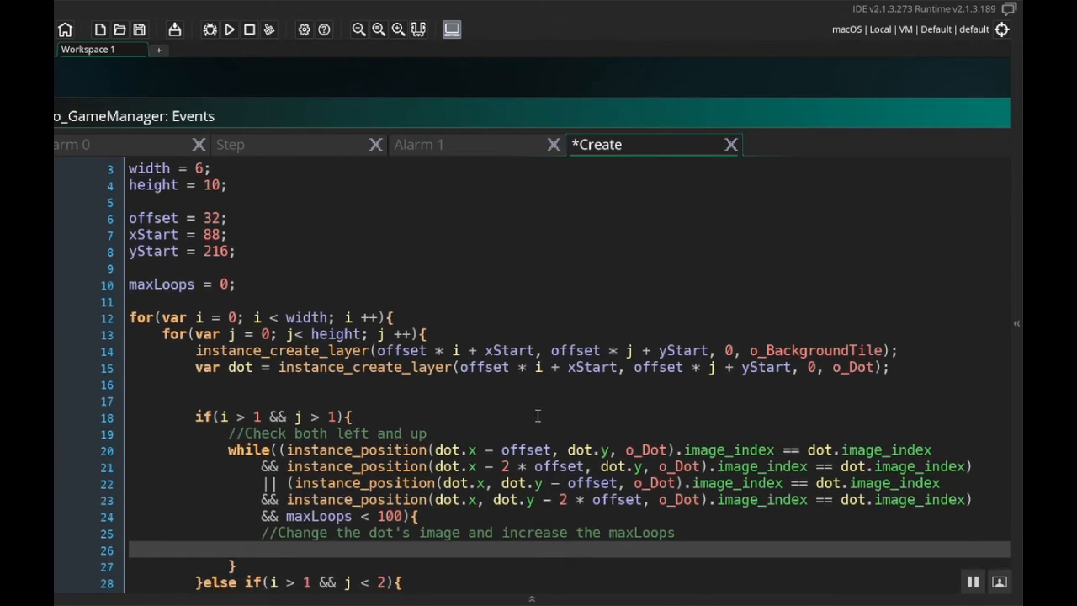
Write dot.image_index = irandom(8); and maxLoops ++; in the loop body.
type("dot.image_")
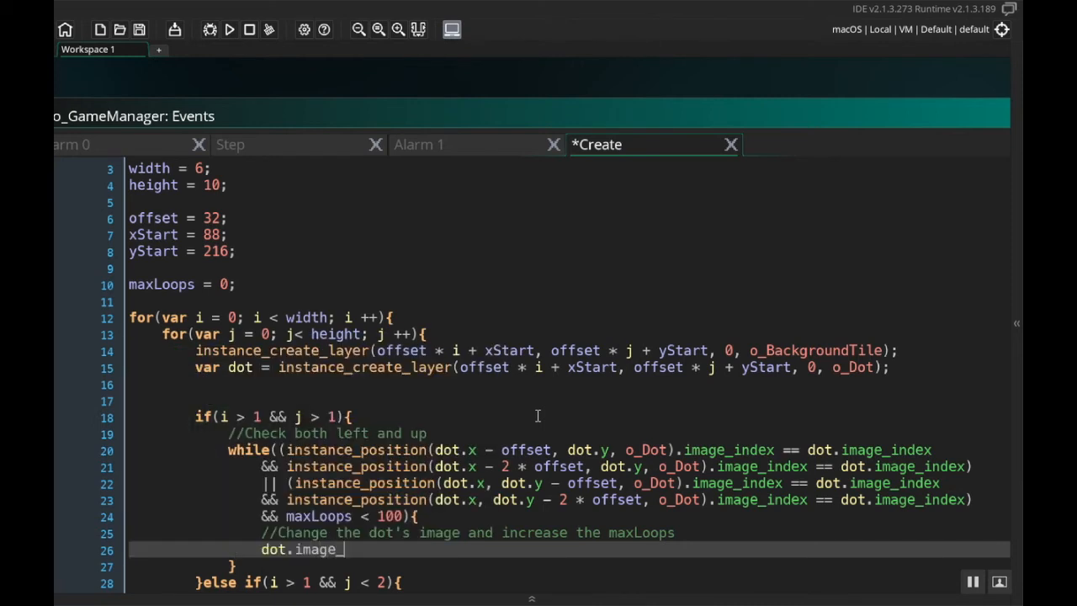
type("index =")
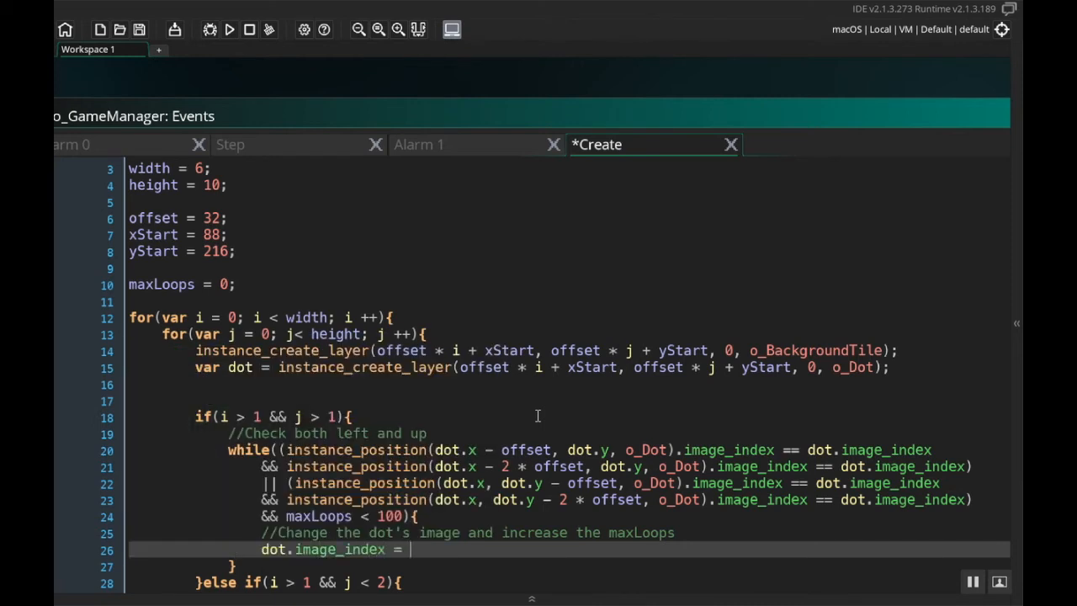
type("irandom(8")
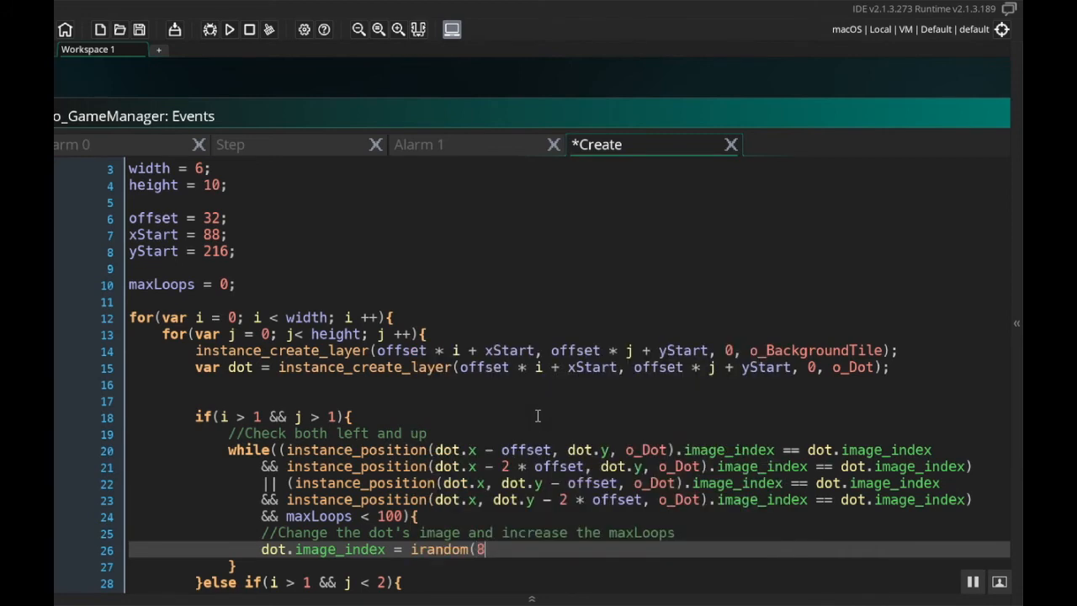
type(");")
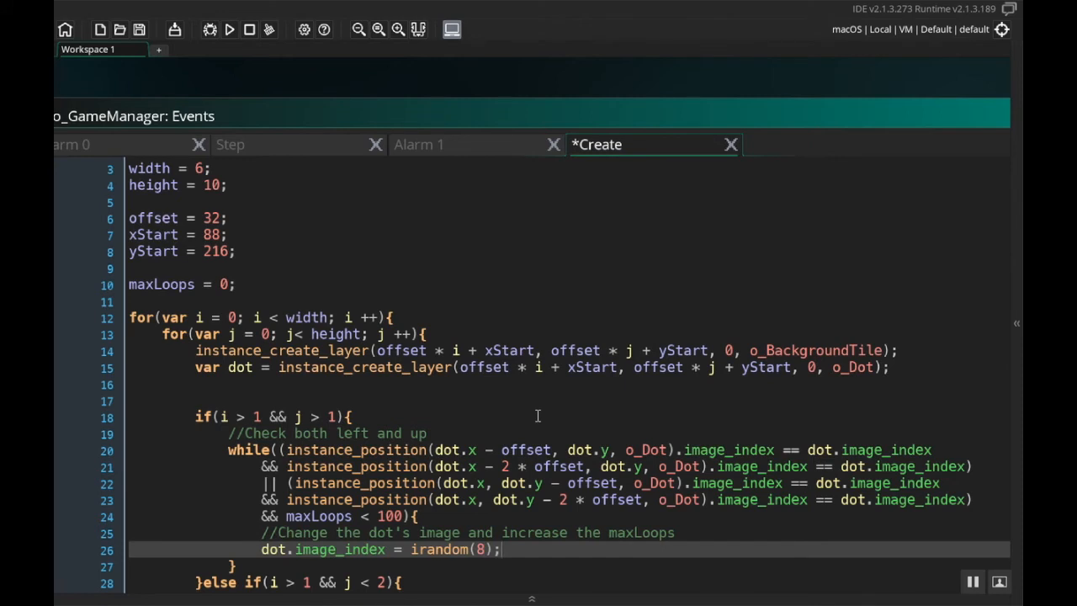
type("maxLoops ++;")
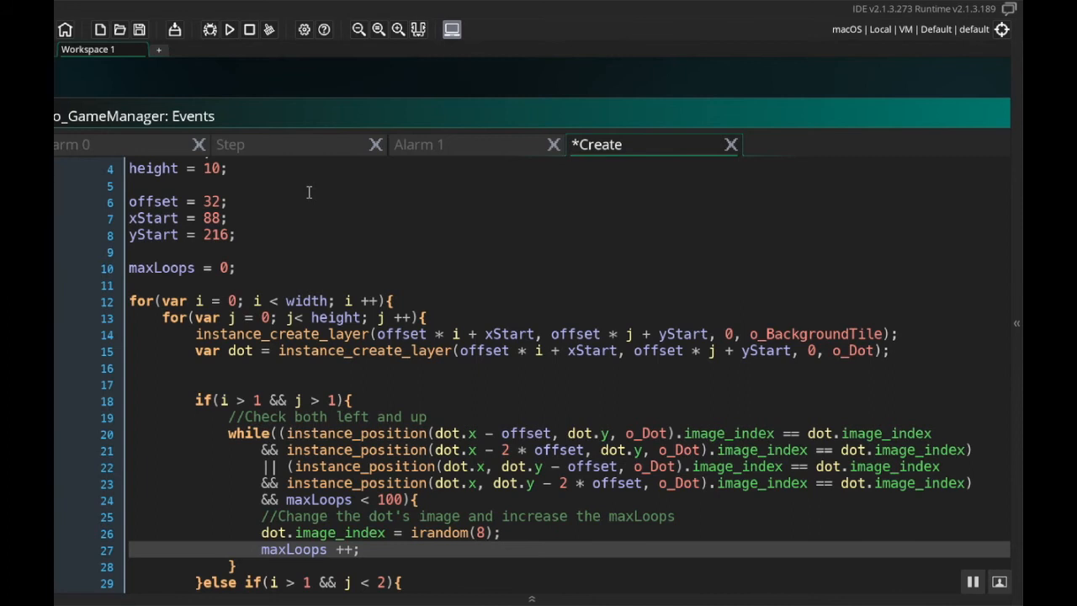
scroll("down", 3)
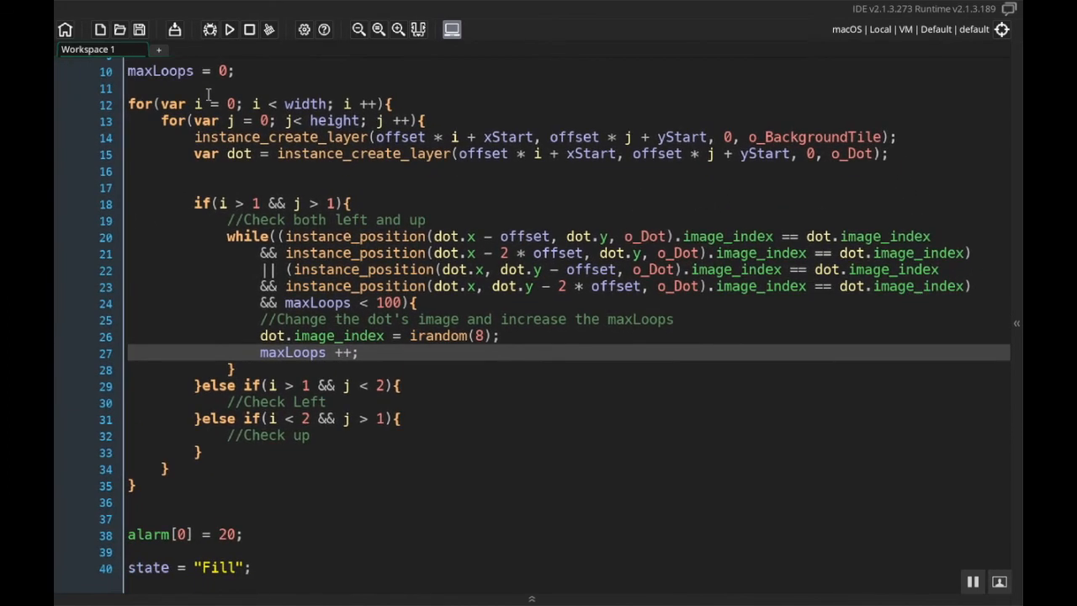
mouse_move(316, 400)
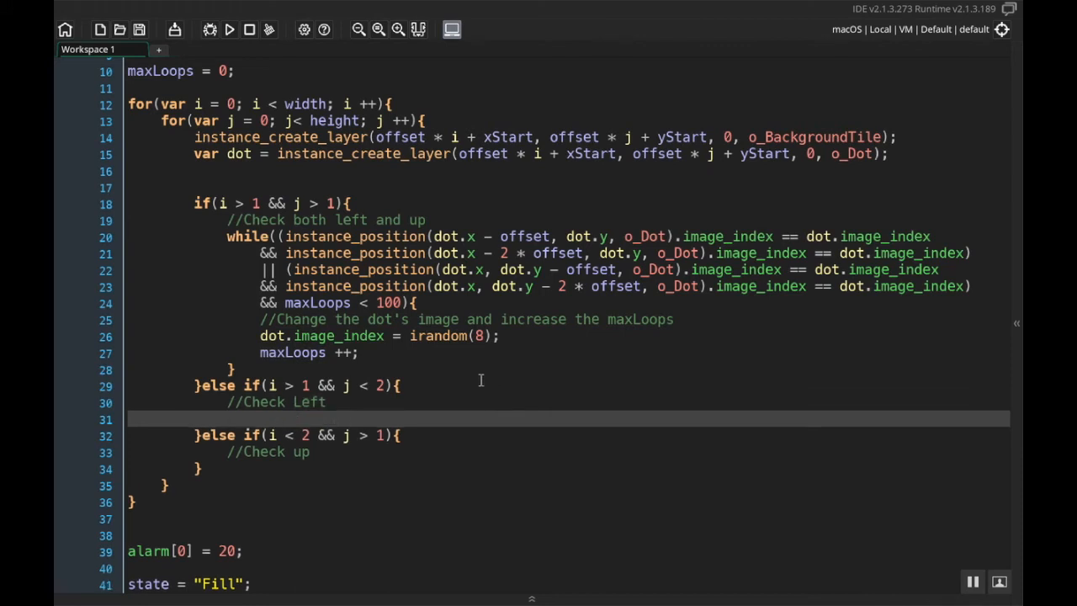
Write a while loop in Check Left reusing the left-neighbour conditions with && maxLoops < 100.
type("while")
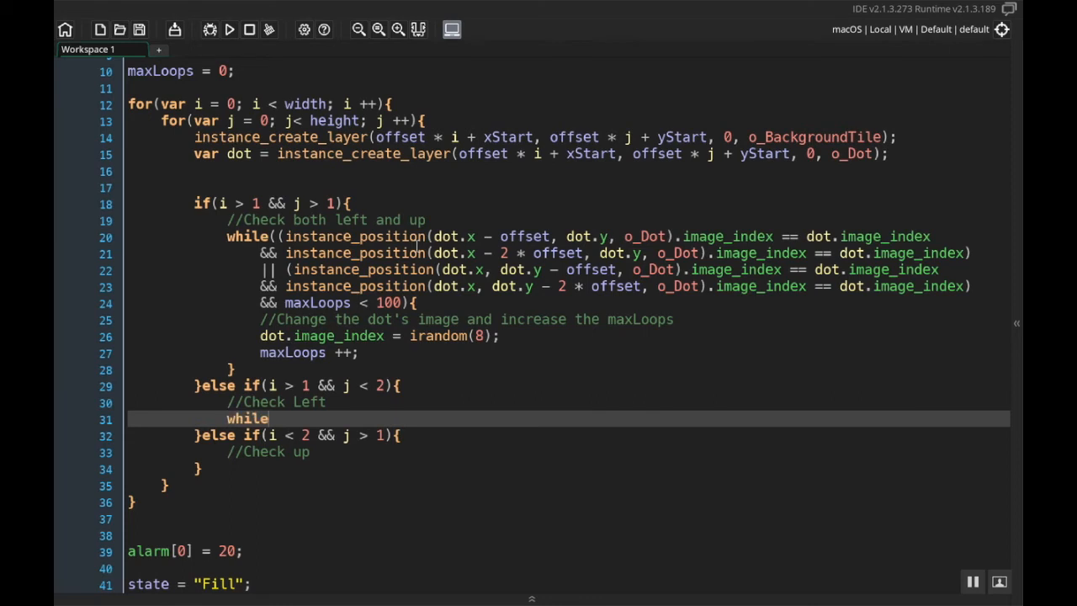
type("(){")
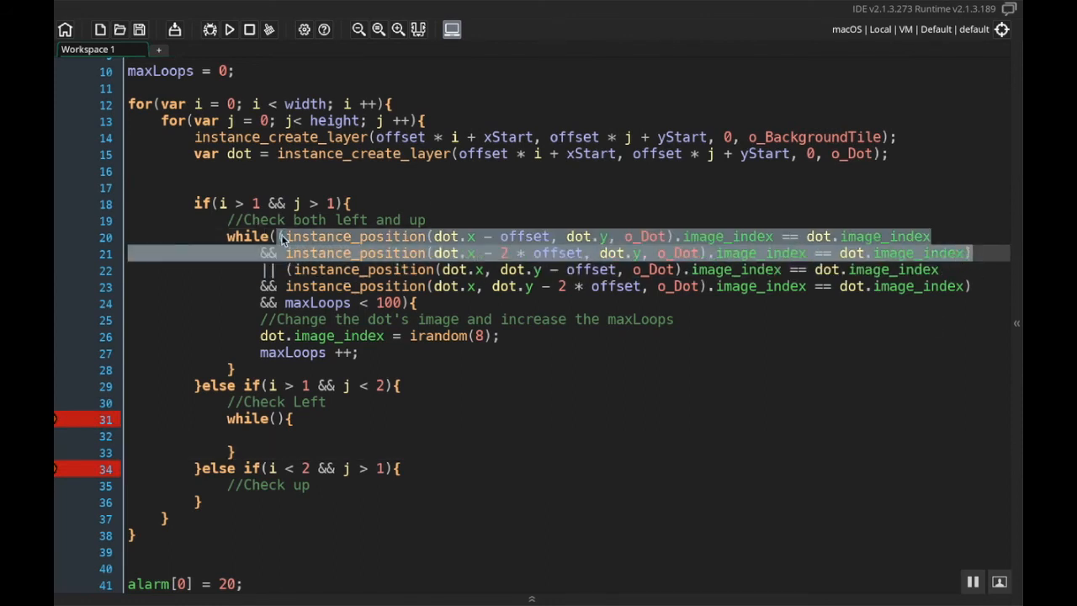
left_click(273, 417)
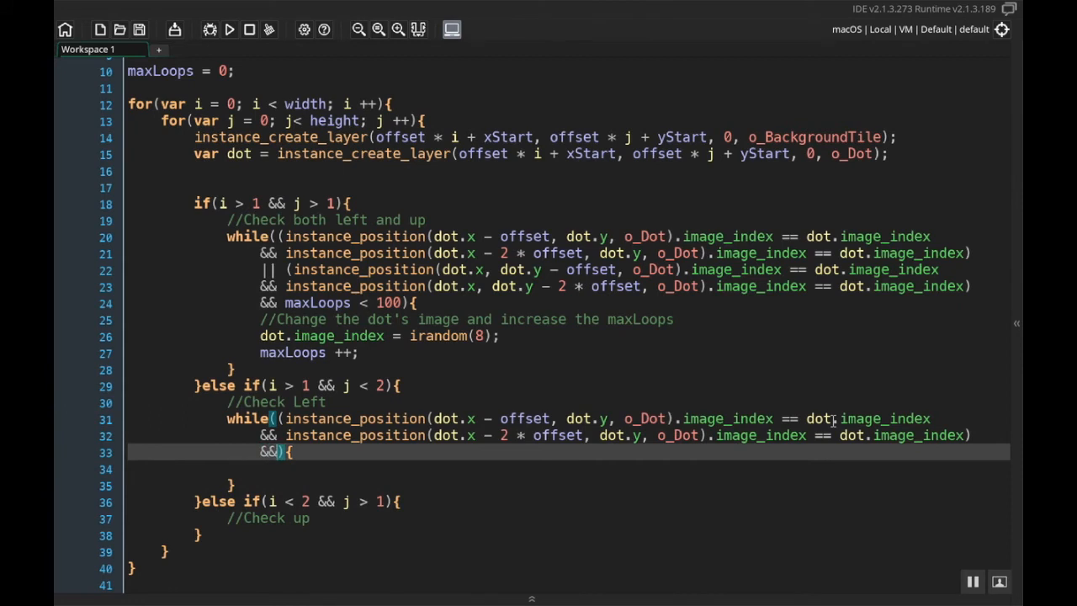
type("maxLoops")
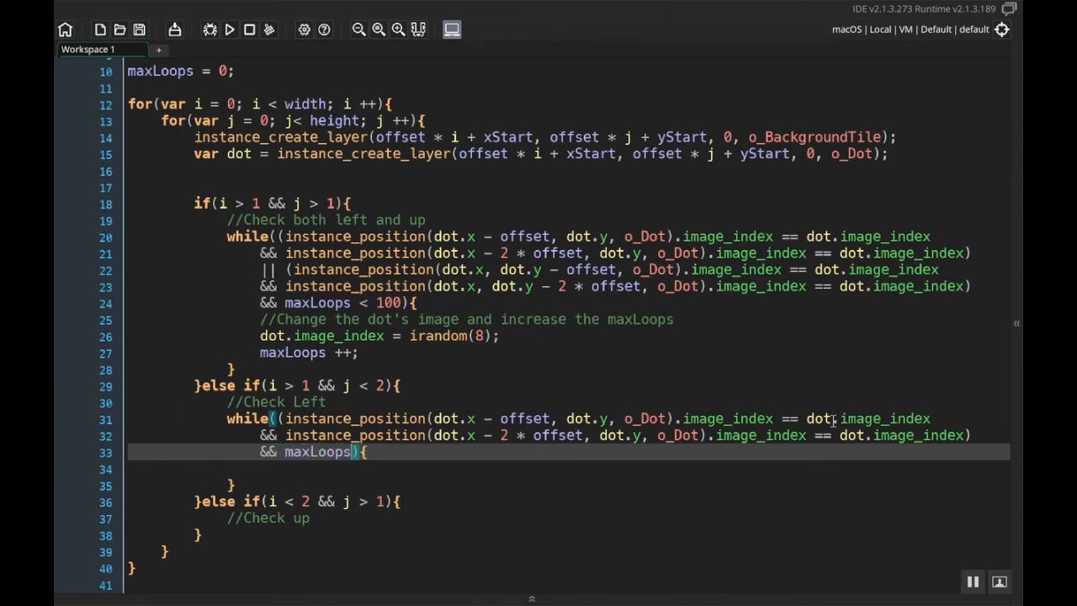
type("< 100")
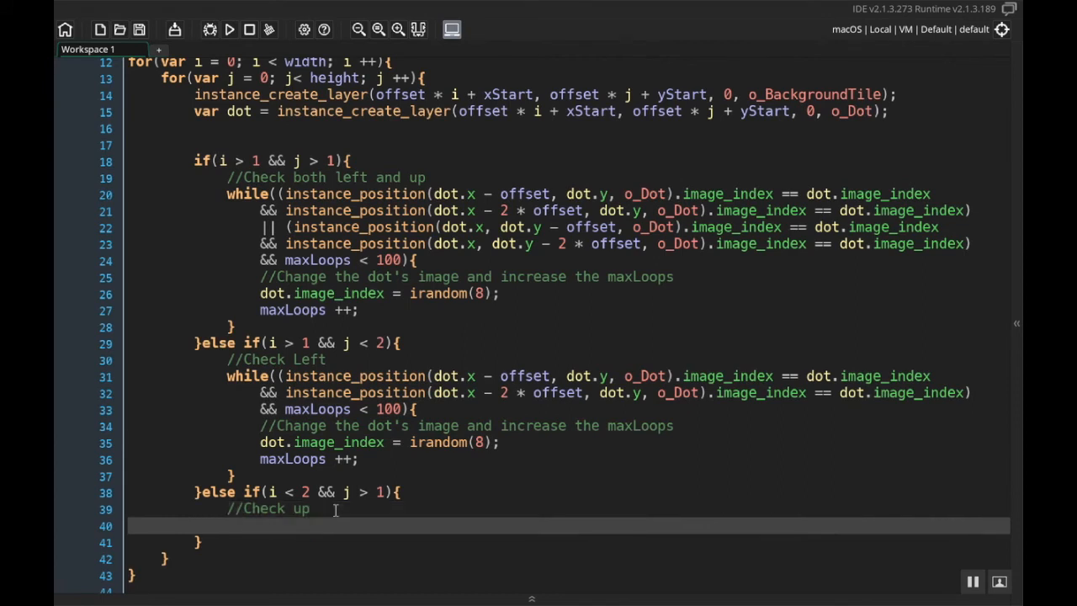
Start the Check up branch's while loop with the upward match conditions and maxLoops < 100 cap.
type("while")
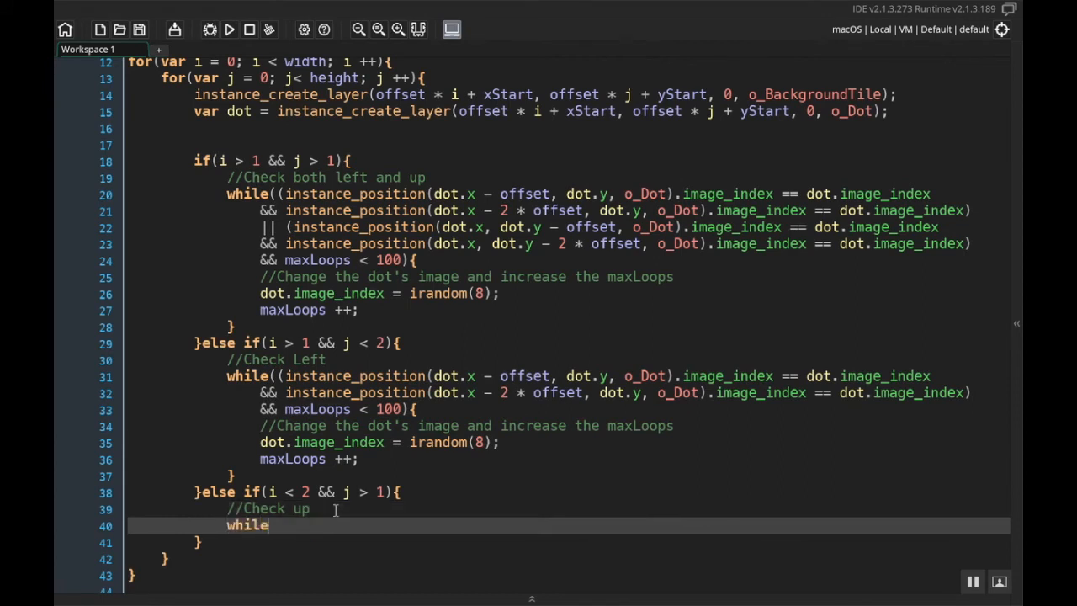
type("(){")
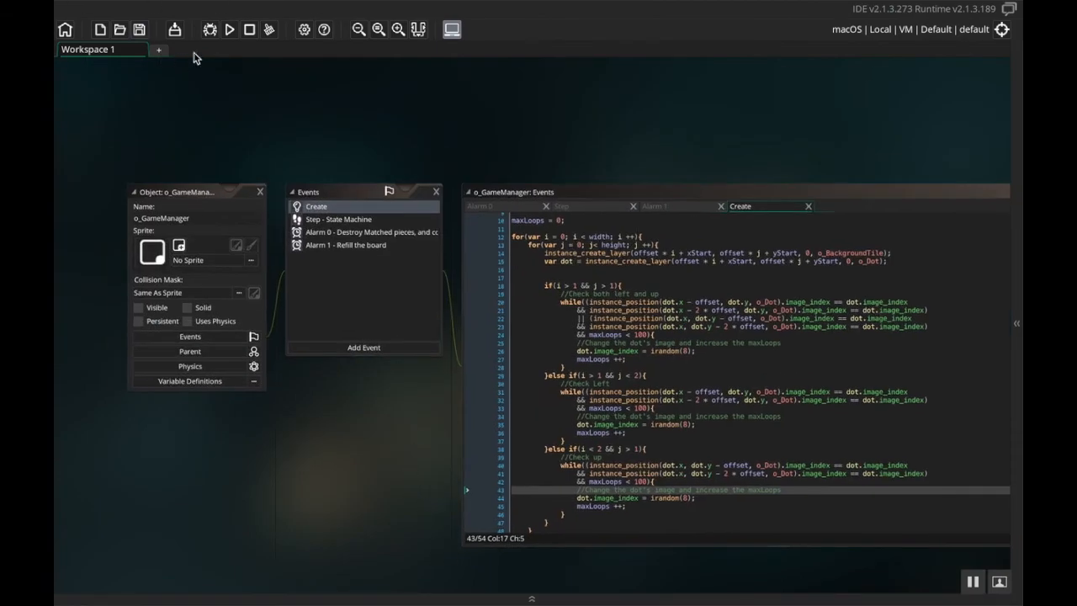
Run the game (F5), view the coloured dot board, then close the game window.
left_click(228, 29)
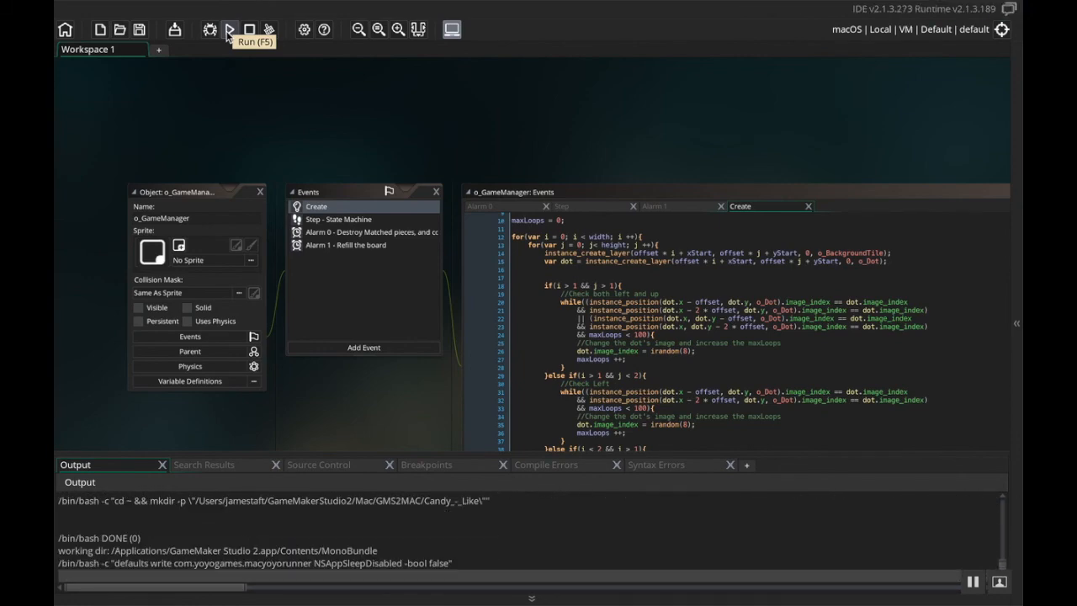
left_click(229, 31)
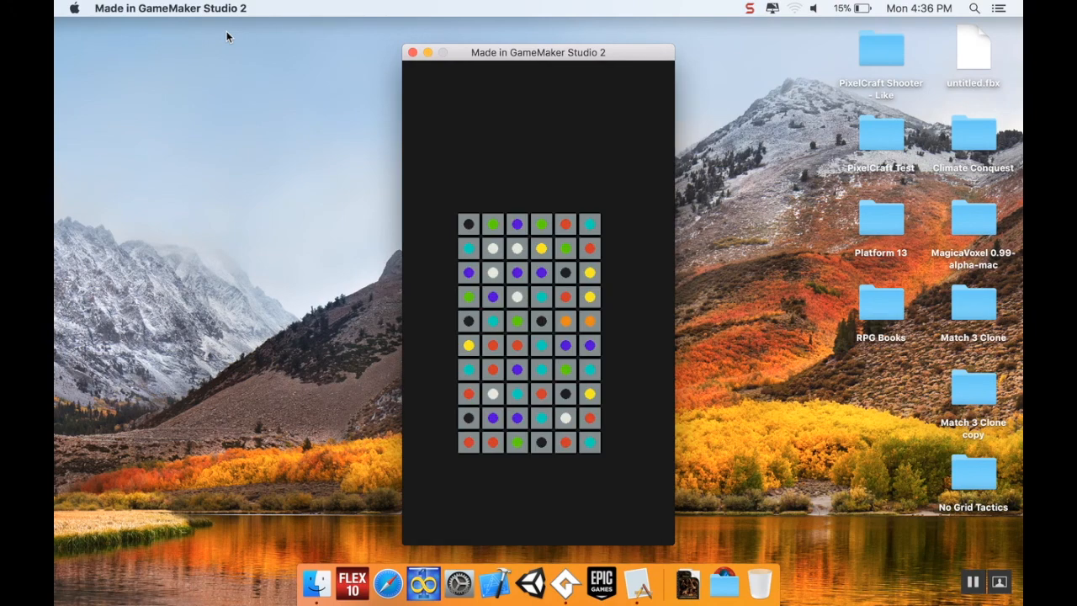
mouse_move(348, 85)
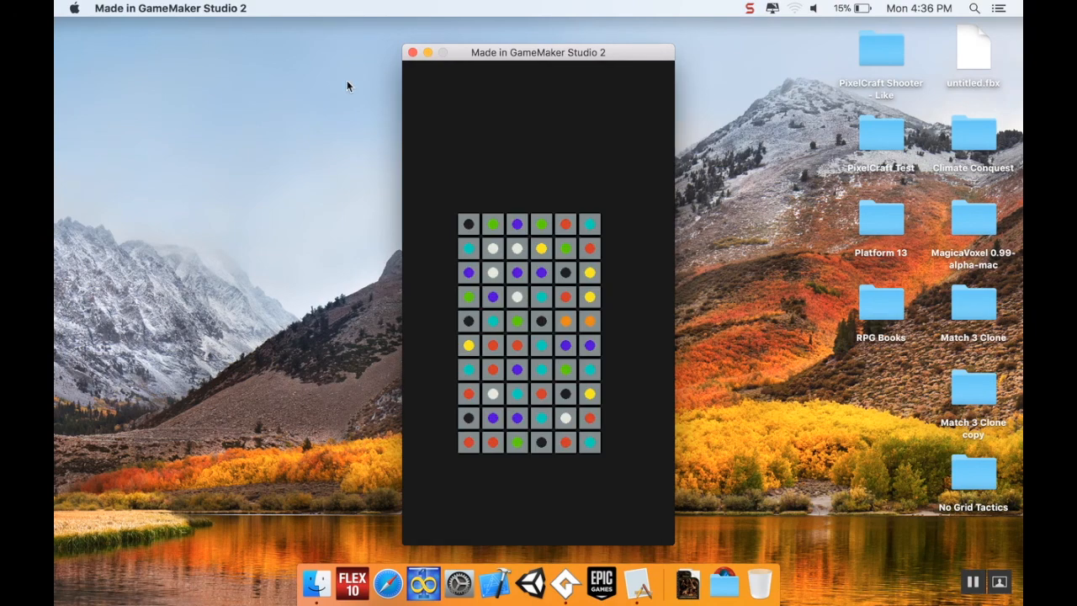
left_click(414, 52)
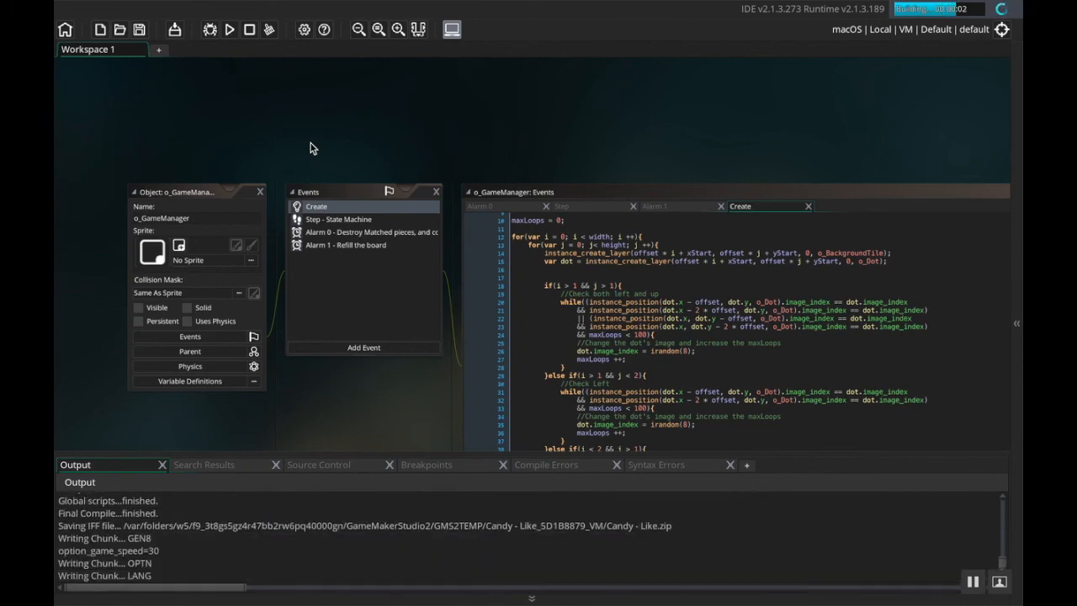
Run the game again, check the new dot board, close it and run once more.
left_click(228, 30)
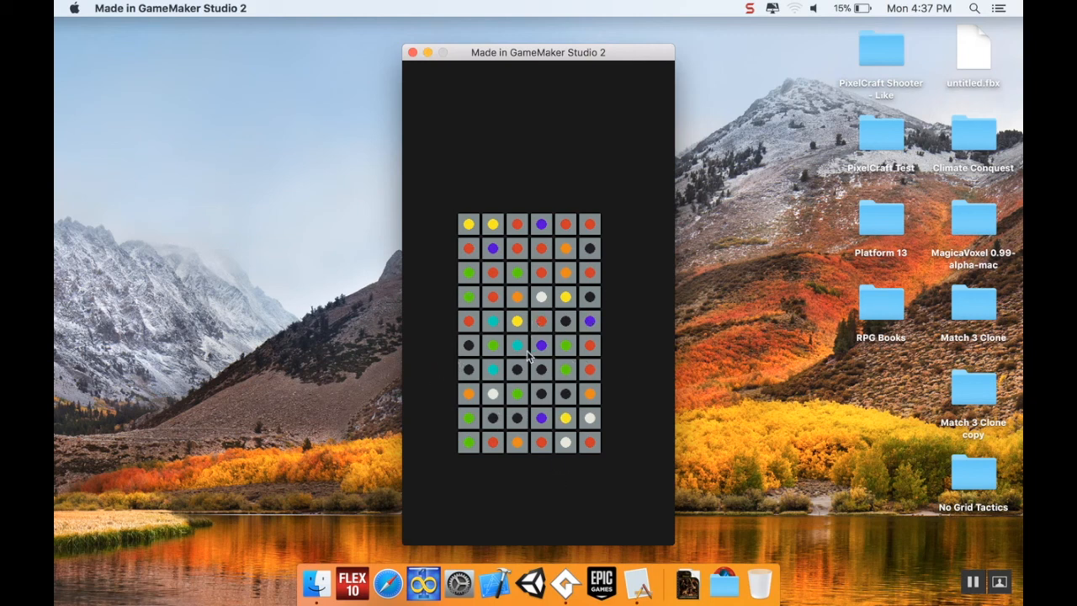
mouse_move(509, 236)
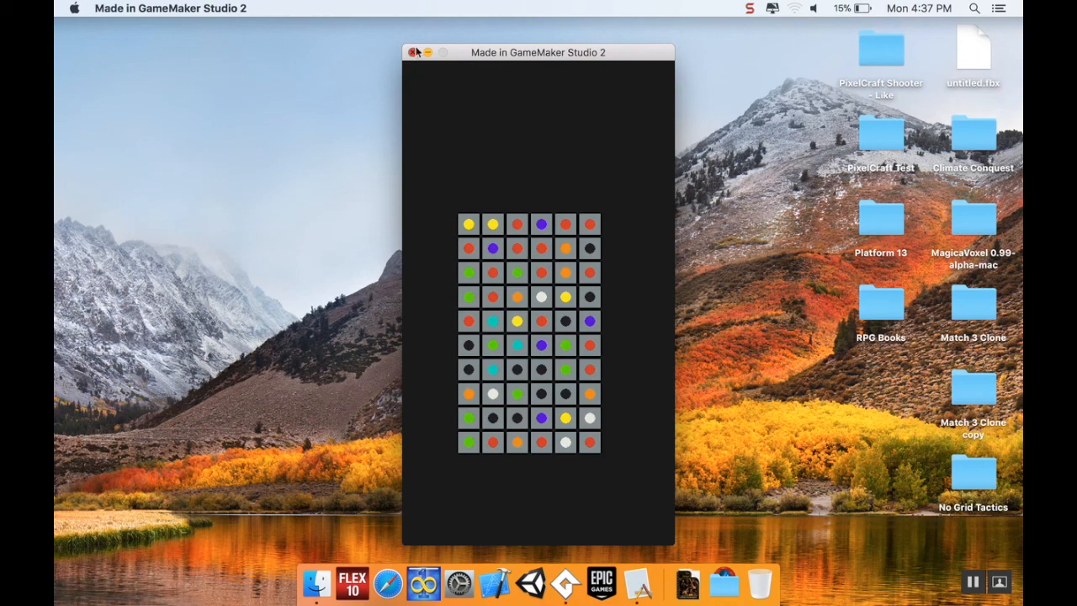
left_click(414, 52)
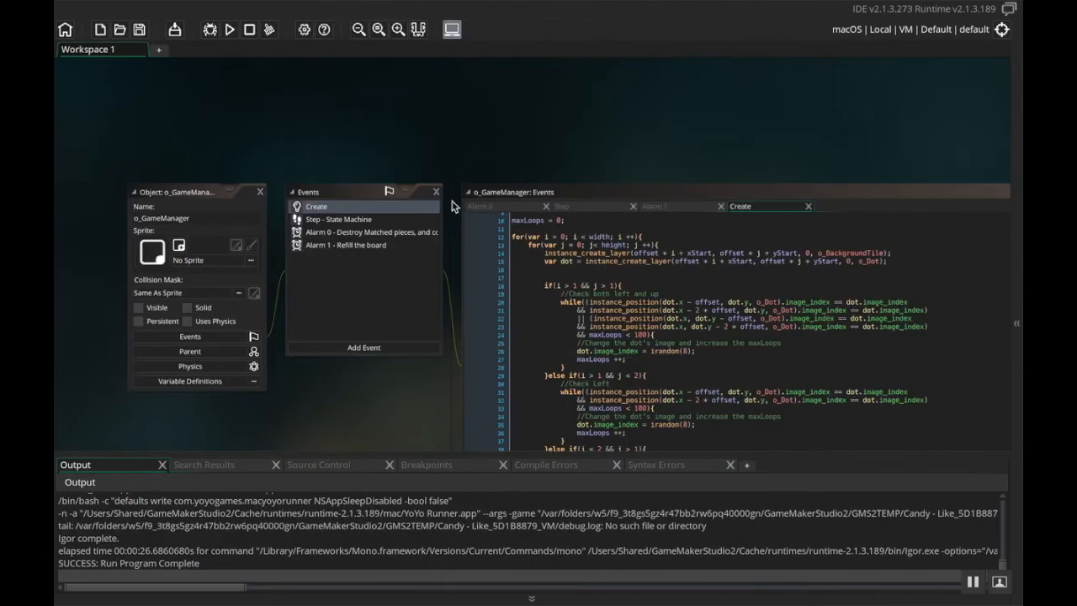
left_click(229, 30)
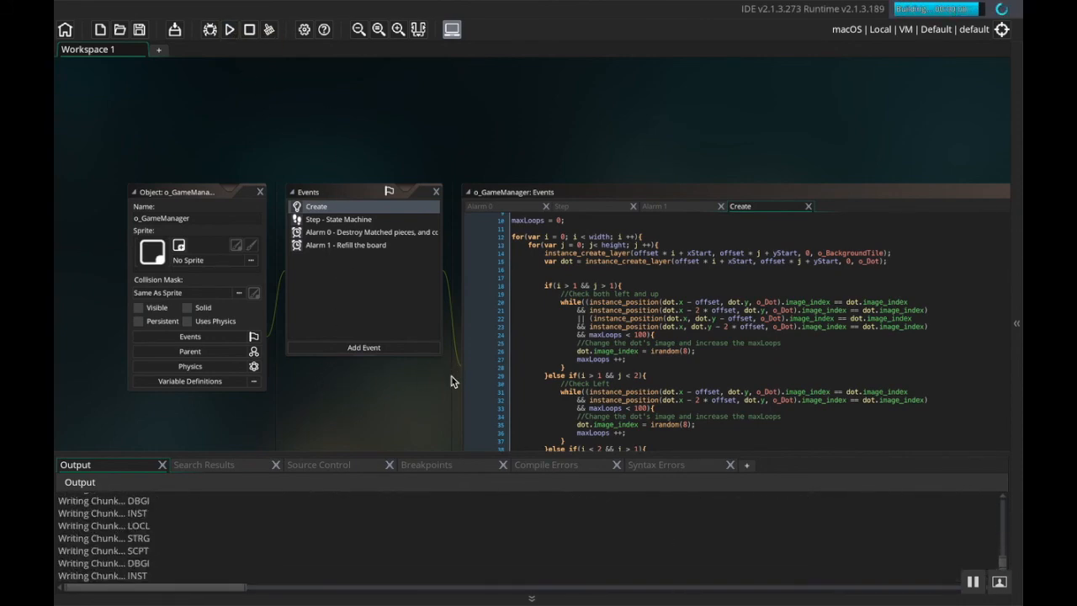
Launch a third test run and let the game window load its splash screen.
left_click(229, 30)
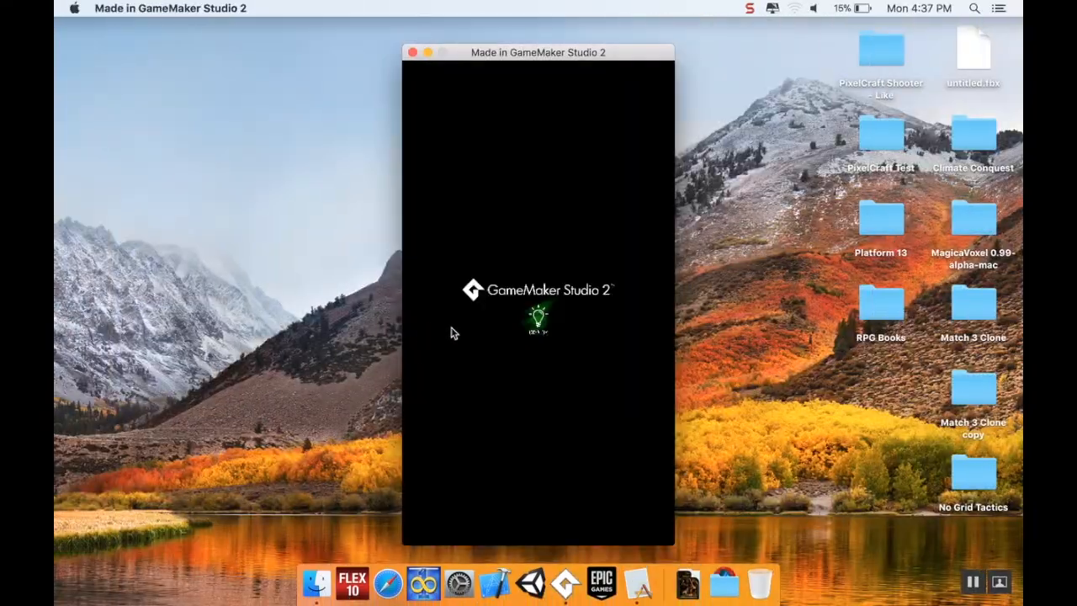
mouse_move(547, 334)
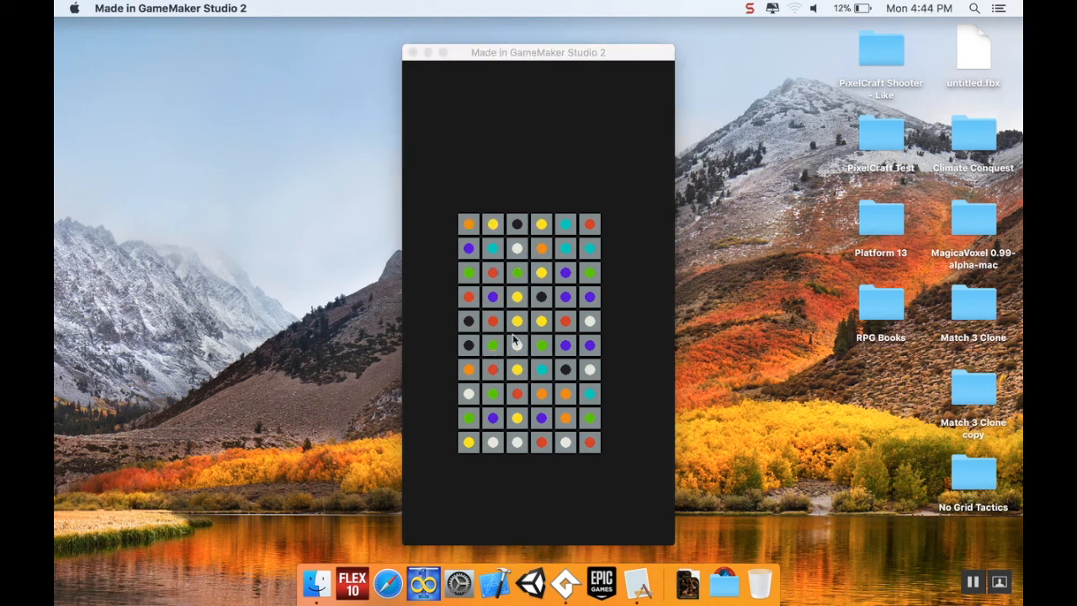
mouse_move(482, 340)
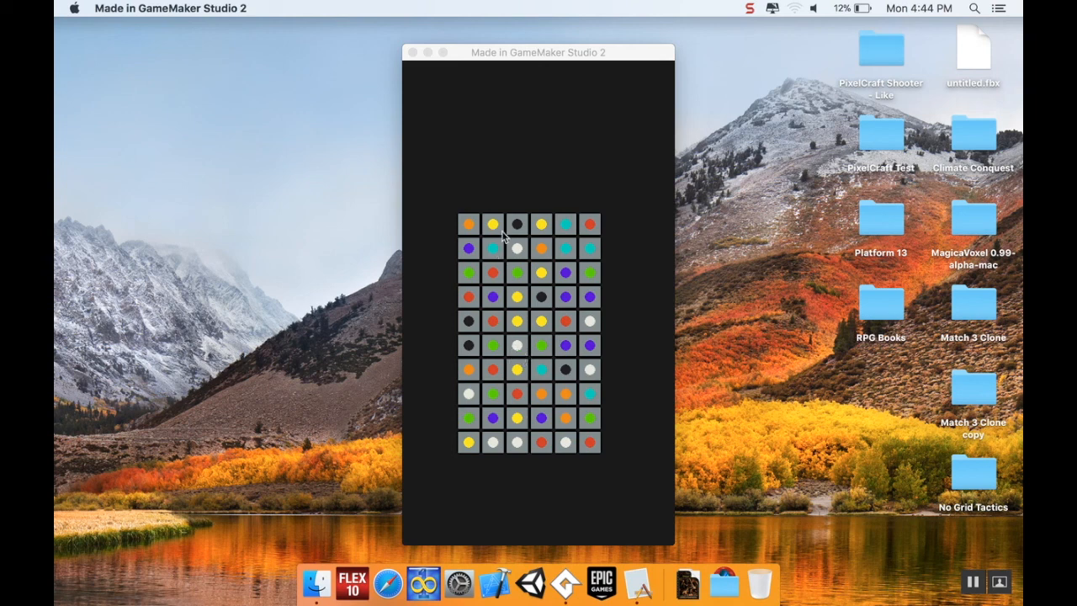
mouse_move(584, 188)
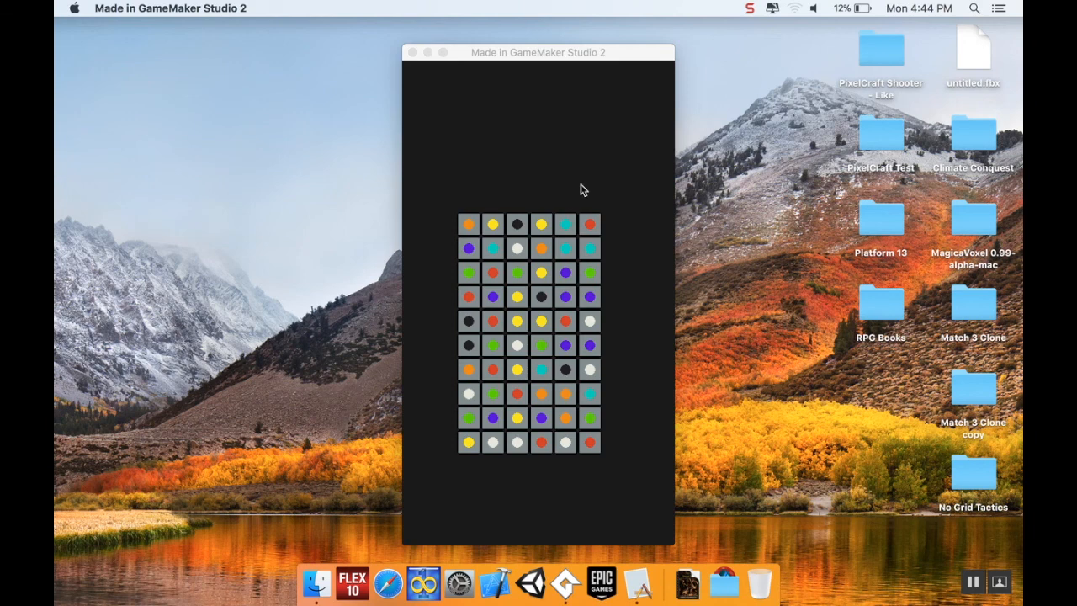